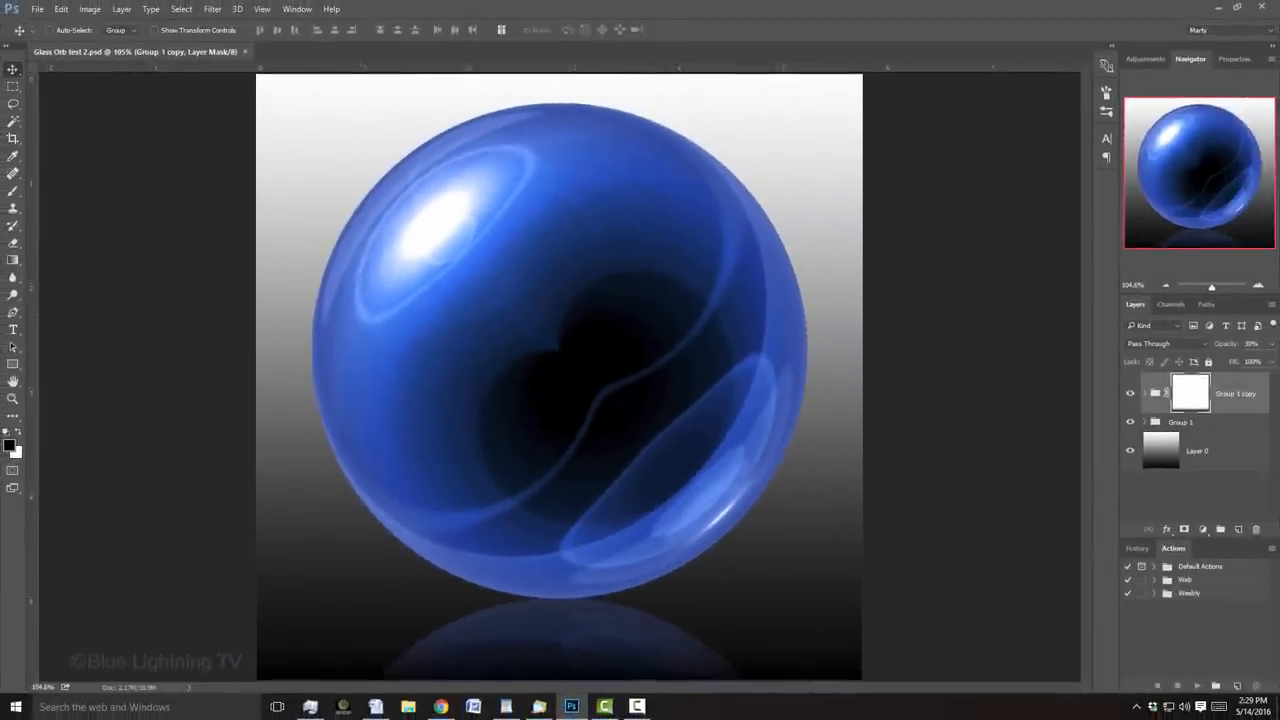
# Create an 870 × 870 px document at 150 ppi with a white background
pyautogui.press('Ctrl+n')
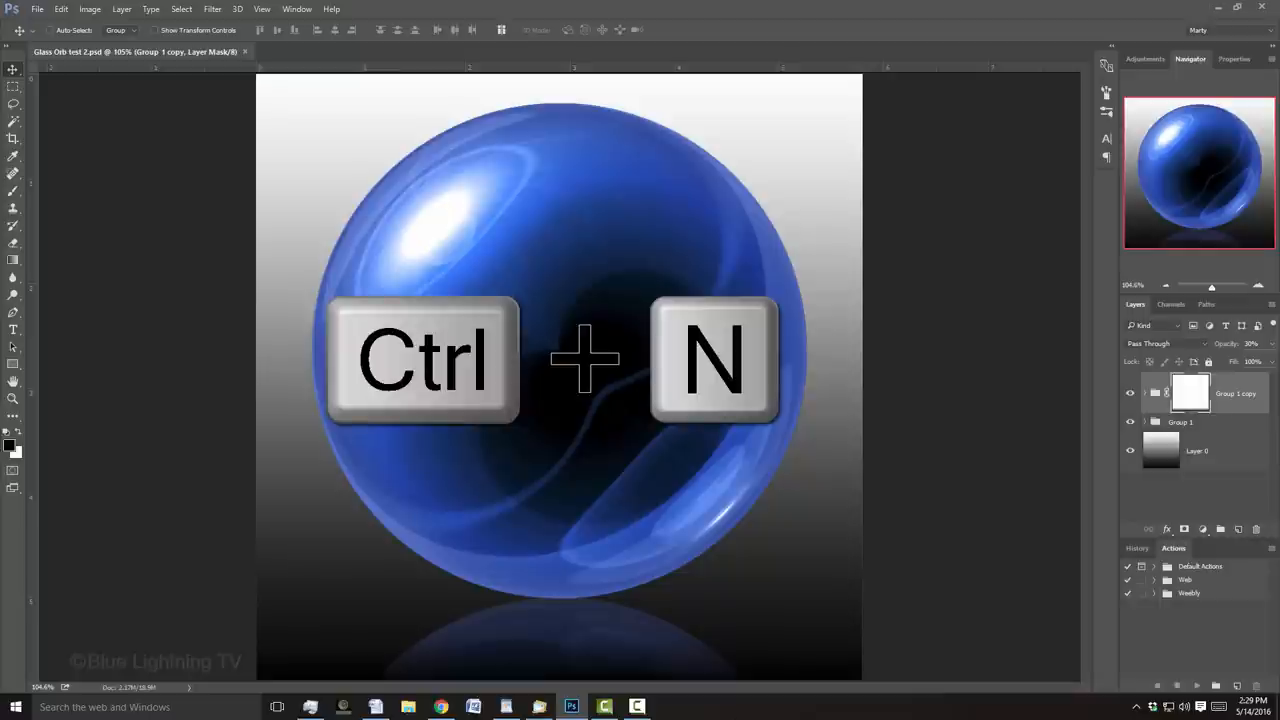
pyautogui.press('ctrl+n')
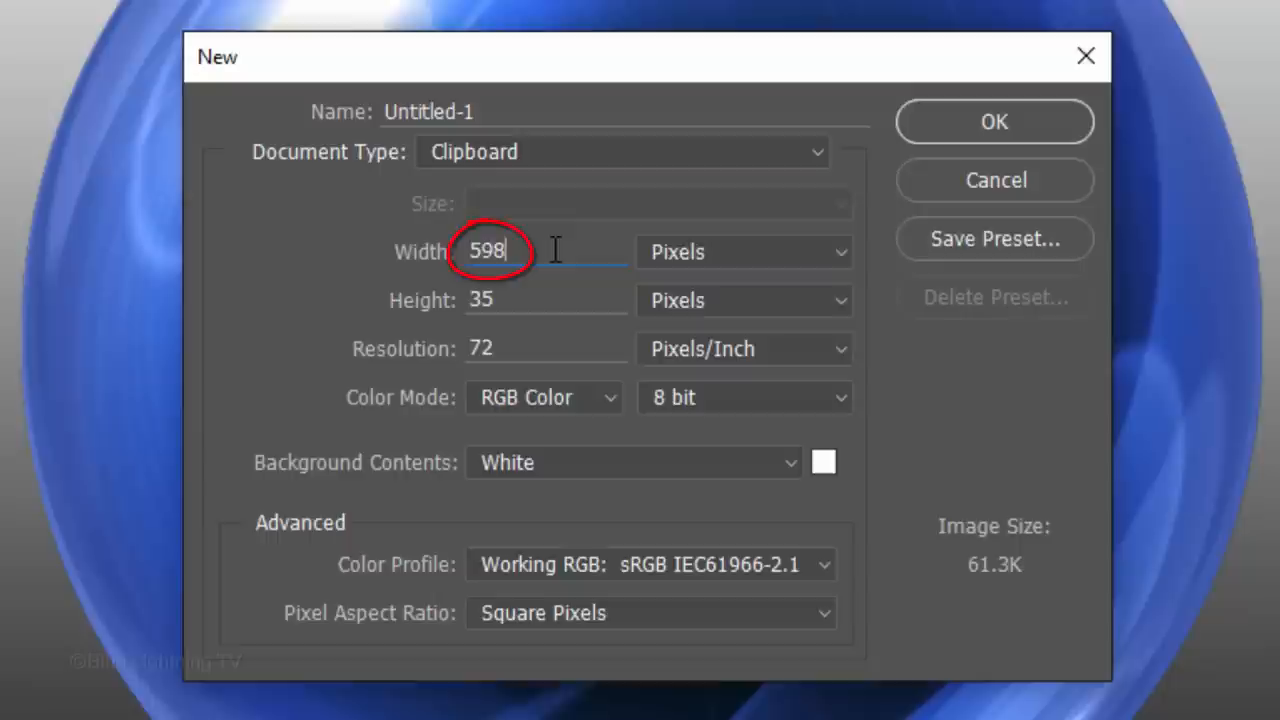
pyautogui.write('870')
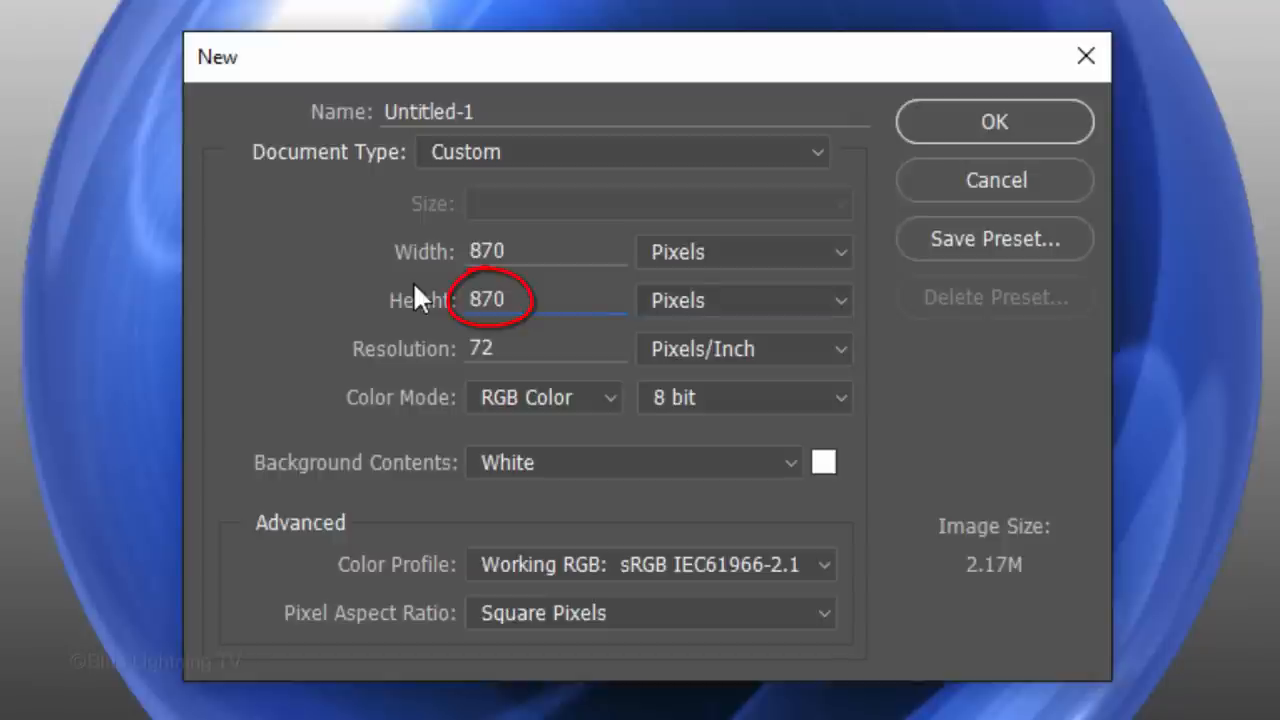
pyautogui.click(490, 348)
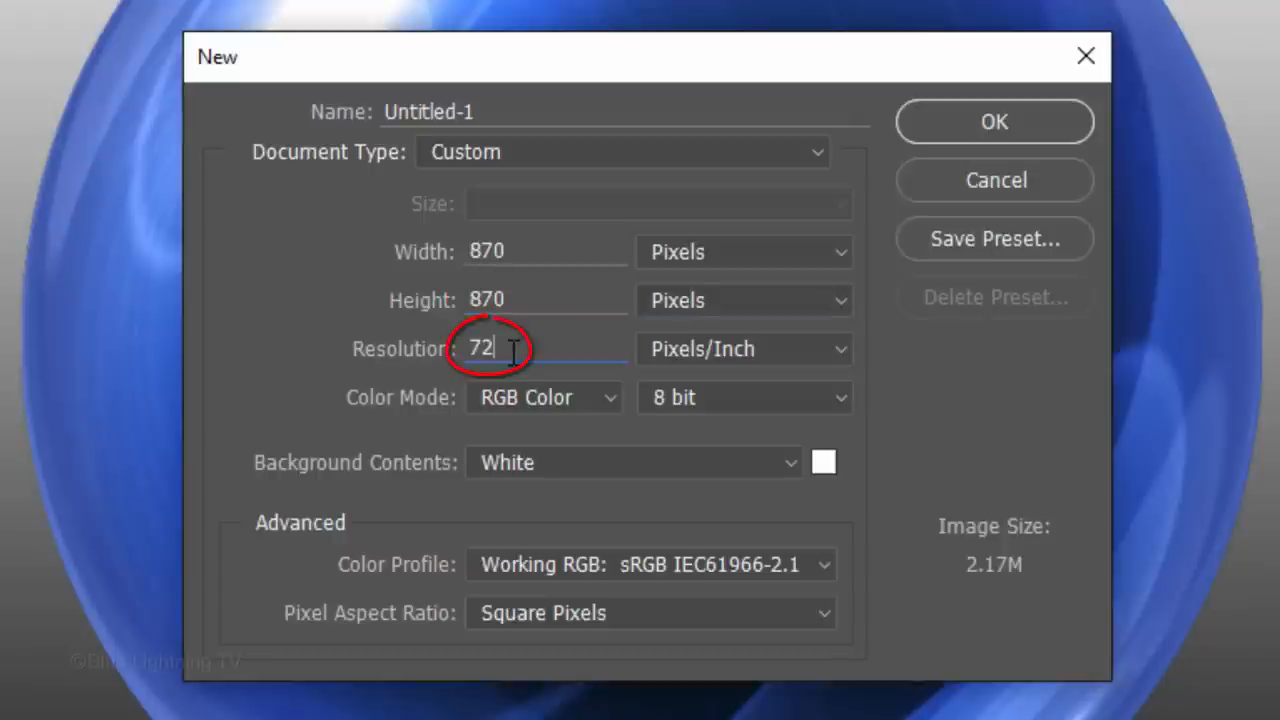
pyautogui.write('150')
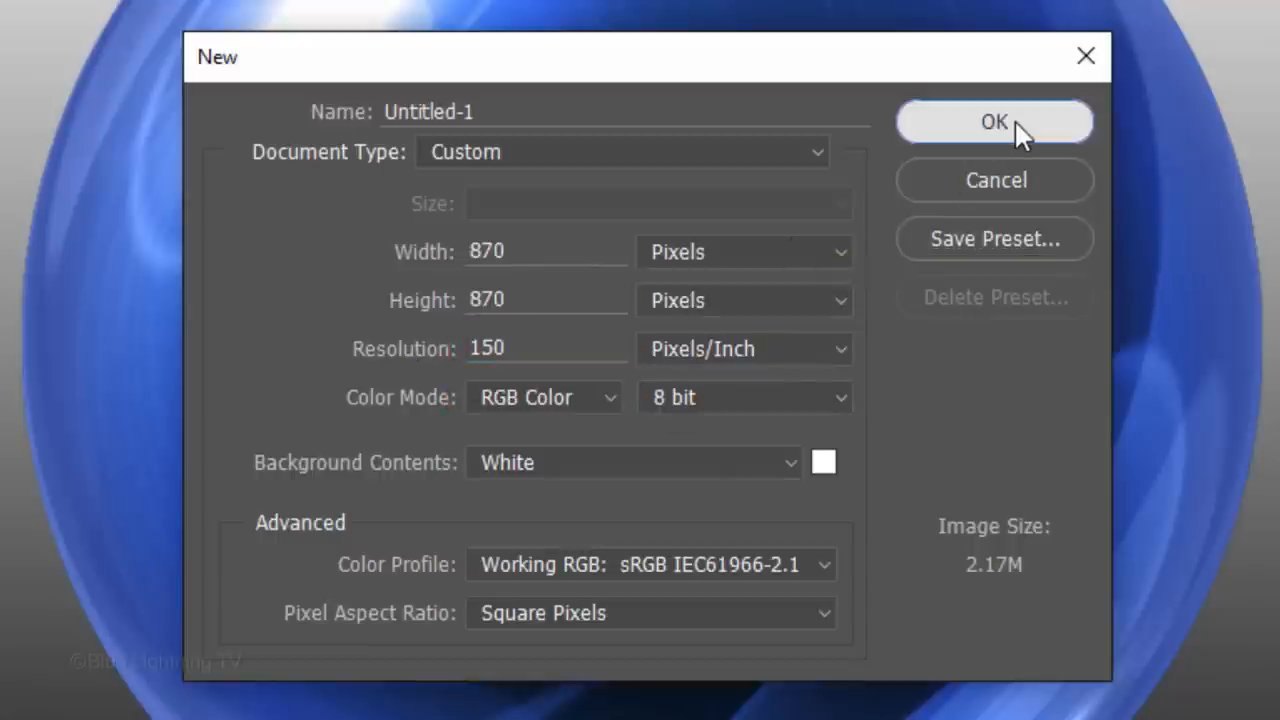
pyautogui.click(994, 122)
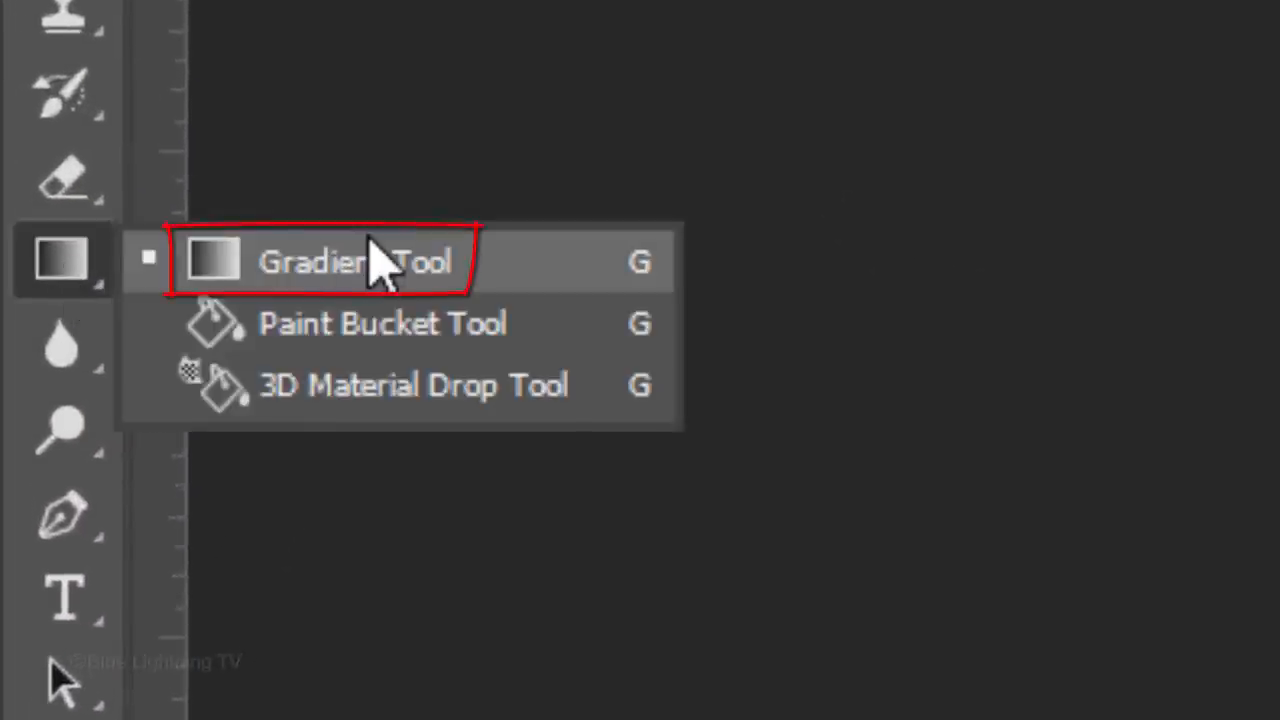
# Paint a vertical Black, White linear gradient, white at top and black at bottom
pyautogui.click(356, 260)
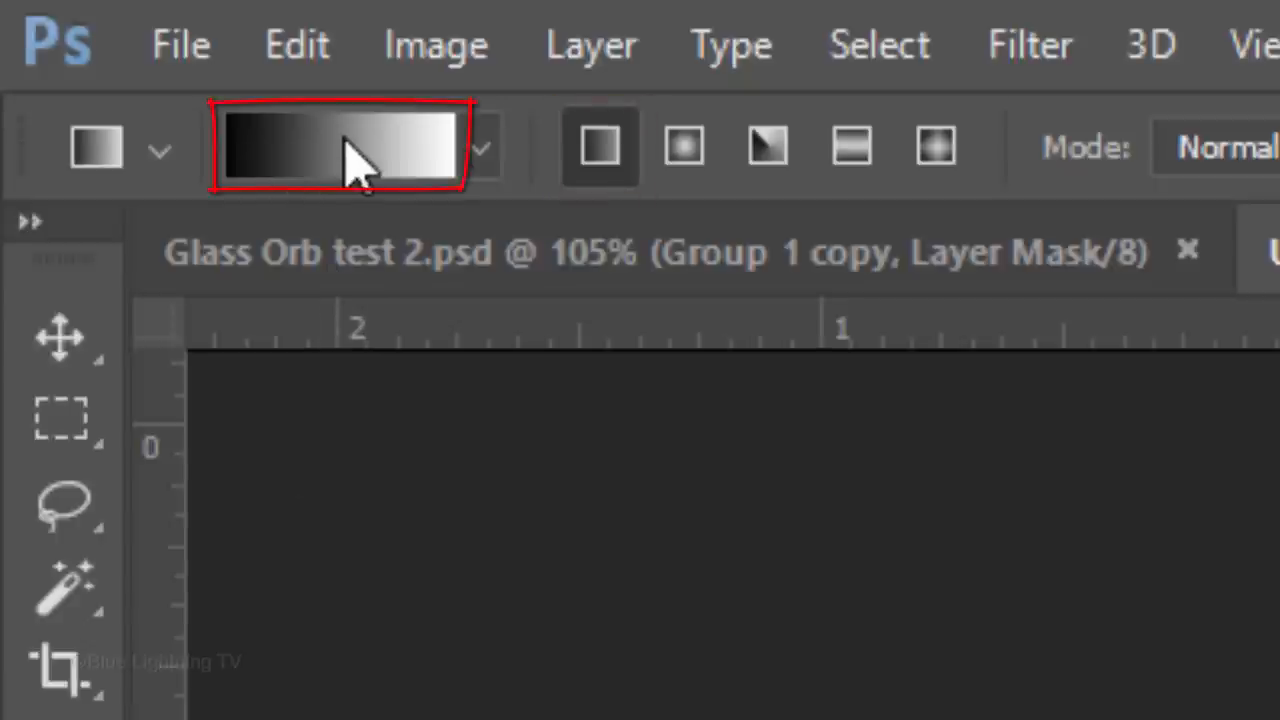
pyautogui.click(340, 148)
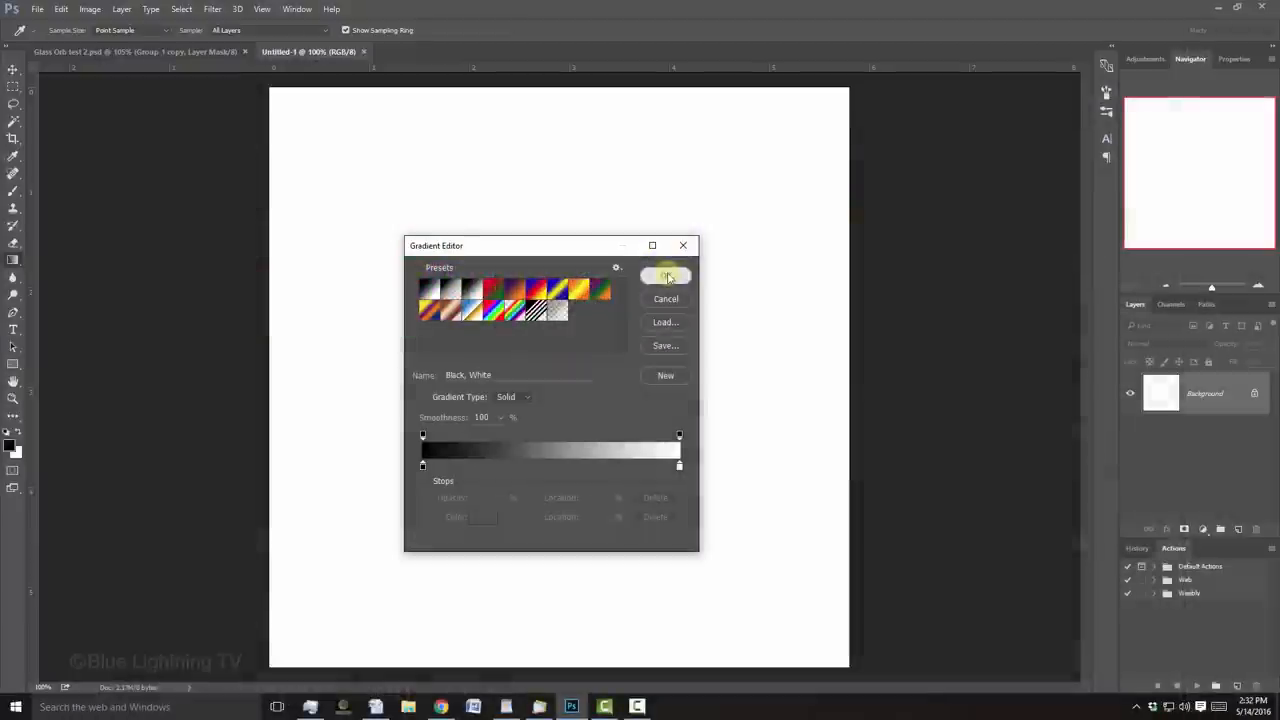
pyautogui.click(664, 276)
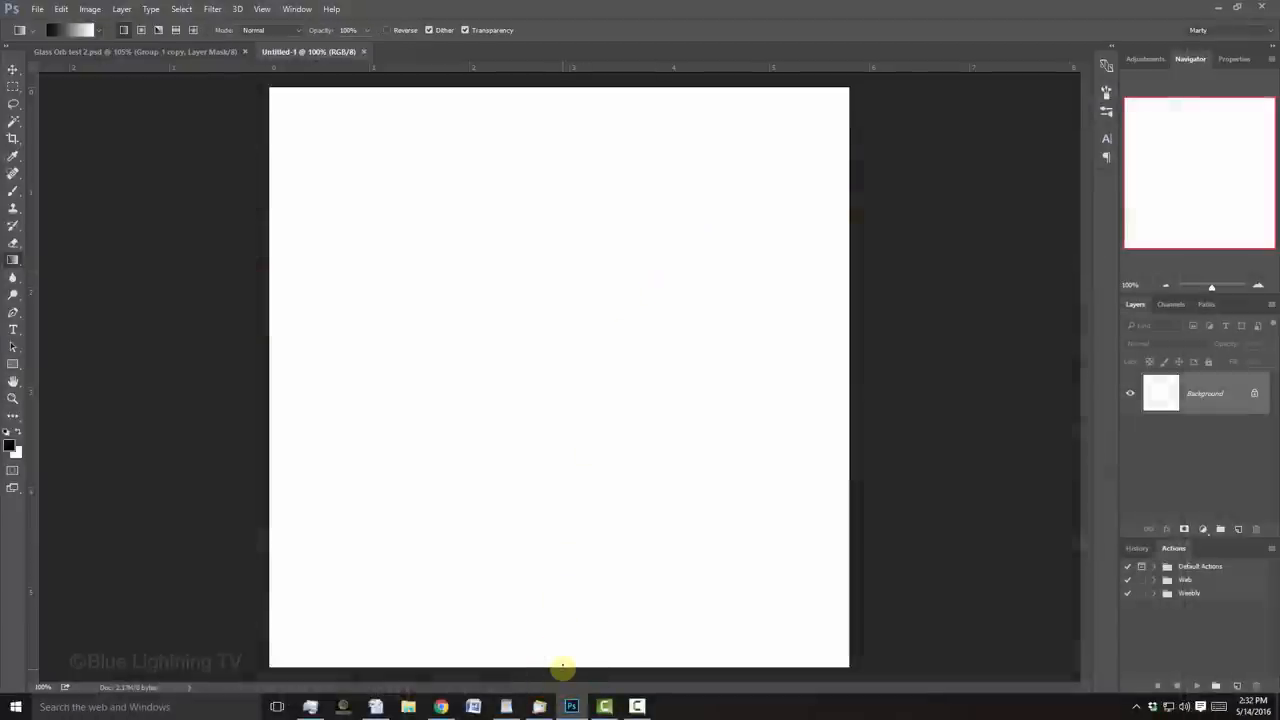
pyautogui.press('shift')
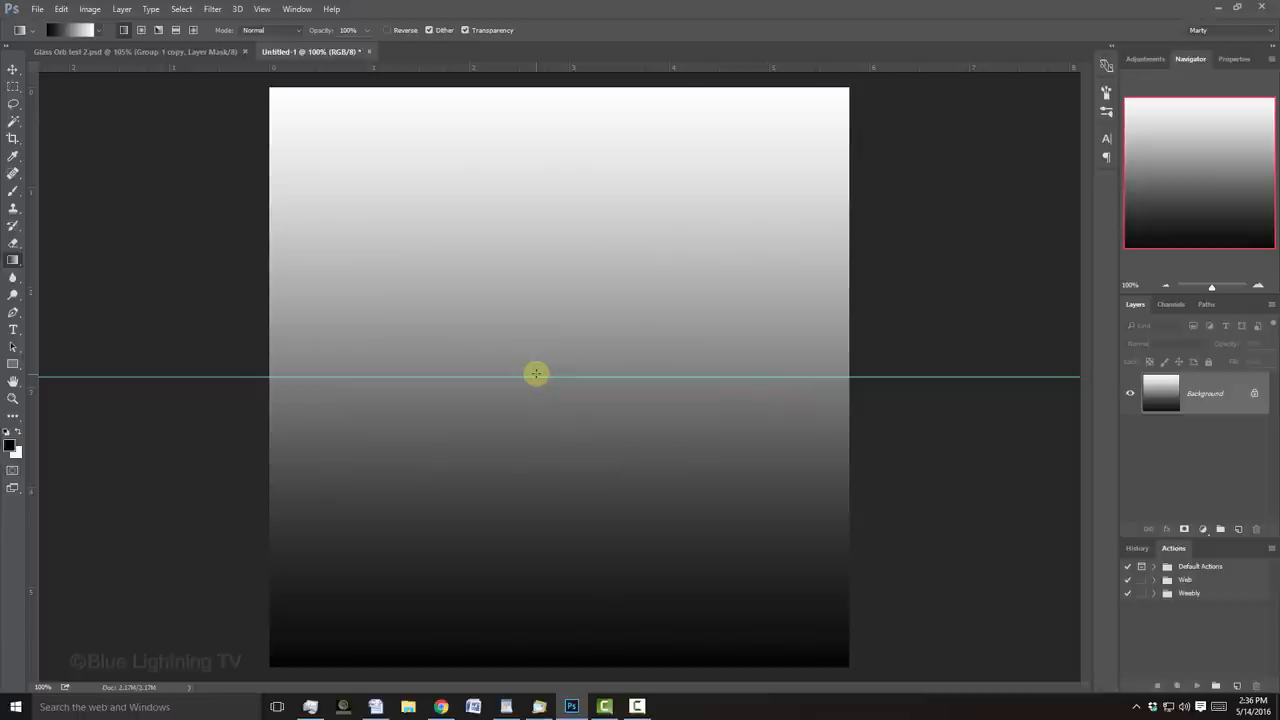
# Show extras and drag a vertical guide from the left ruler to the canvas centre
pyautogui.press('ctrl+h')
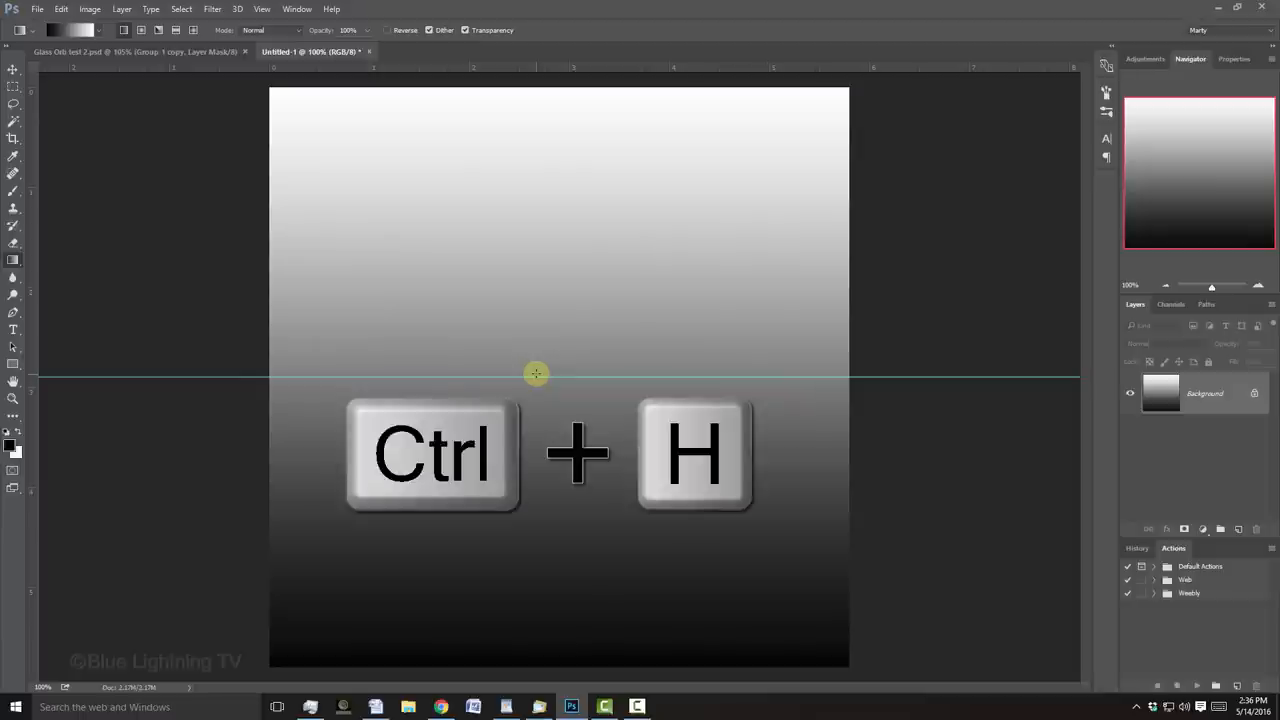
pyautogui.press('ctrl+h')
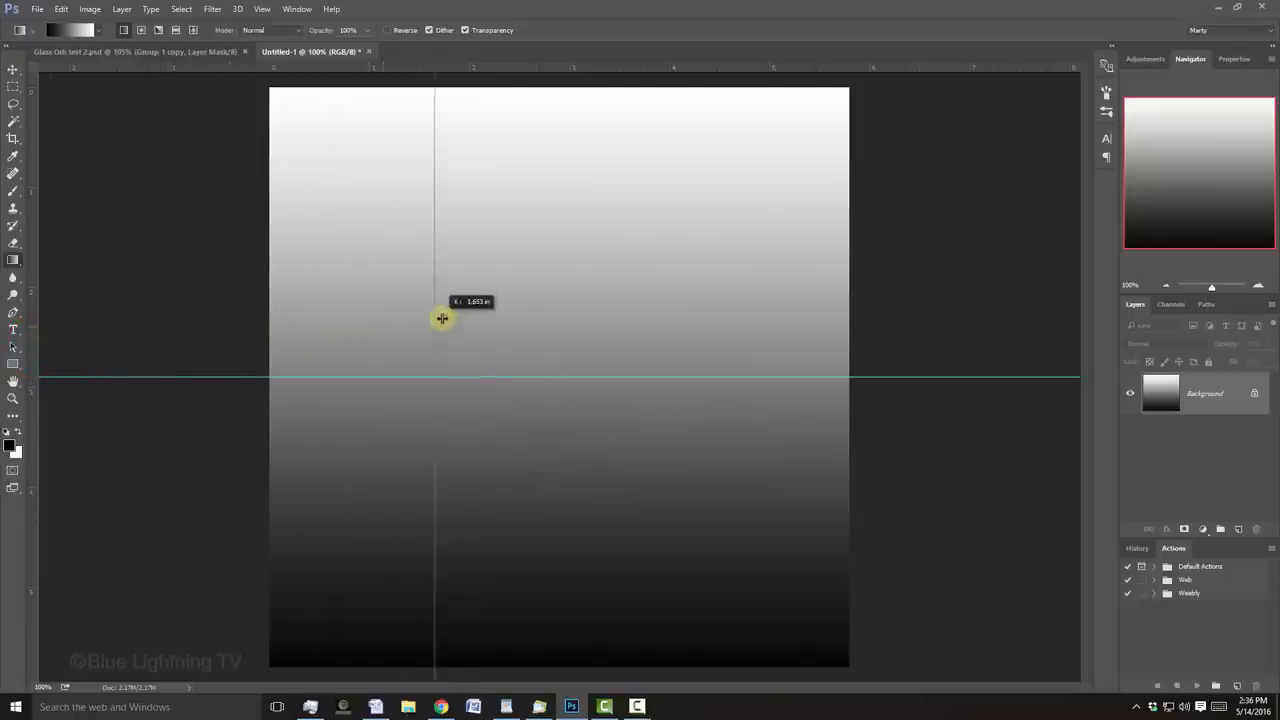
pyautogui.moveTo(436, 318); pyautogui.dragTo(558, 302)
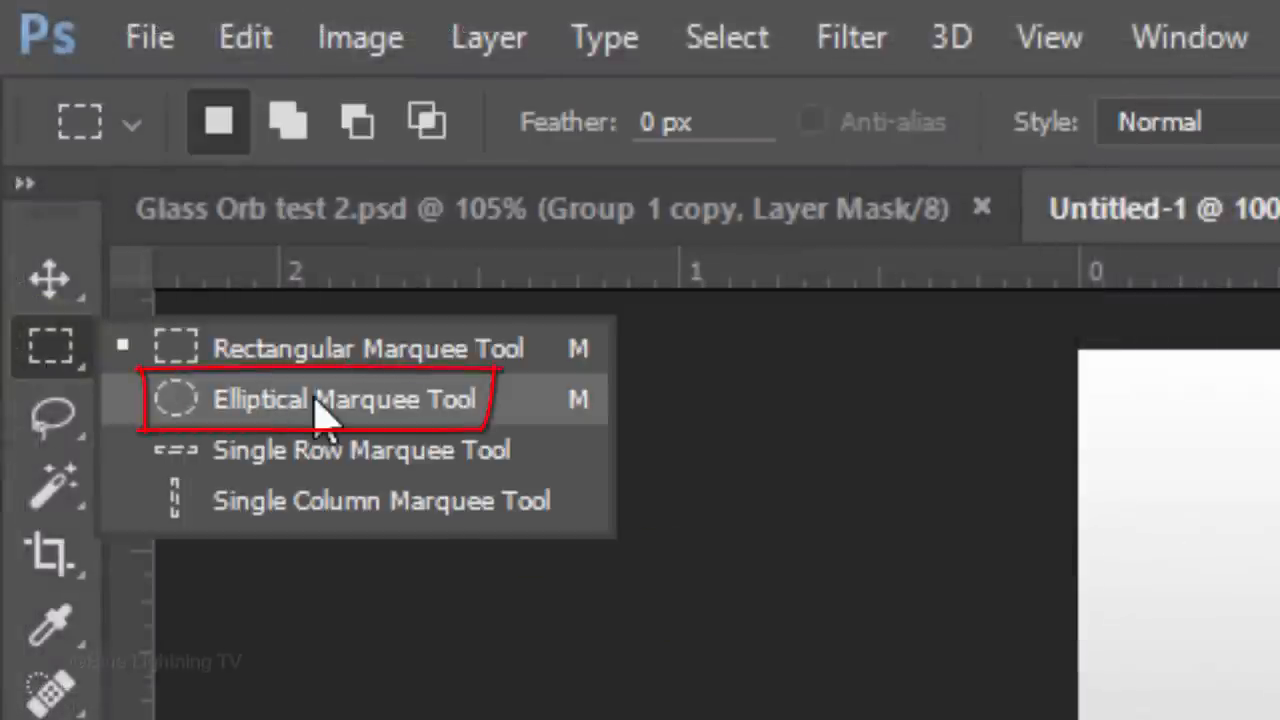
# Draw a circular marquee centred on the guide intersection and add a new empty layer
pyautogui.click(344, 400)
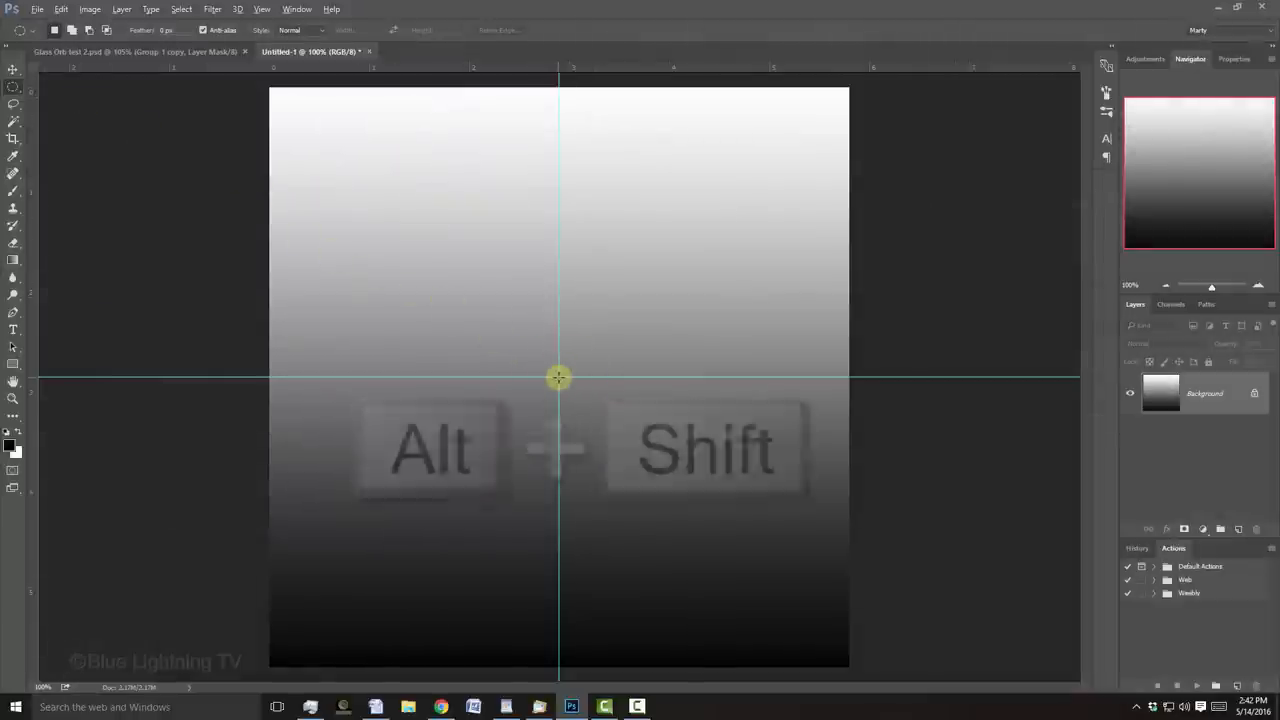
pyautogui.moveTo(558, 378); pyautogui.dragTo(776, 144)
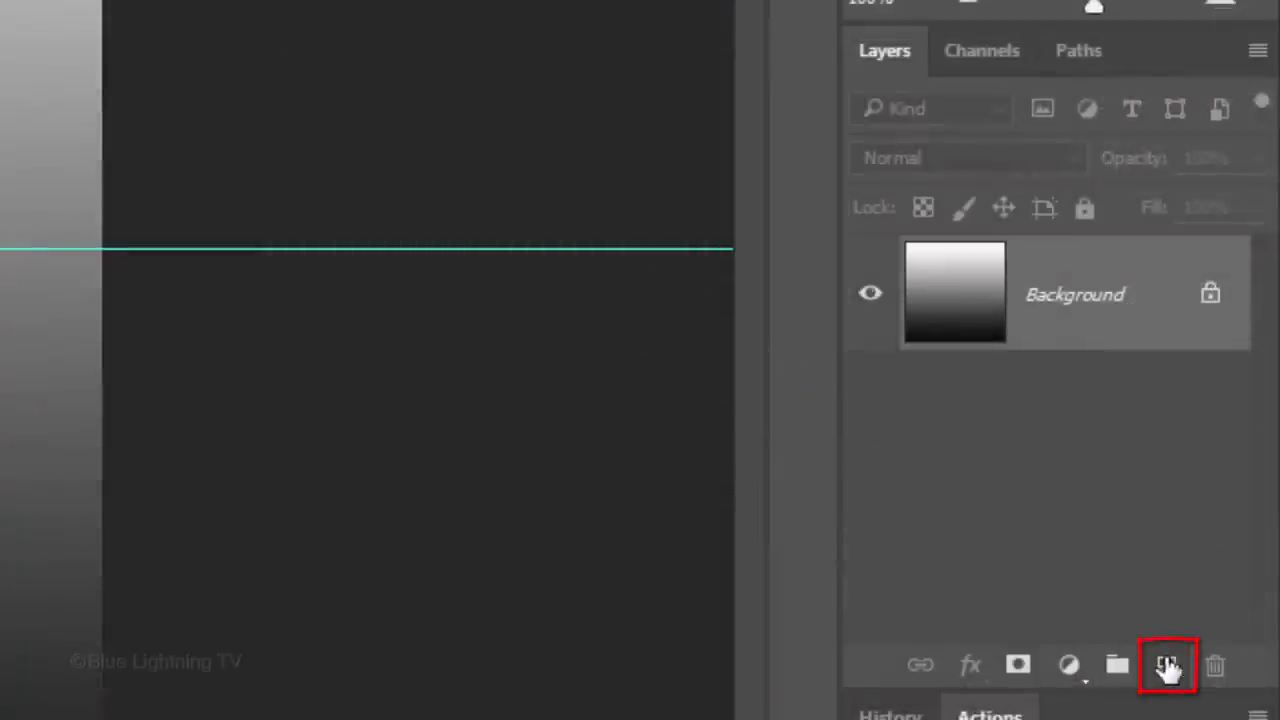
pyautogui.click(1168, 664)
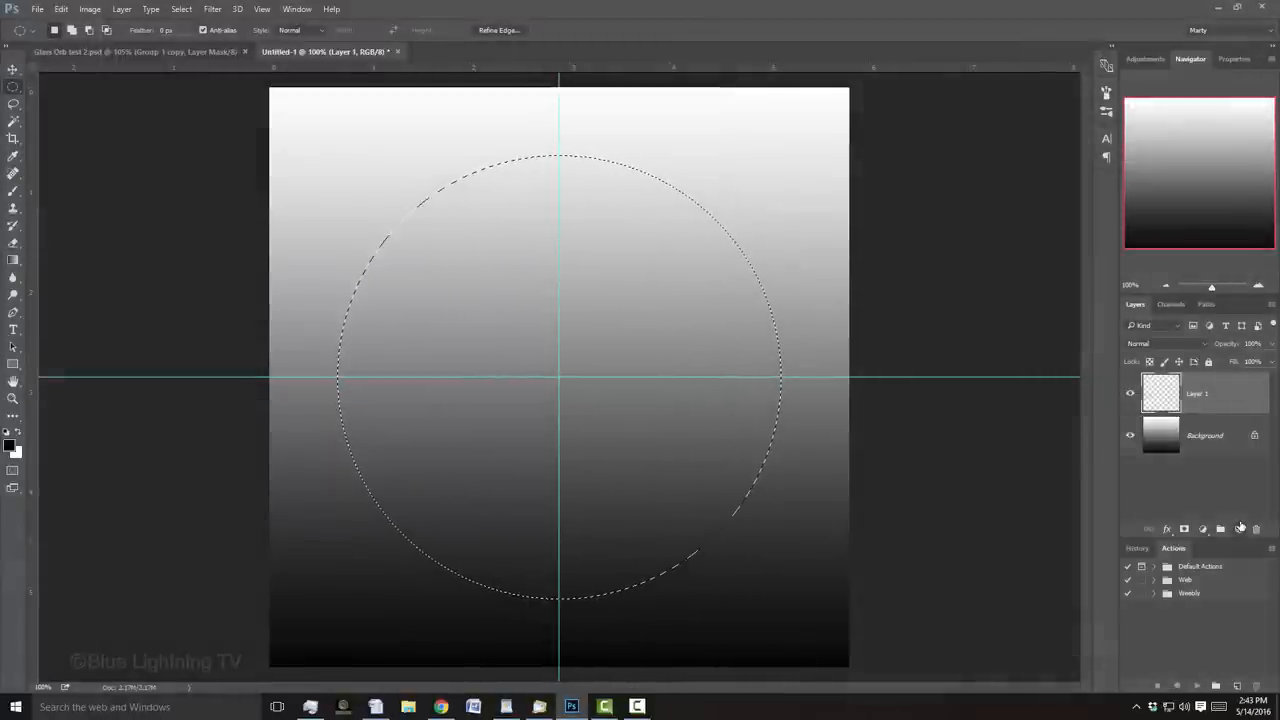
pyautogui.press('shift+f5')
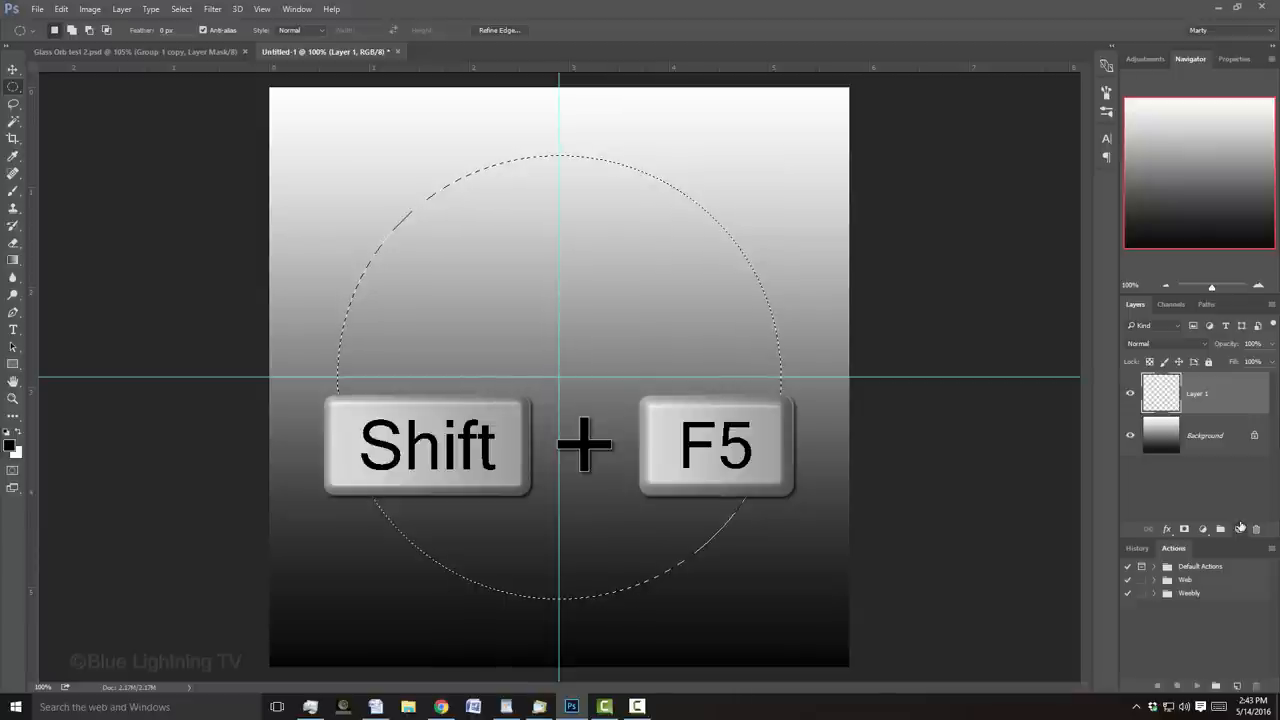
# Fill the circular selection on Layer 1 with solid black, then deselect
pyautogui.press('shift+f5')
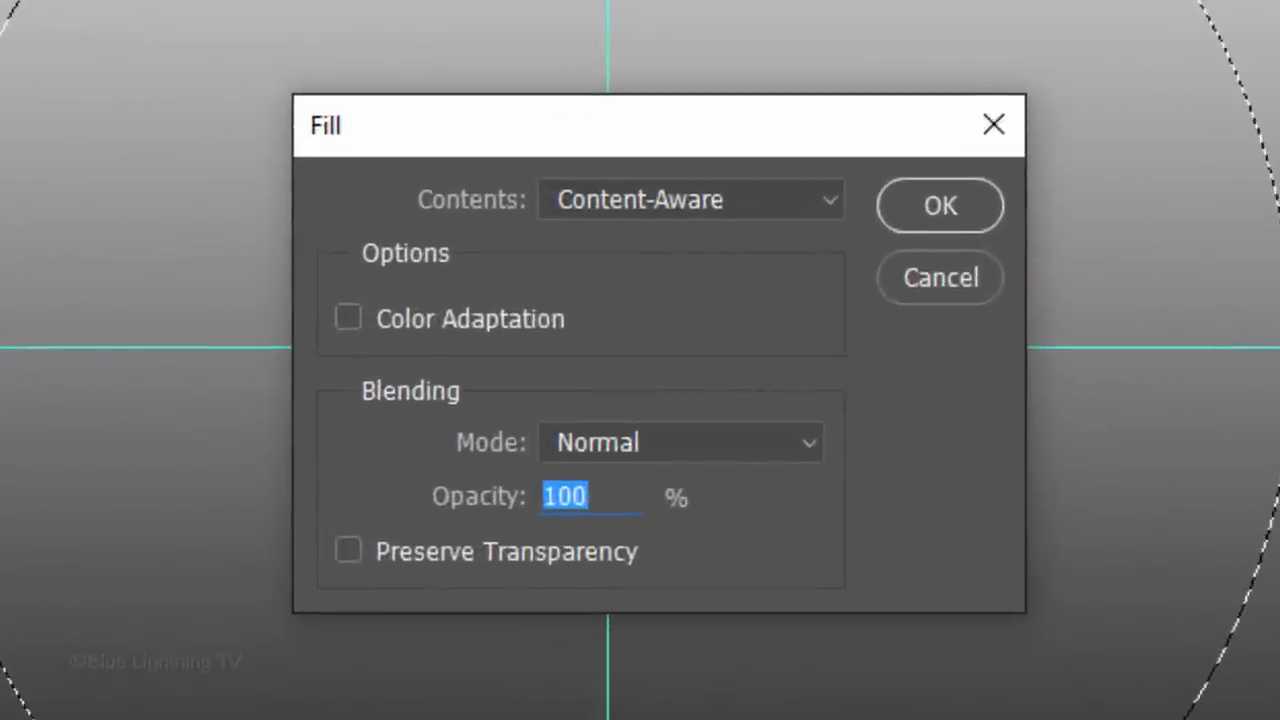
pyautogui.click(690, 200)
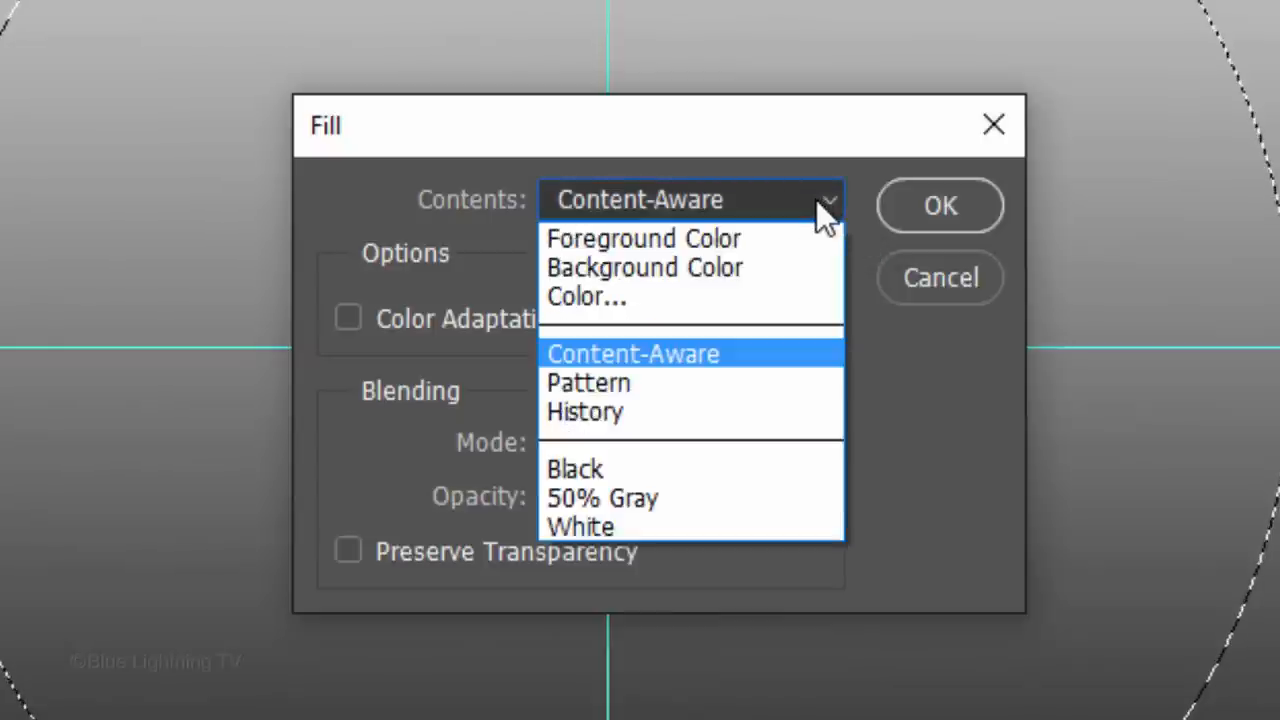
pyautogui.moveTo(790, 468)
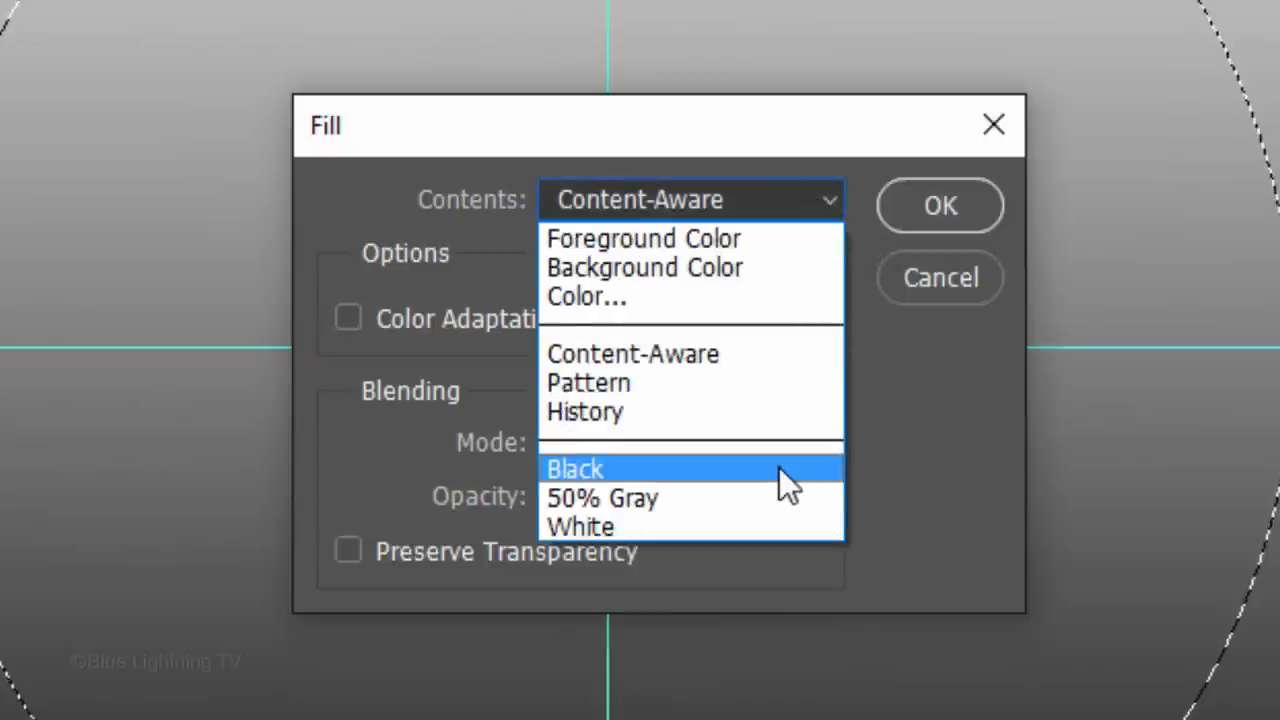
pyautogui.click(576, 468)
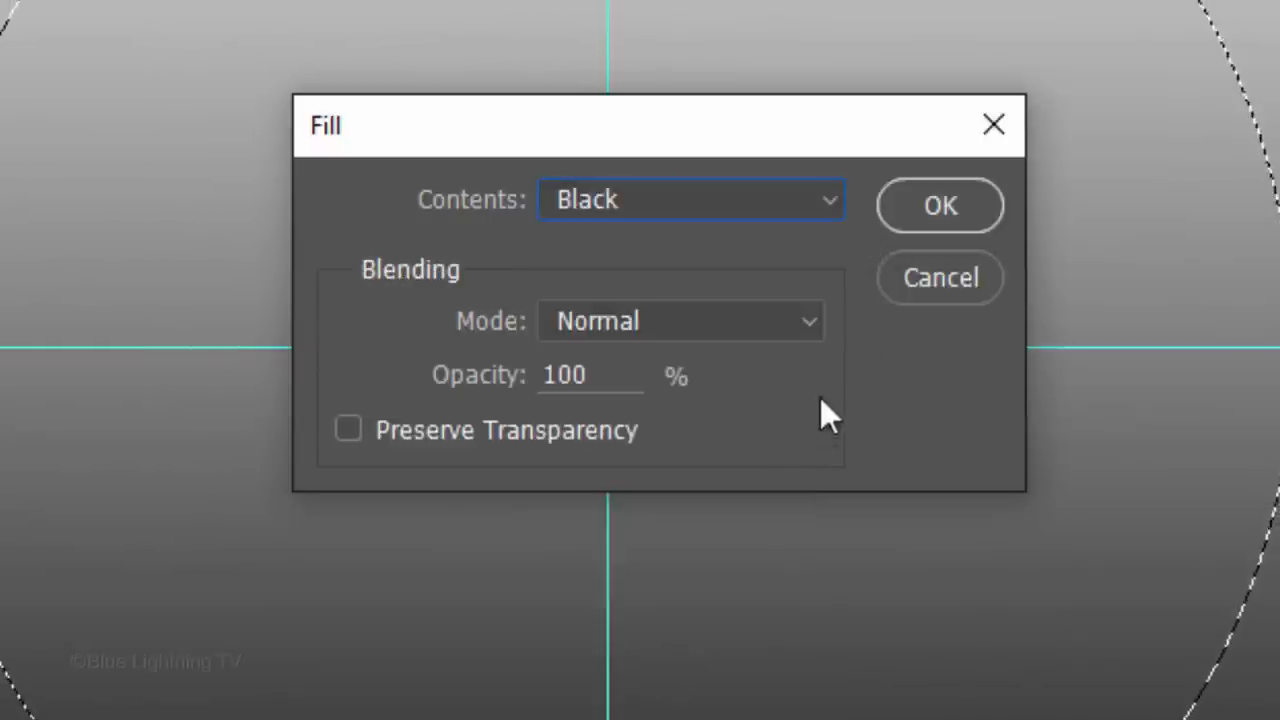
pyautogui.click(938, 204)
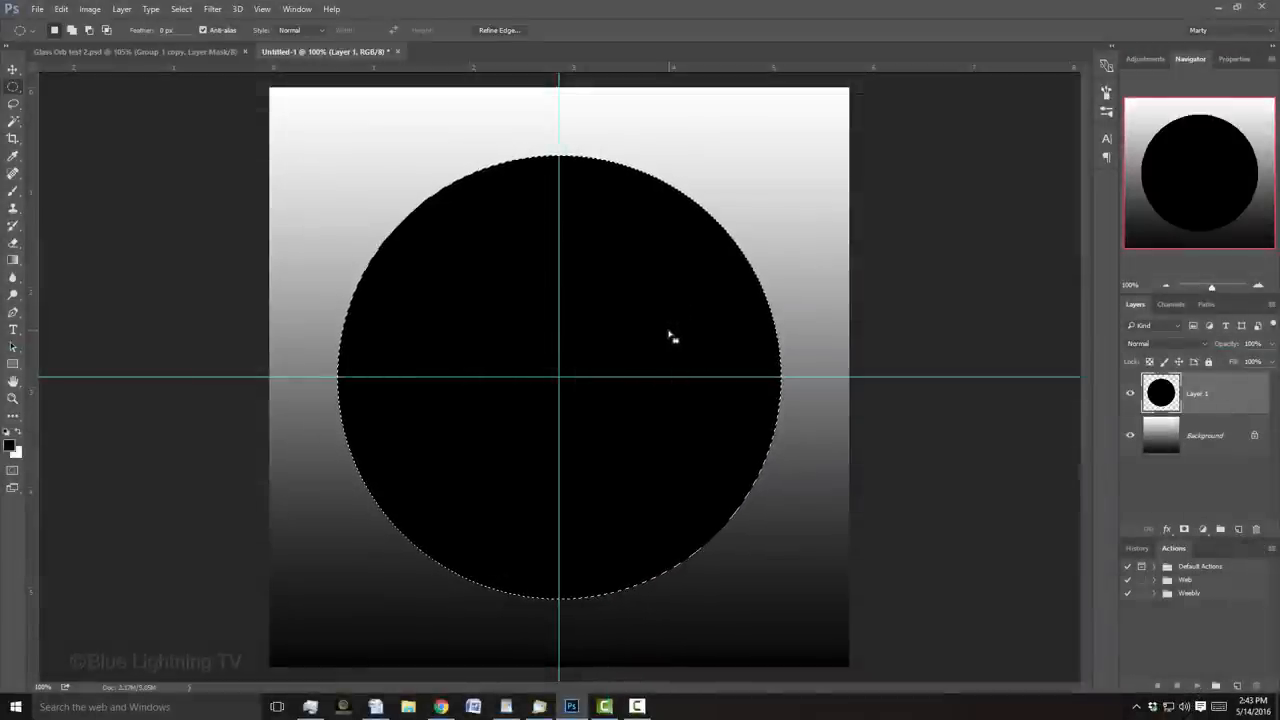
pyautogui.press('ctrl+d')
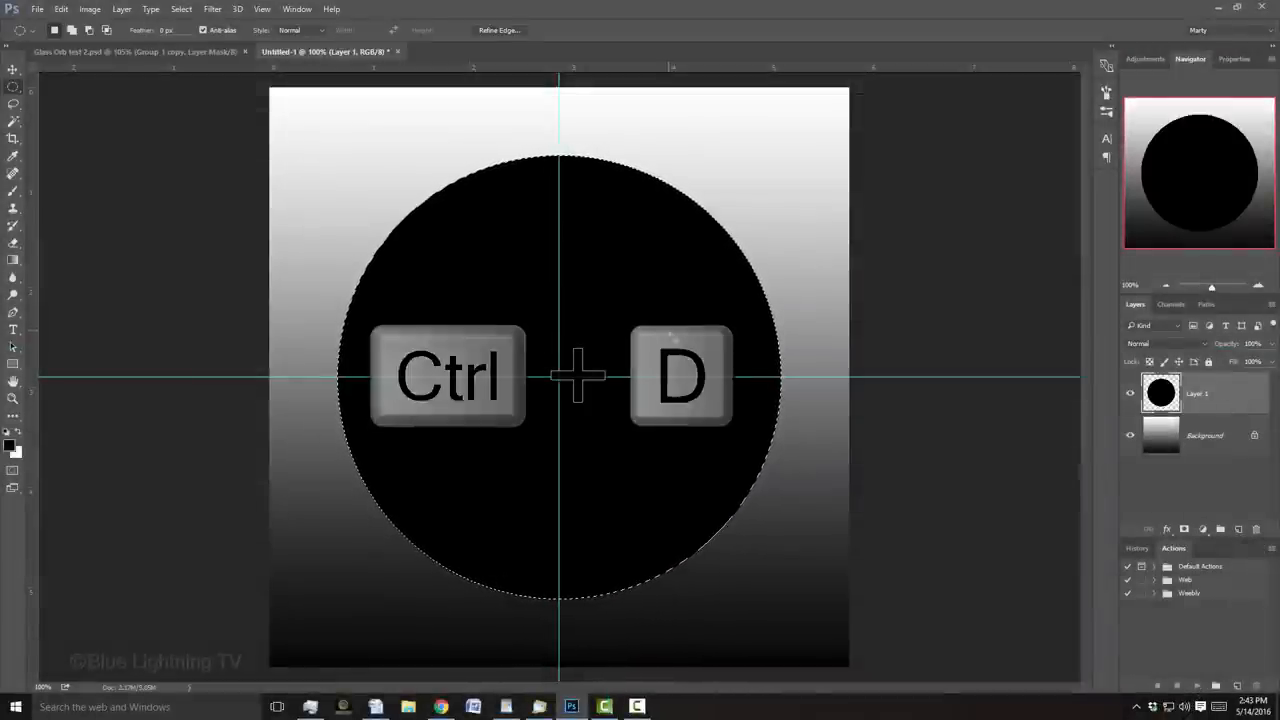
pyautogui.press('ctrl+d')
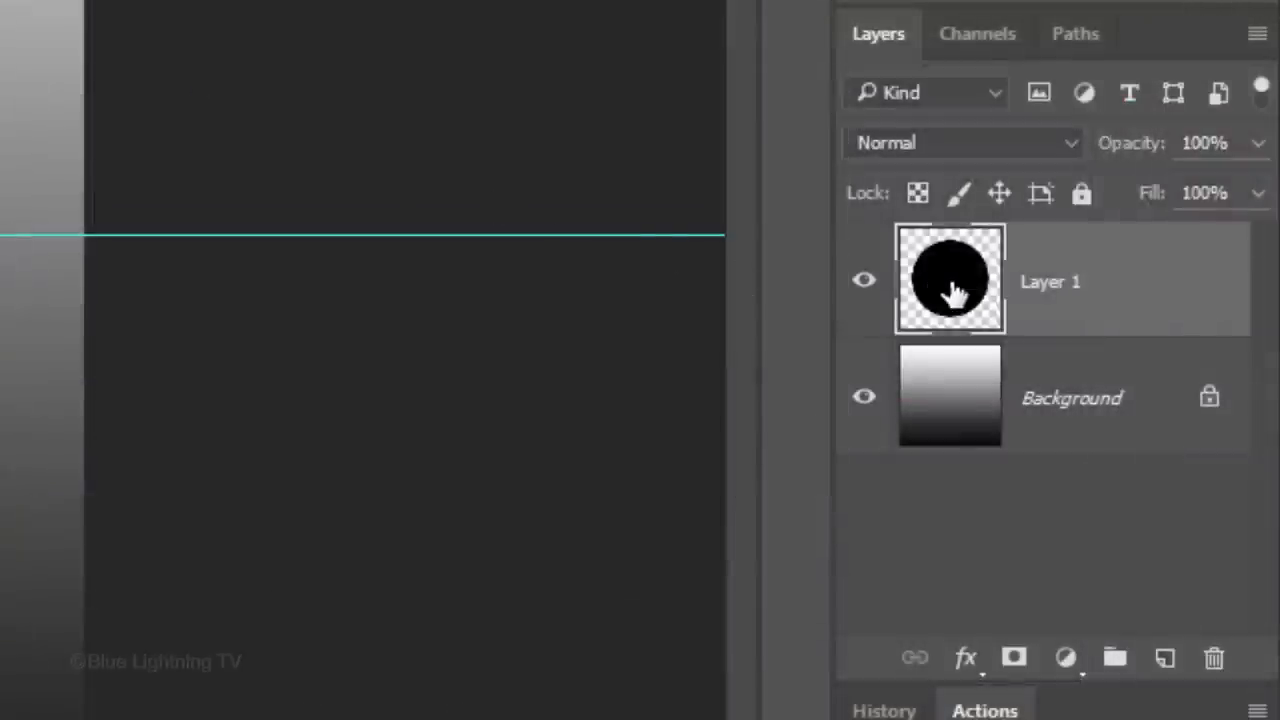
# Give Layer 1 a blue Color Overlay of #0078ff in its layer style
pyautogui.click(948, 280)
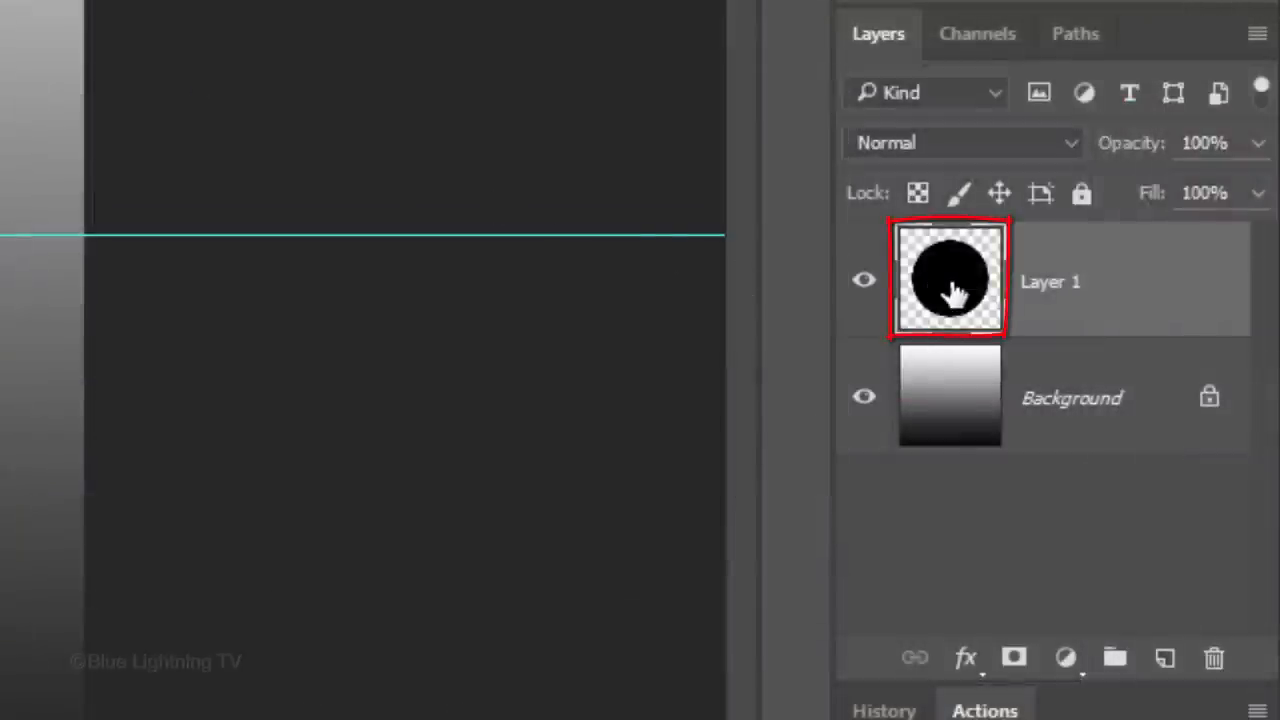
pyautogui.doubleClick(948, 278)
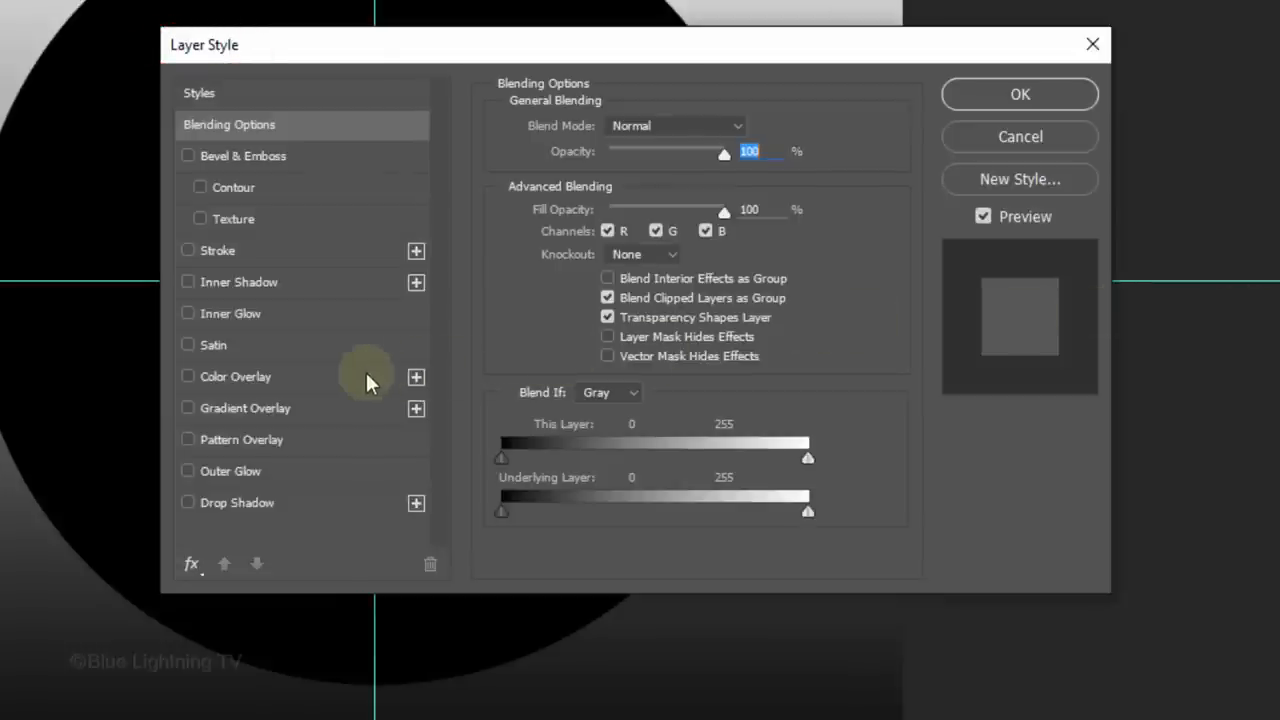
pyautogui.click(188, 376)
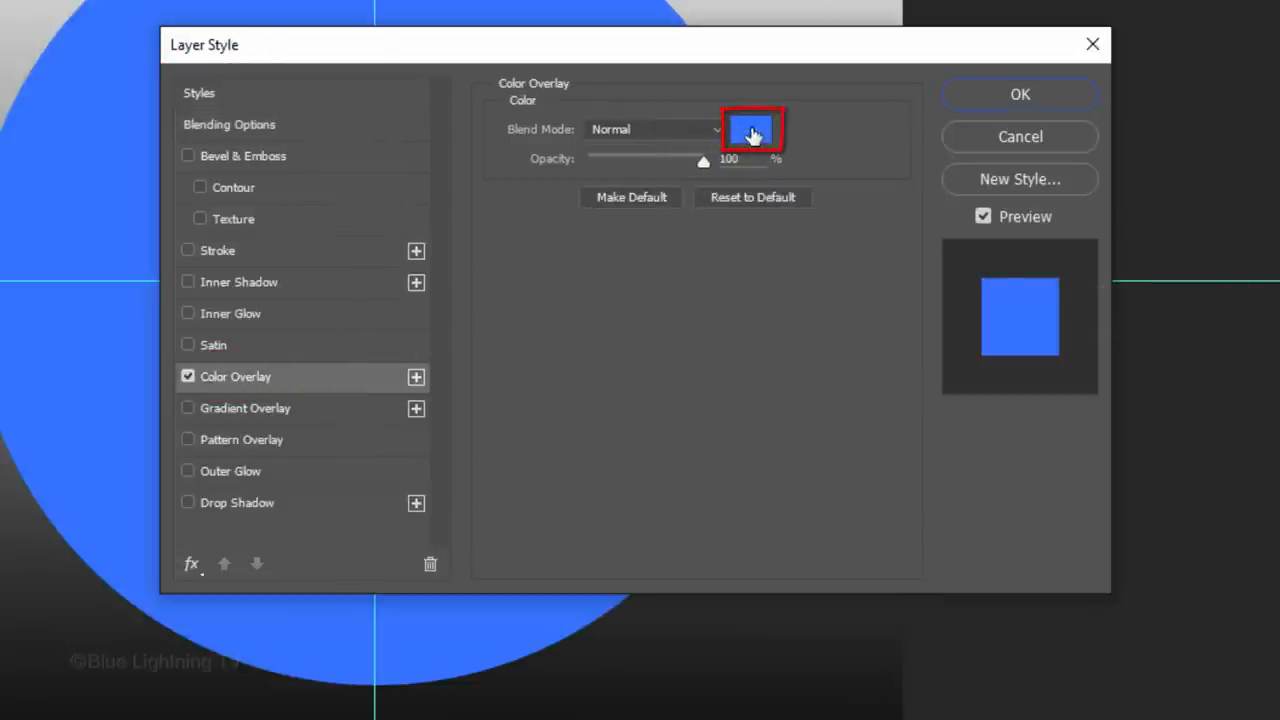
pyautogui.click(752, 130)
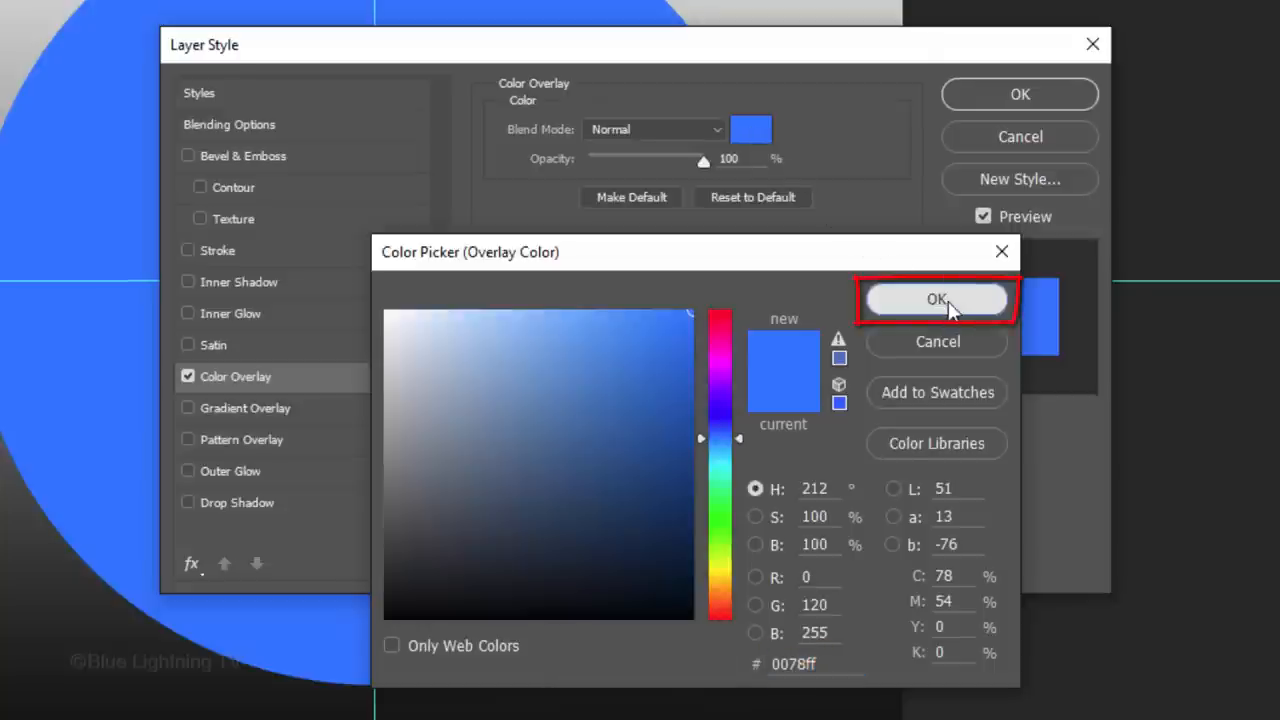
pyautogui.click(936, 300)
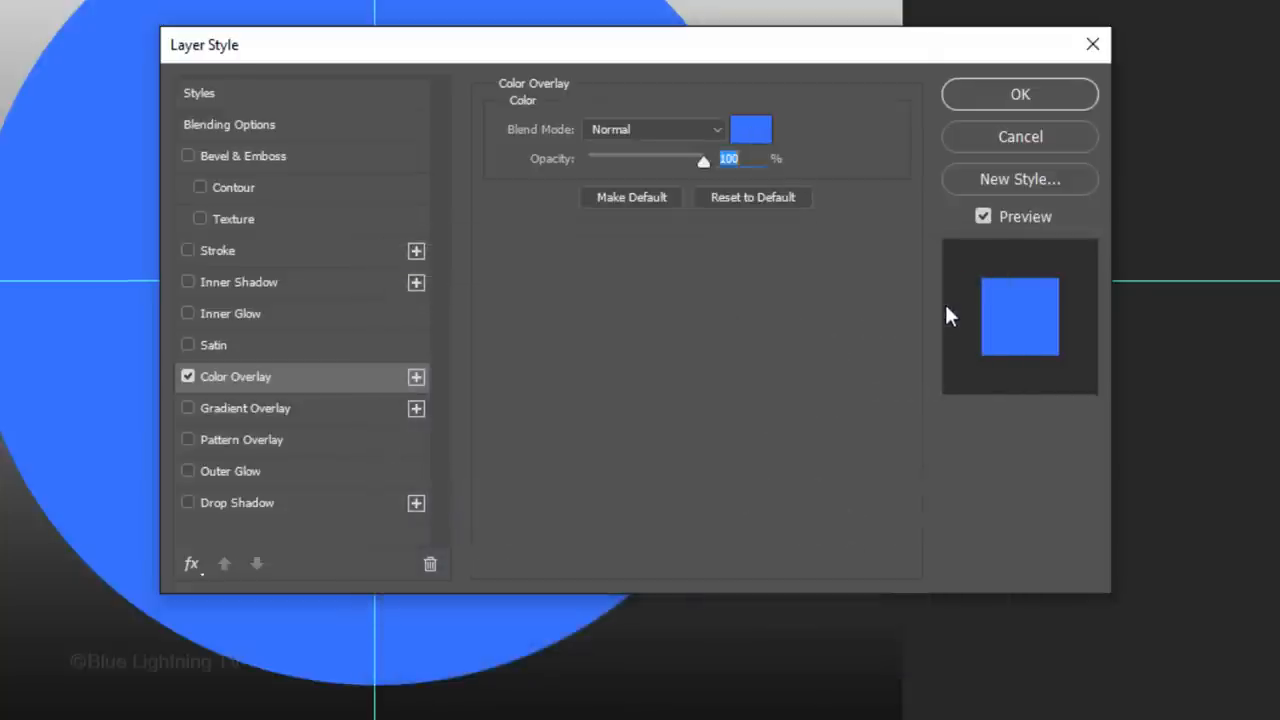
pyautogui.moveTo(322, 320)
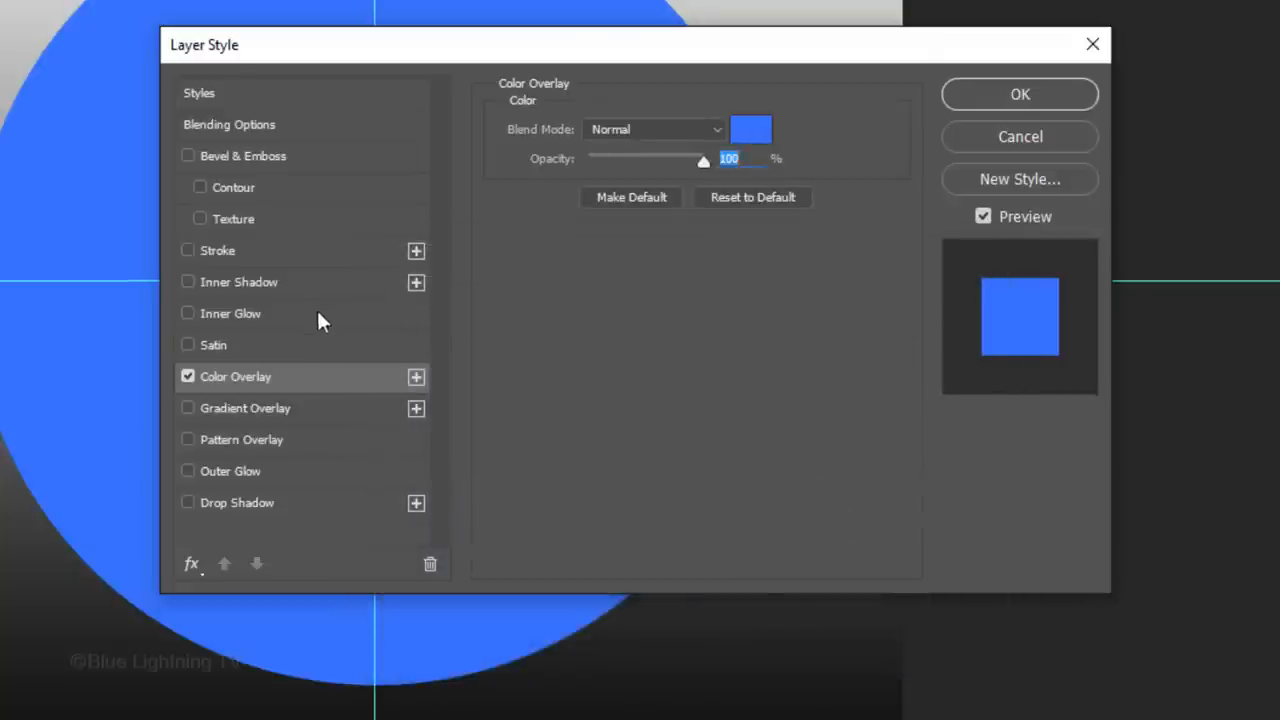
# Add an Edge Inner Glow in navy #000d4f at 75% opacity and 250 px size, and apply the style
pyautogui.click(232, 312)
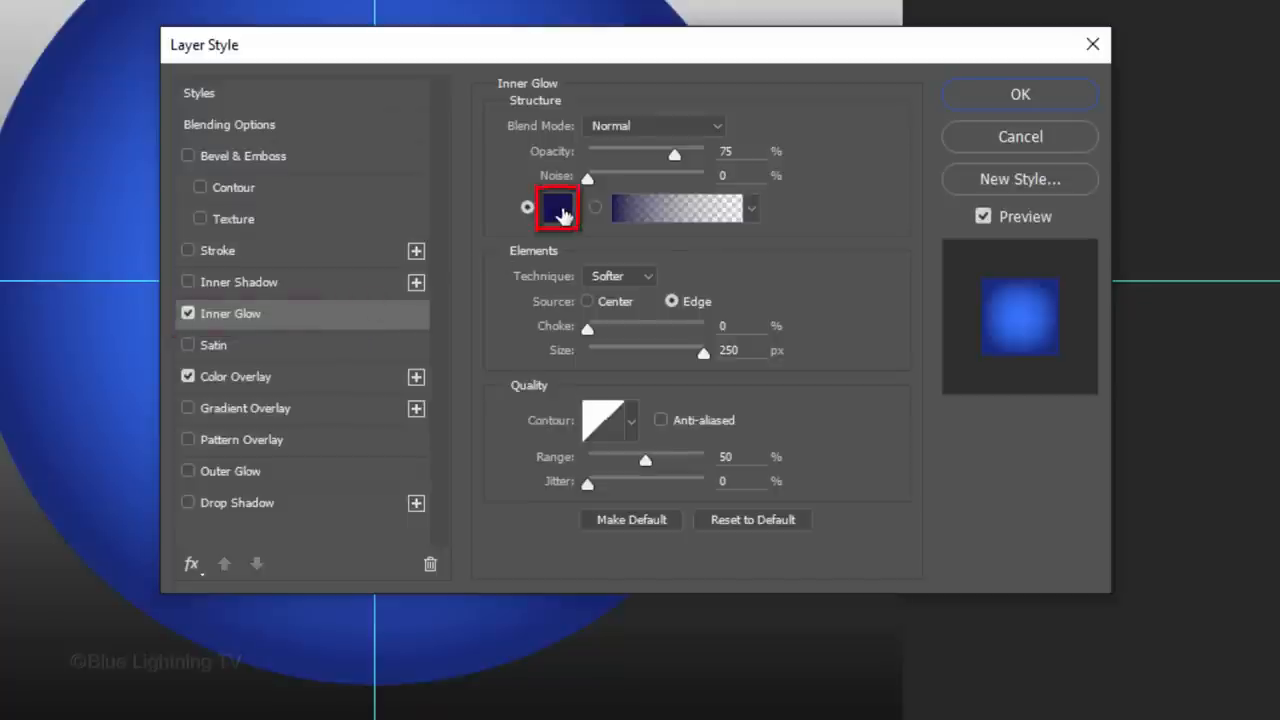
pyautogui.click(556, 208)
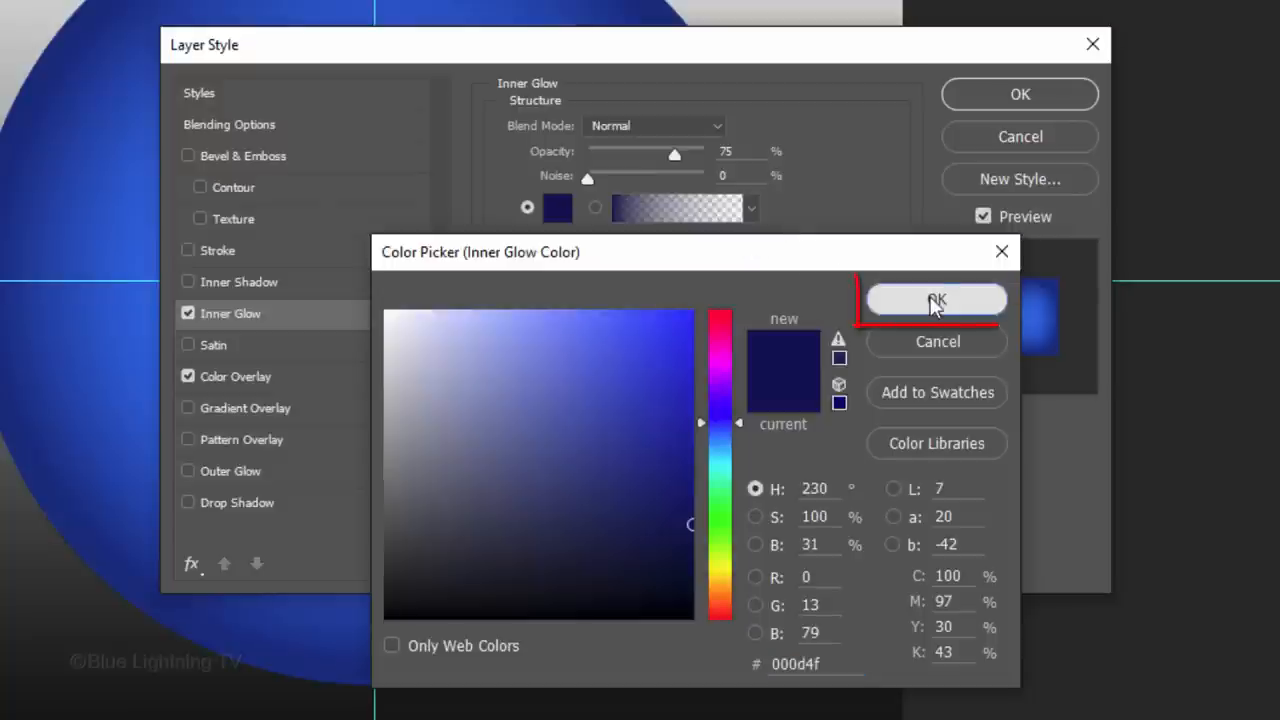
pyautogui.click(936, 300)
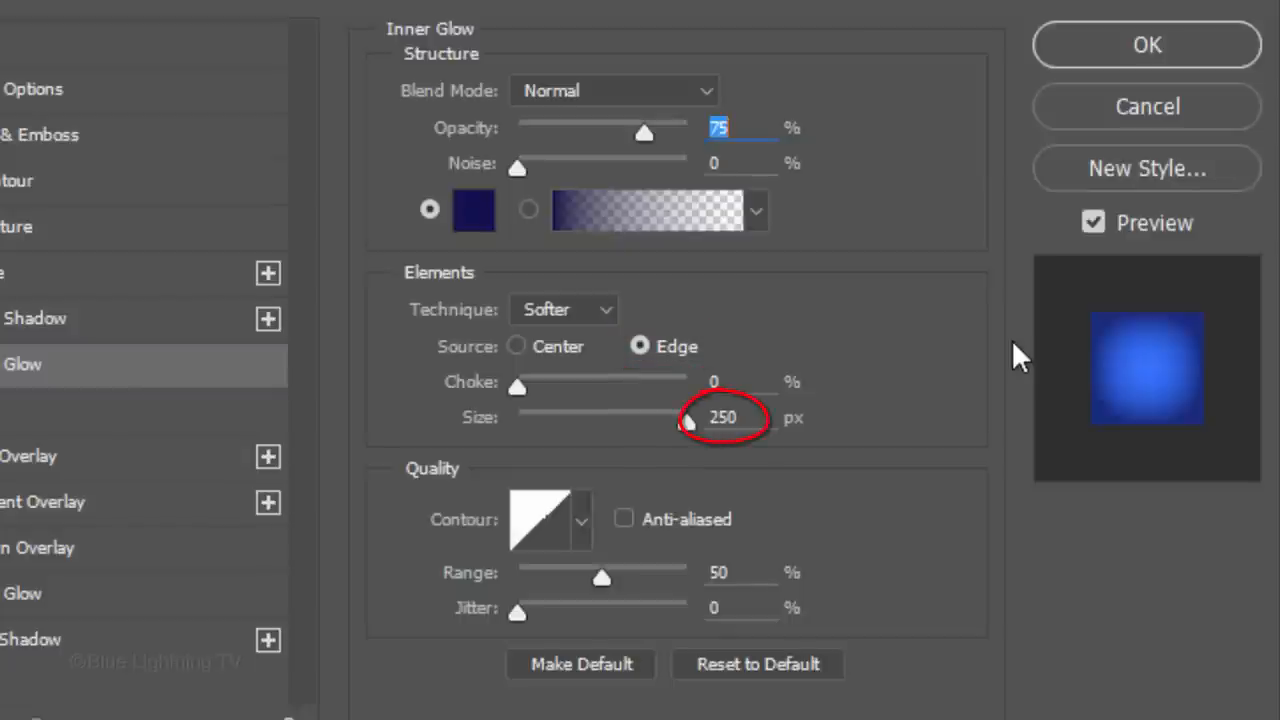
pyautogui.moveTo(1040, 284)
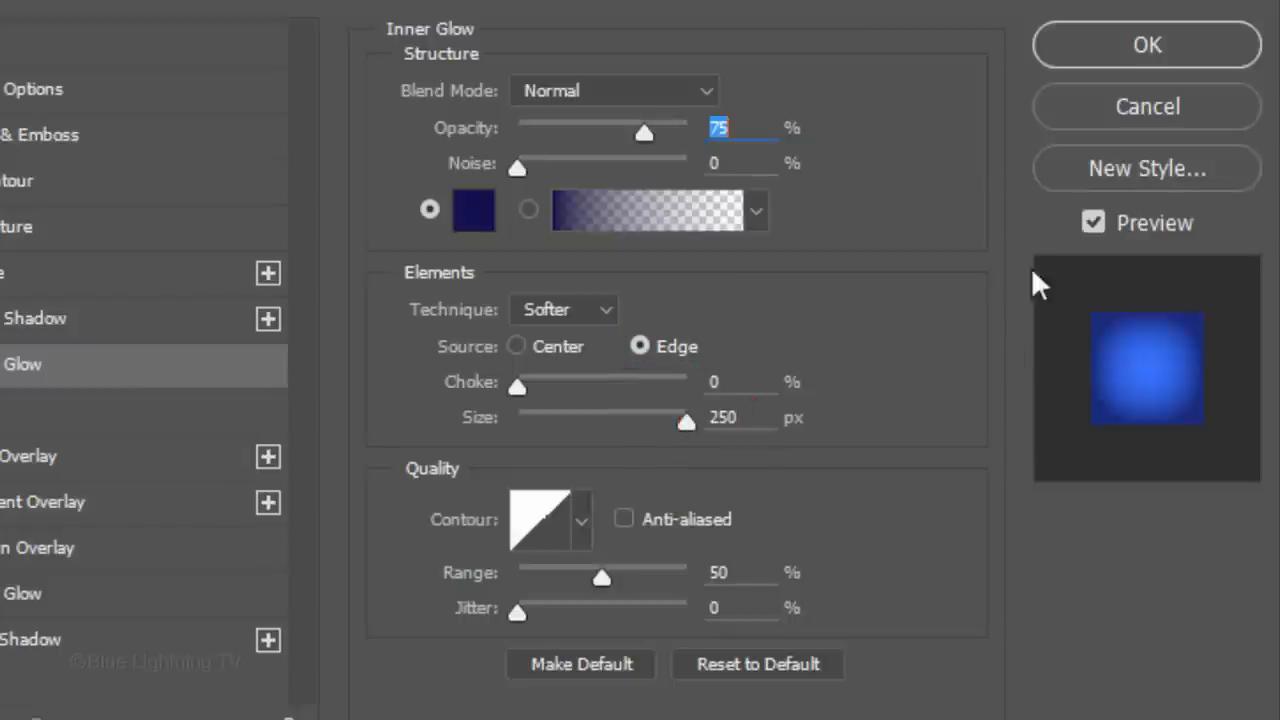
pyautogui.click(1146, 44)
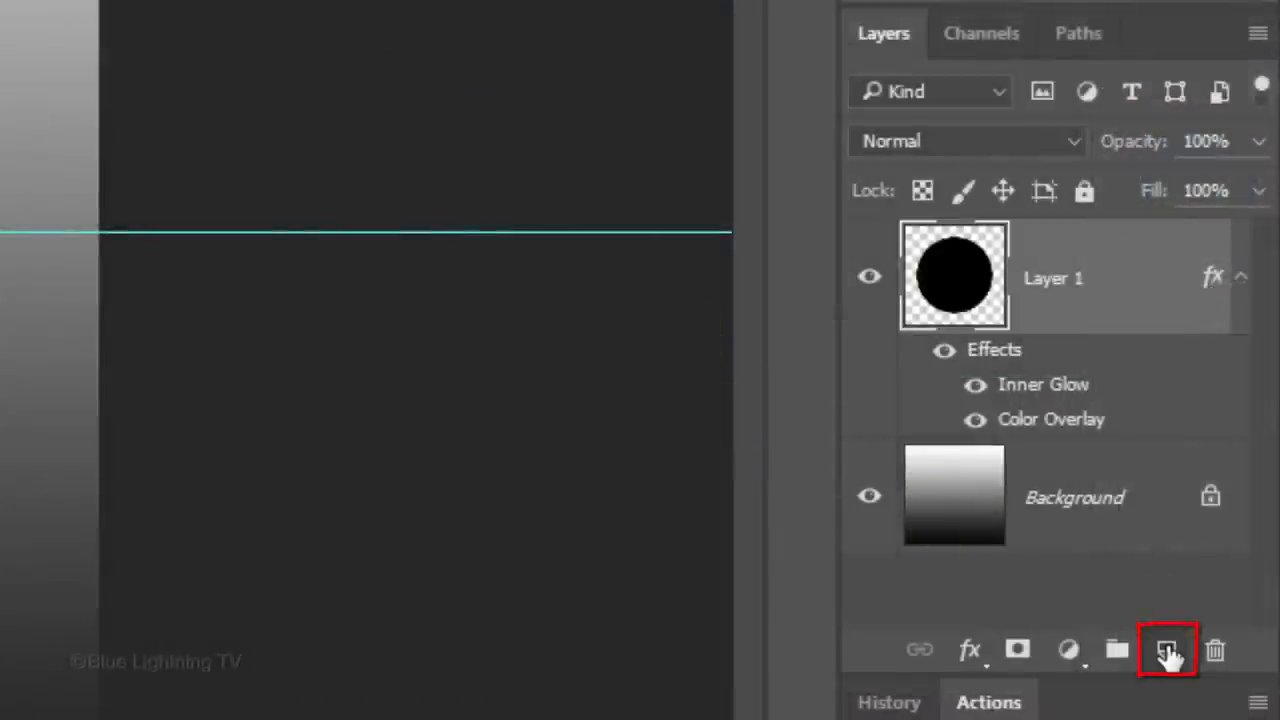
# Add Layer 2 above the orb and fill it with solid black
pyautogui.click(1168, 650)
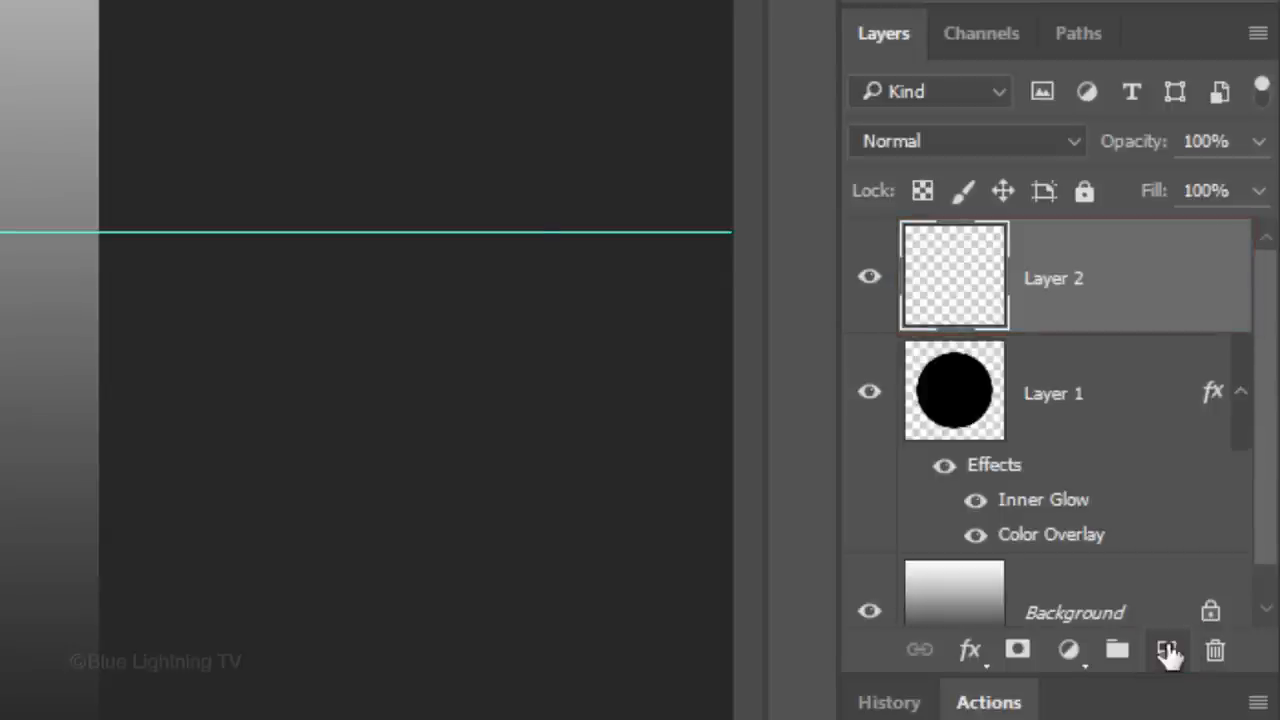
pyautogui.press('shift+f5')
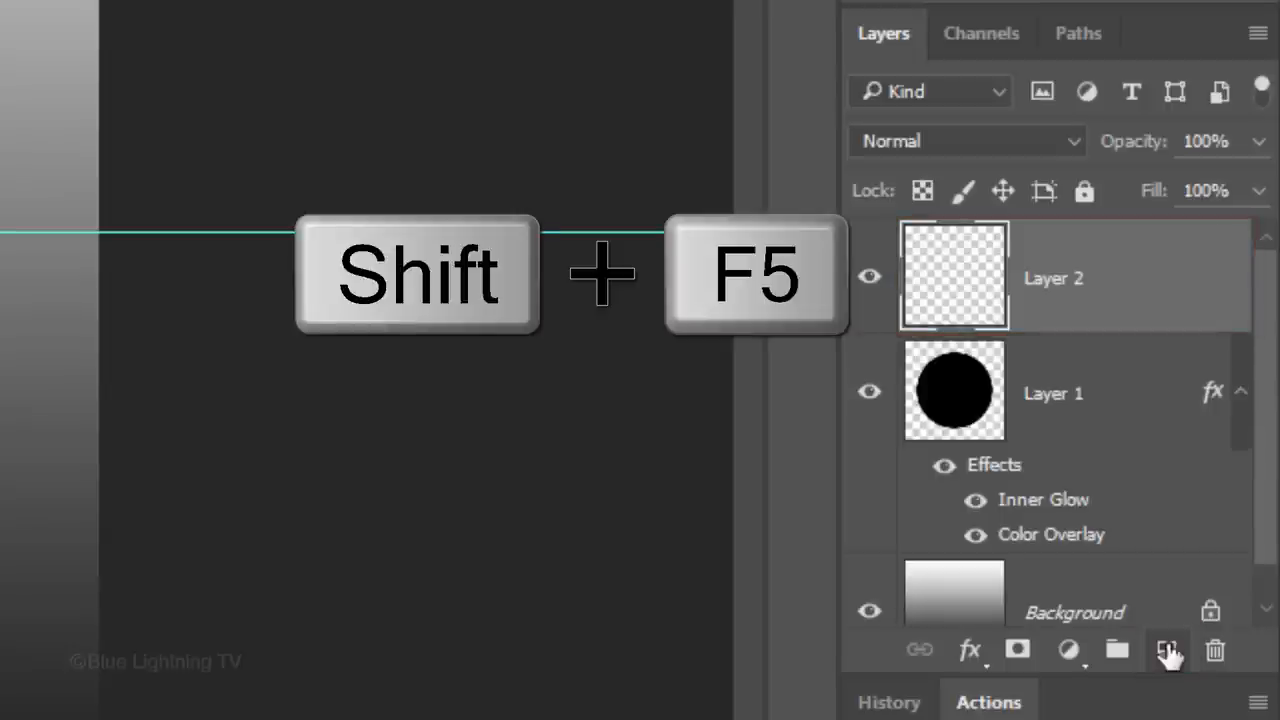
pyautogui.press('shift+f5')
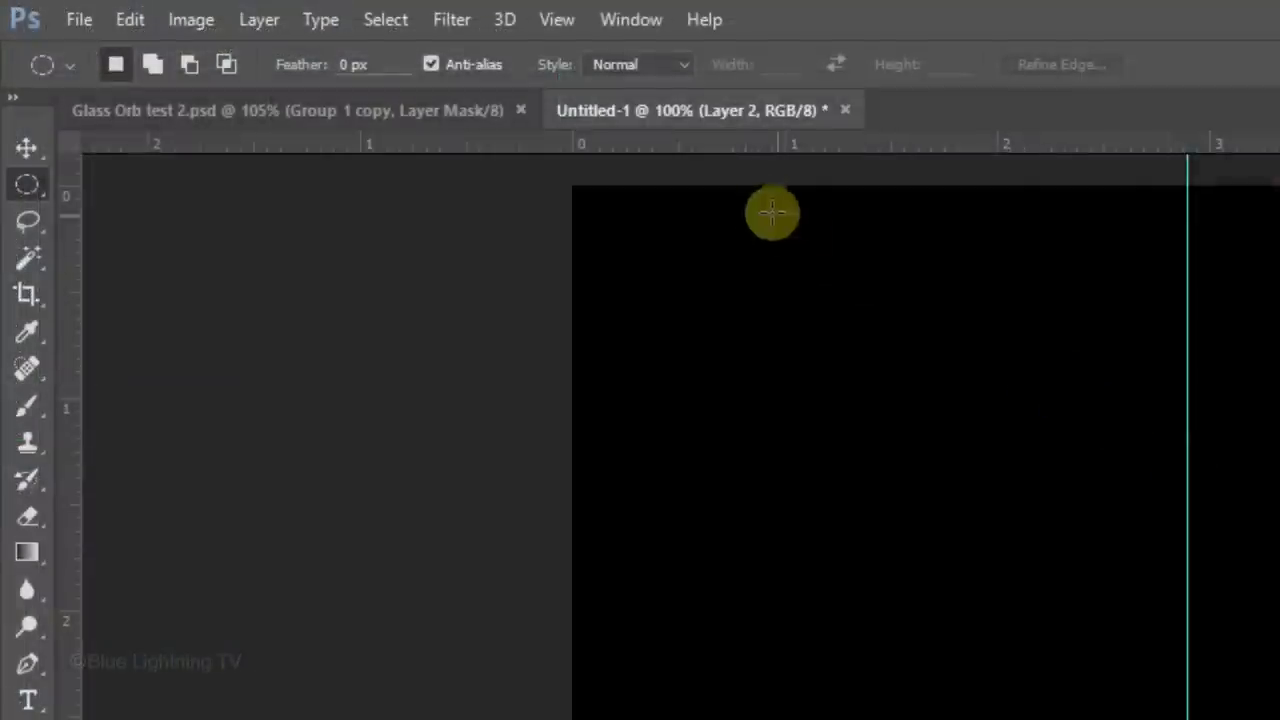
# Render a 50-300mm Zoom Lens Flare at 100% brightness onto the black layer
pyautogui.click(452, 20)
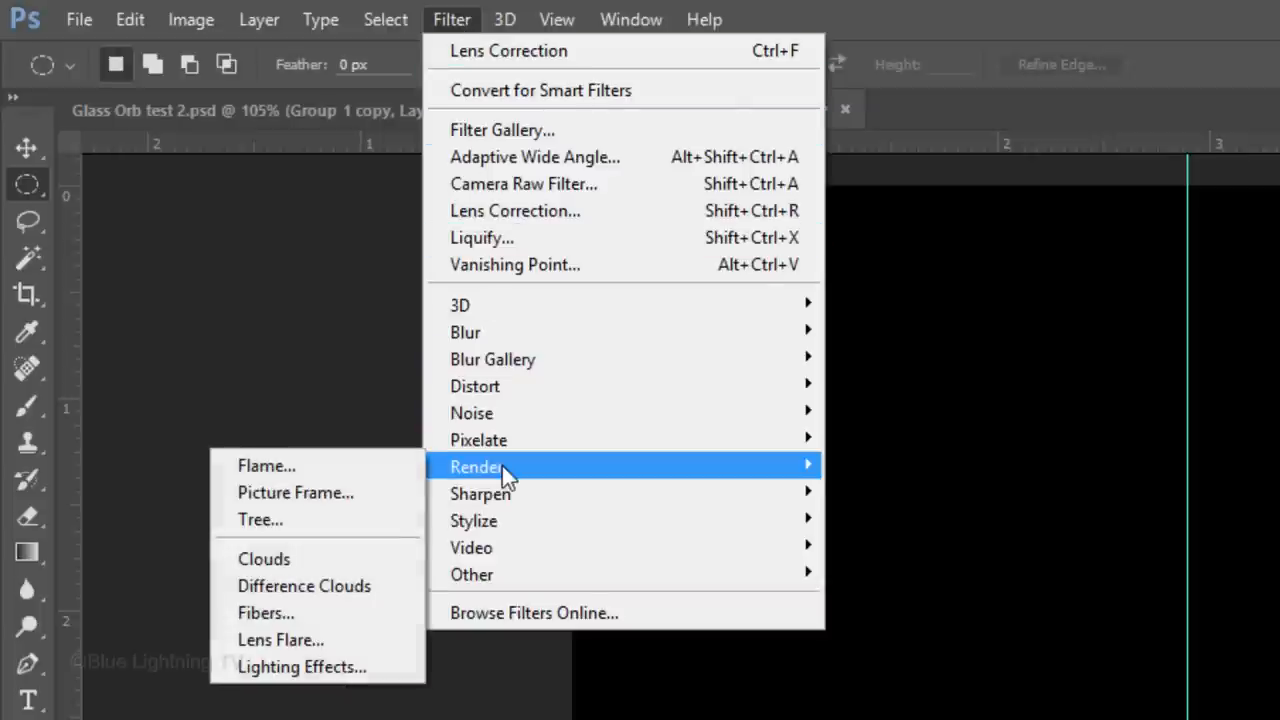
pyautogui.moveTo(280, 640)
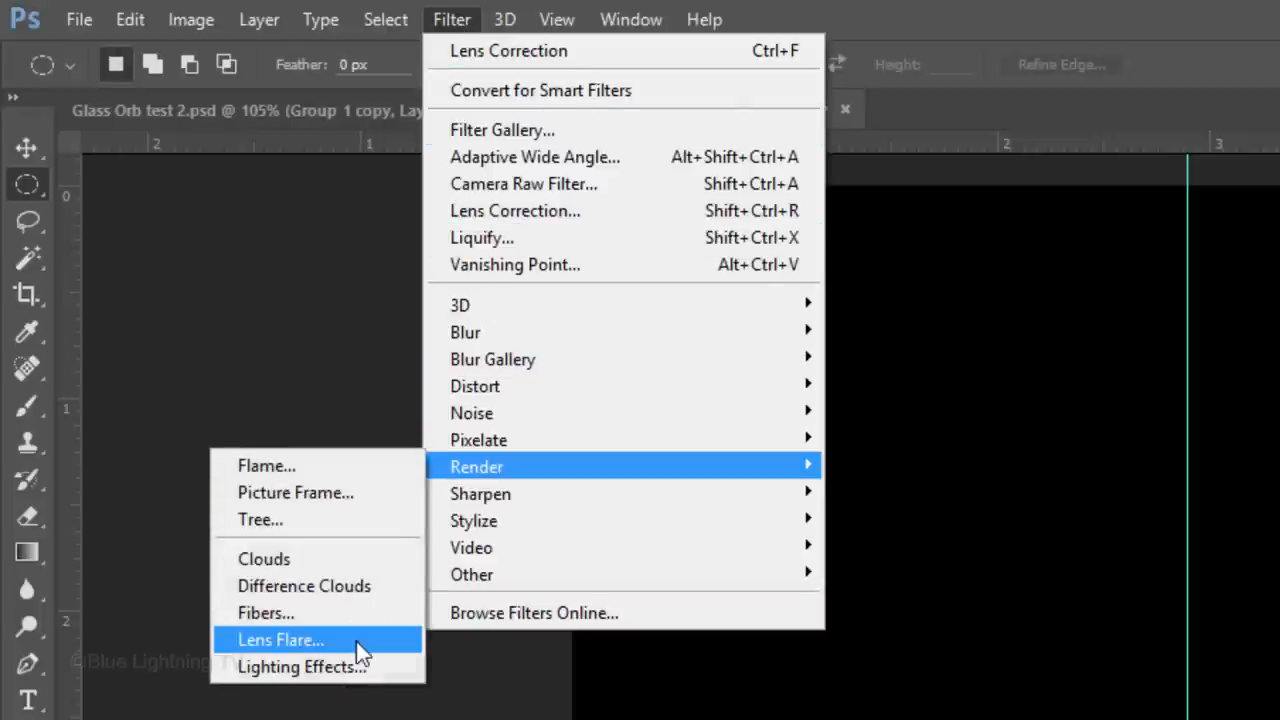
pyautogui.click(280, 640)
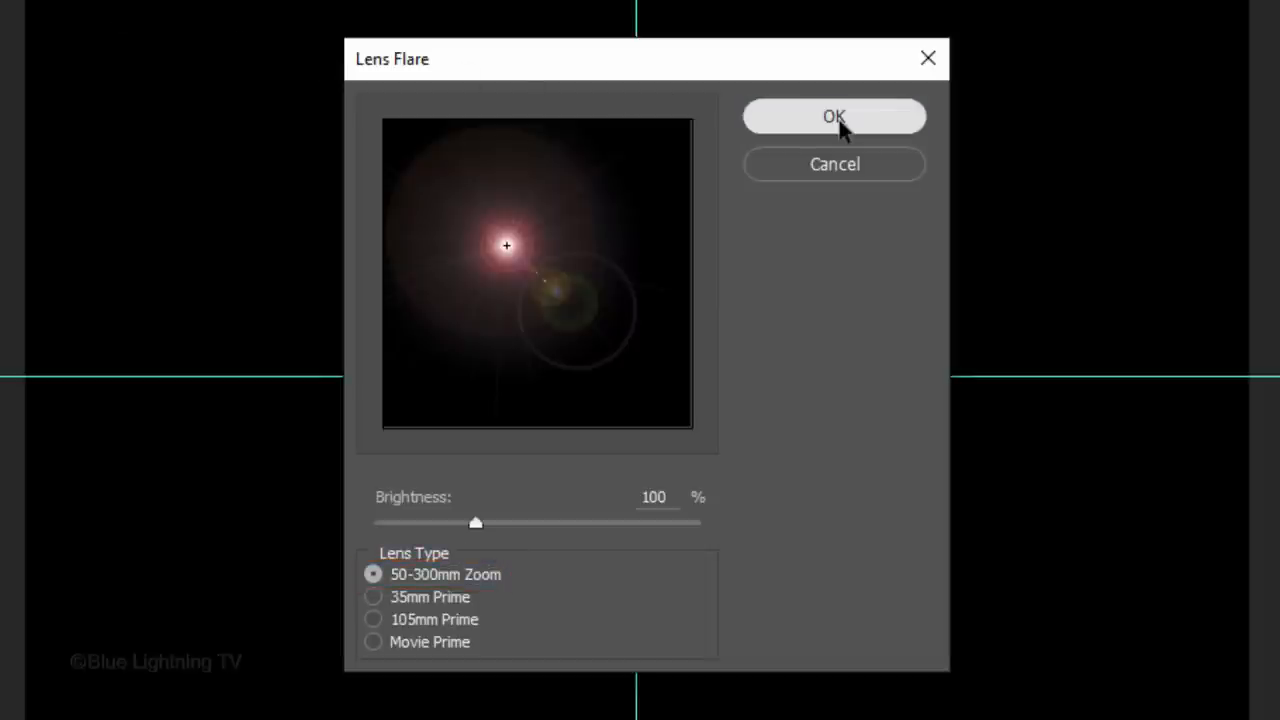
pyautogui.click(834, 116)
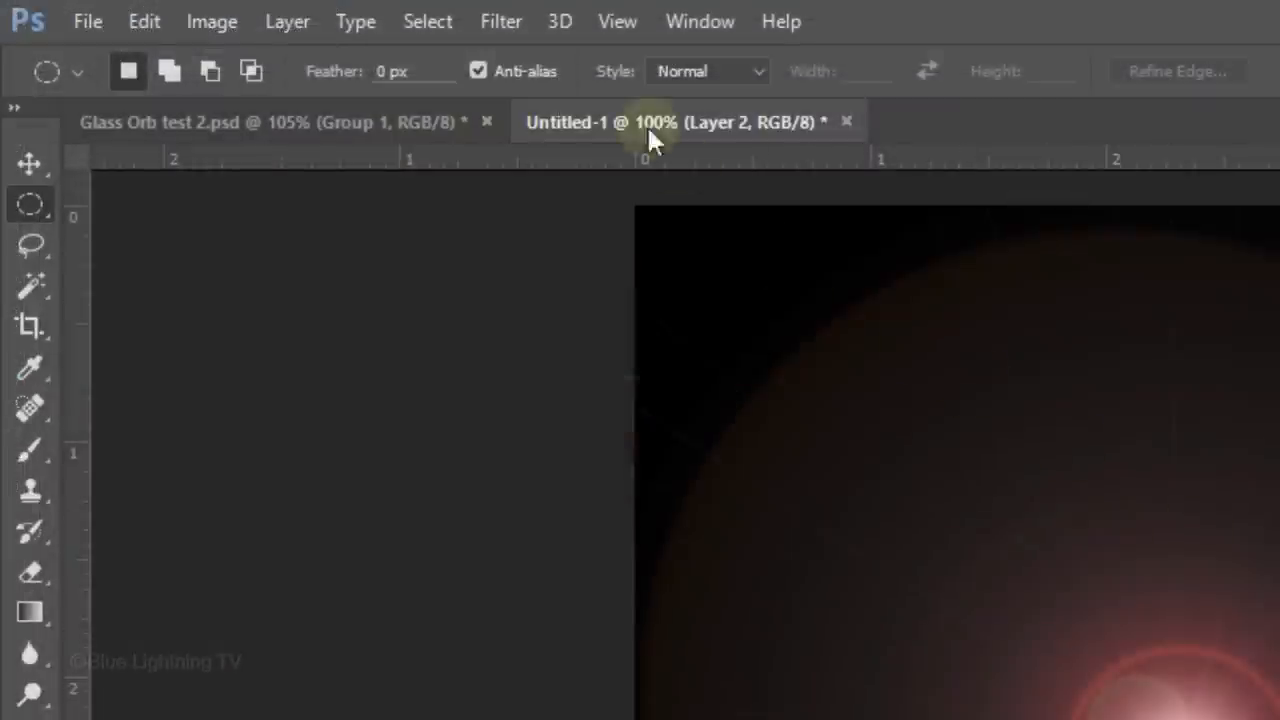
# Distort the flare with Polar to Rectangular coordinates and flip the layer vertically
pyautogui.click(500, 20)
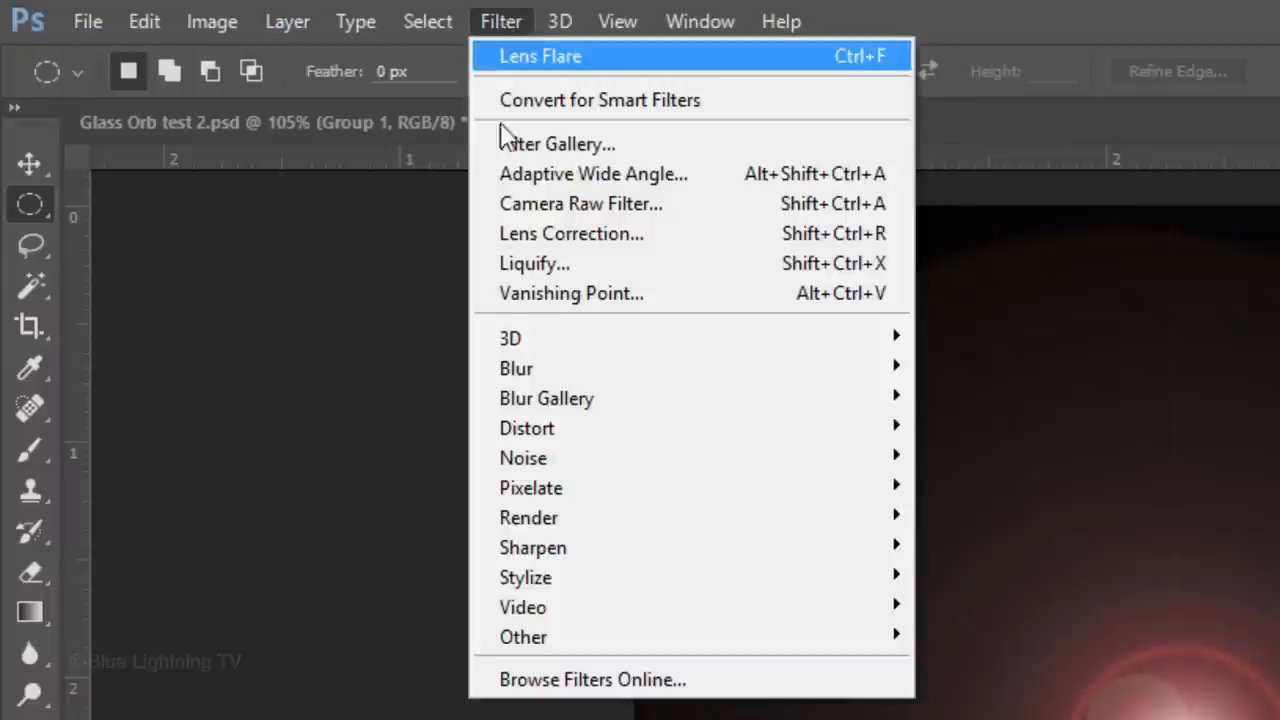
pyautogui.moveTo(528, 428)
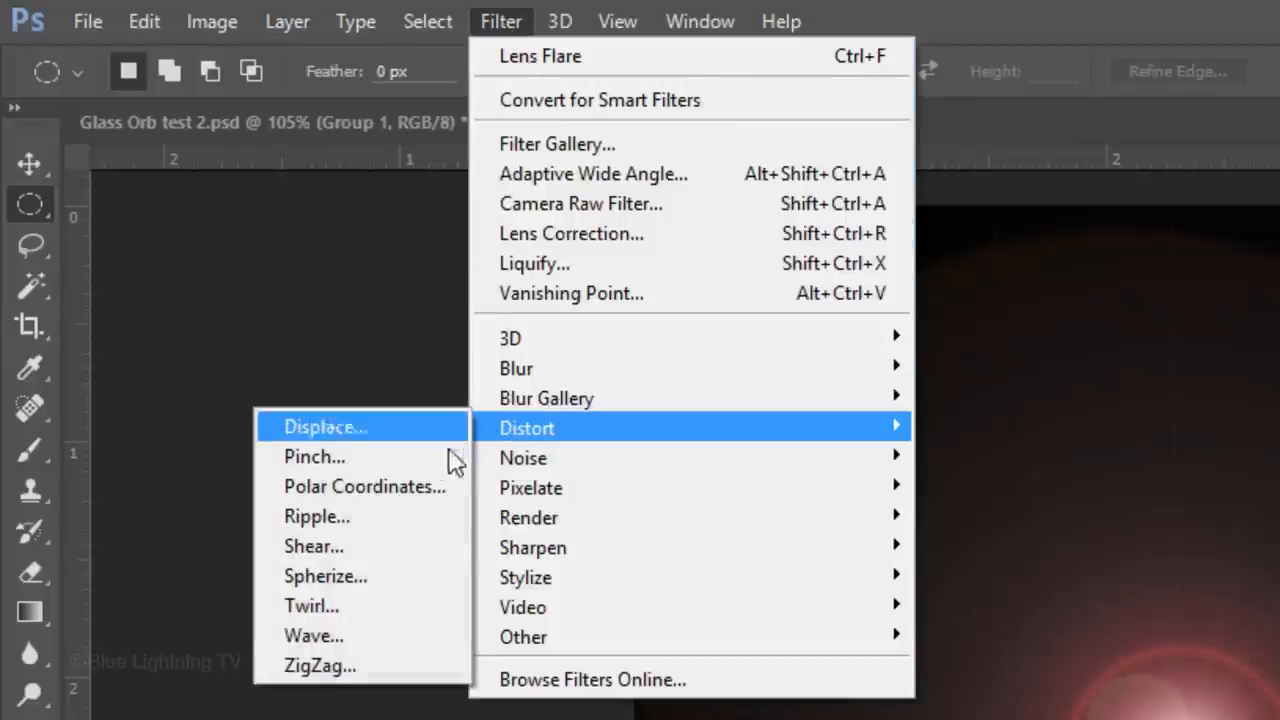
pyautogui.moveTo(364, 486)
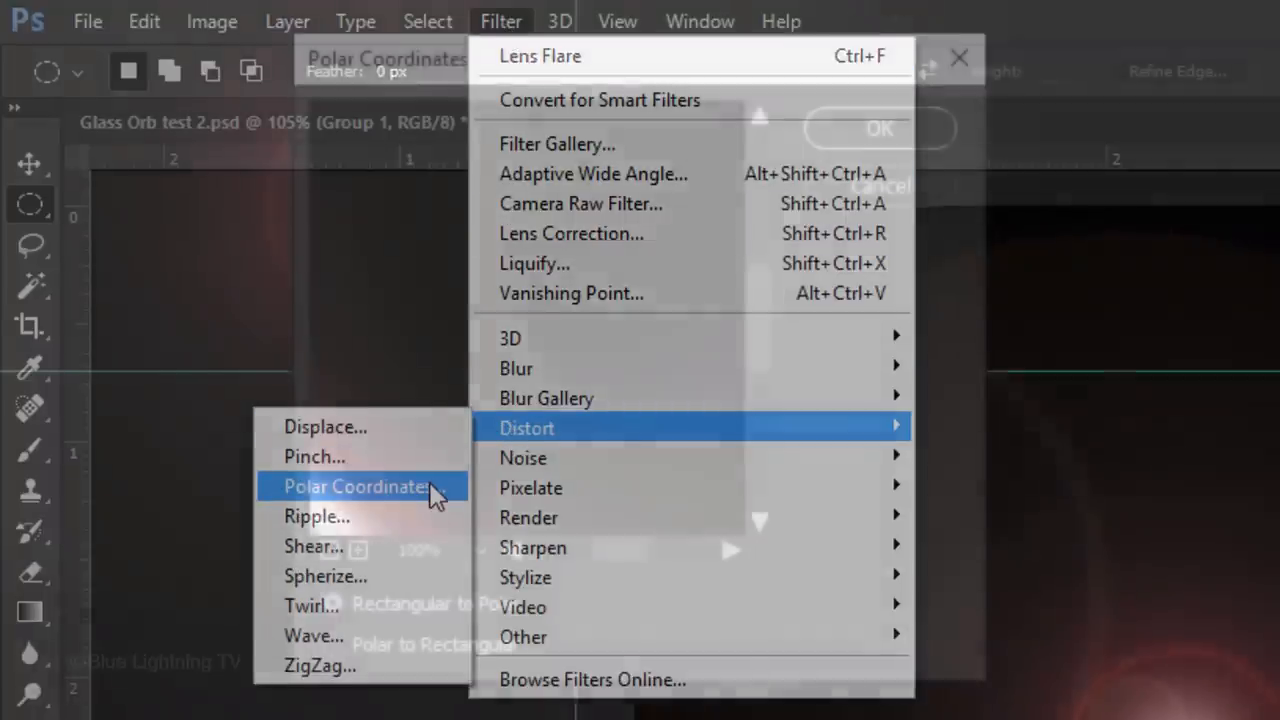
pyautogui.click(356, 486)
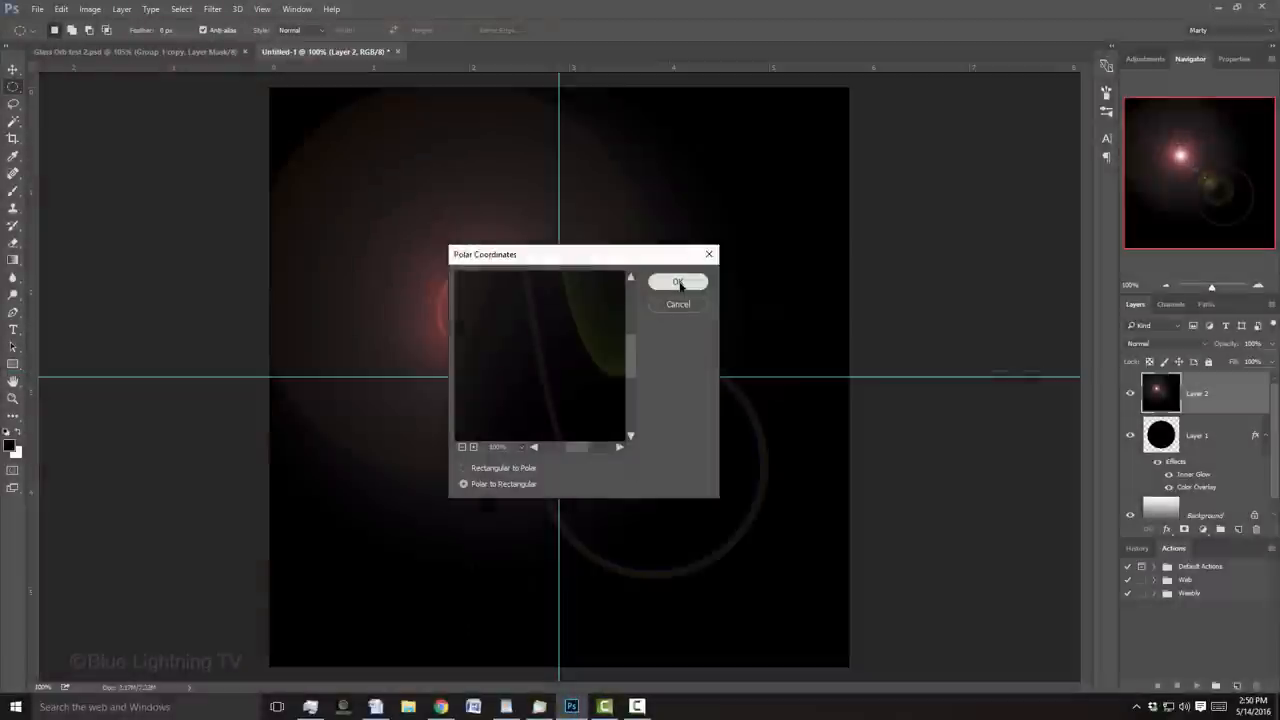
pyautogui.click(678, 280)
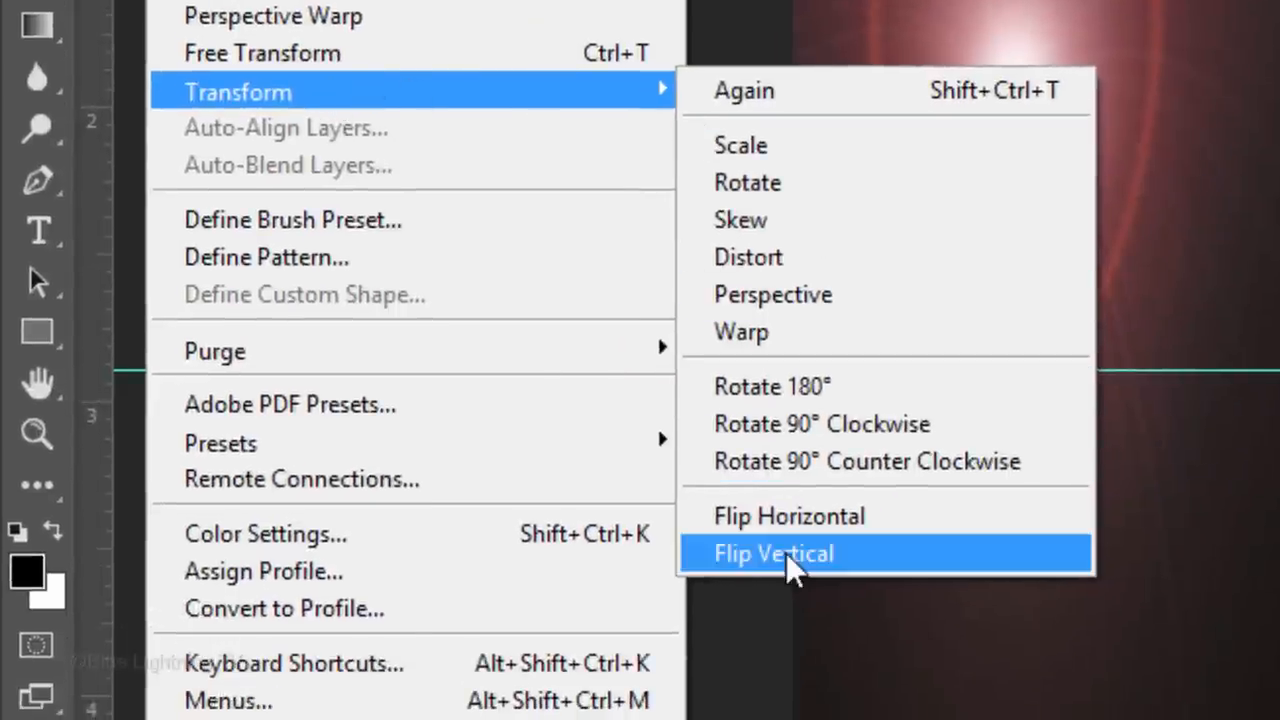
pyautogui.click(774, 552)
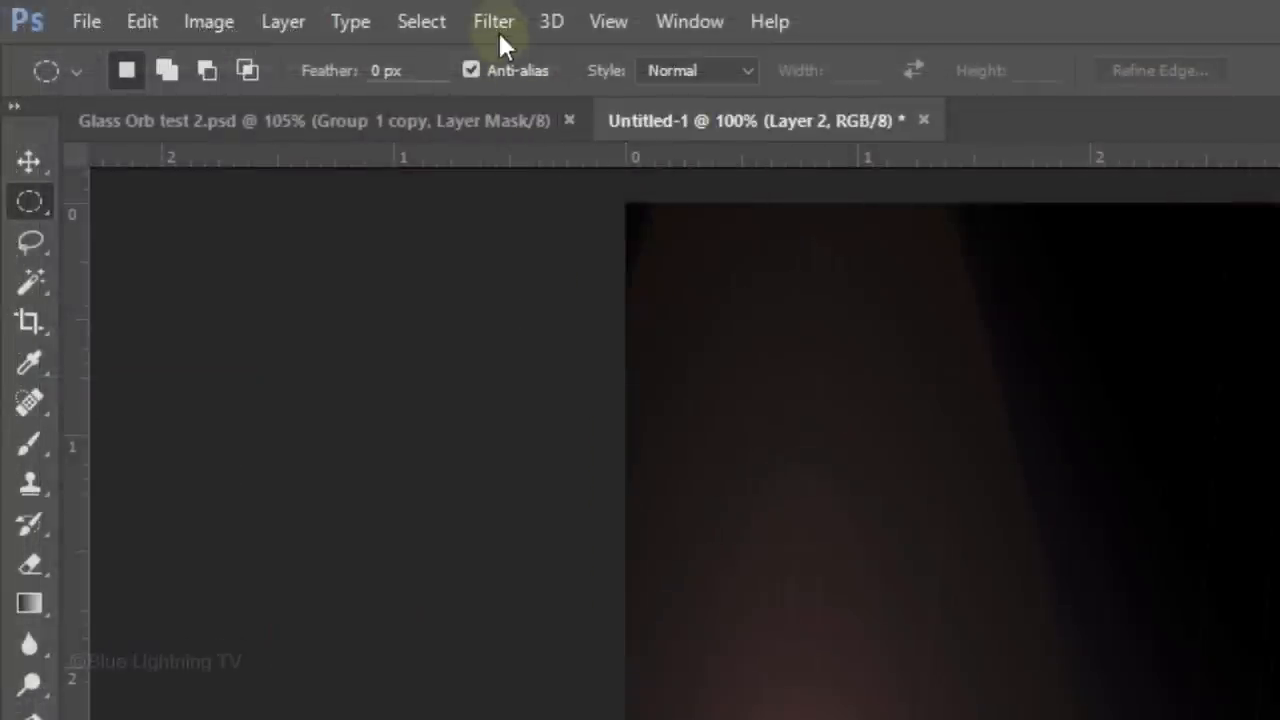
# Apply Polar Coordinates, Rectangular to Polar, wrapping Layer 2's streaks into a sphere
pyautogui.click(492, 20)
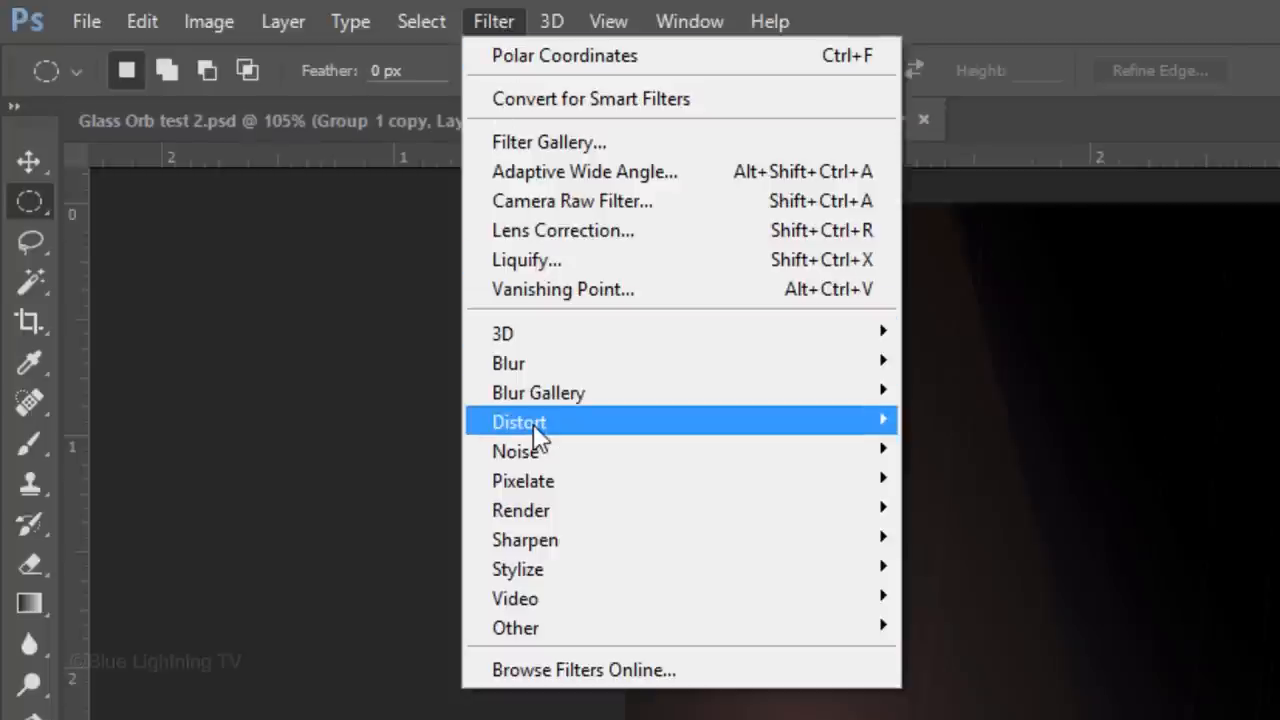
pyautogui.moveTo(520, 420)
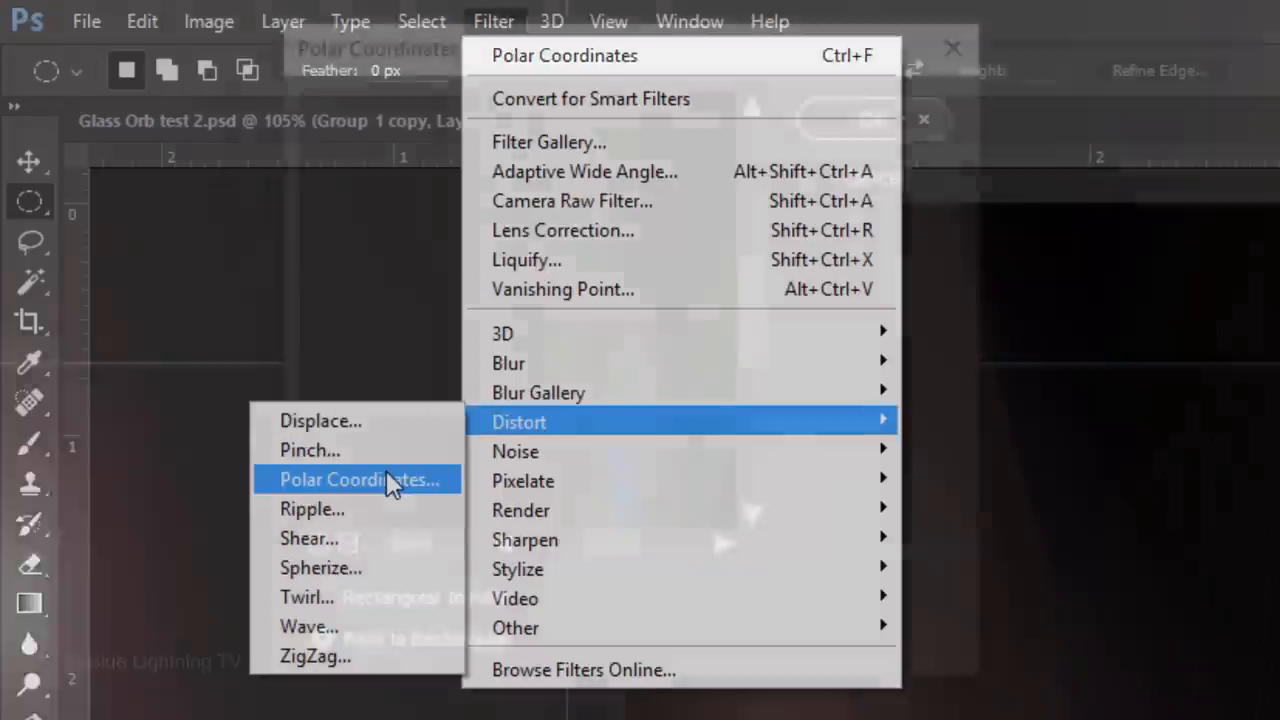
pyautogui.click(356, 480)
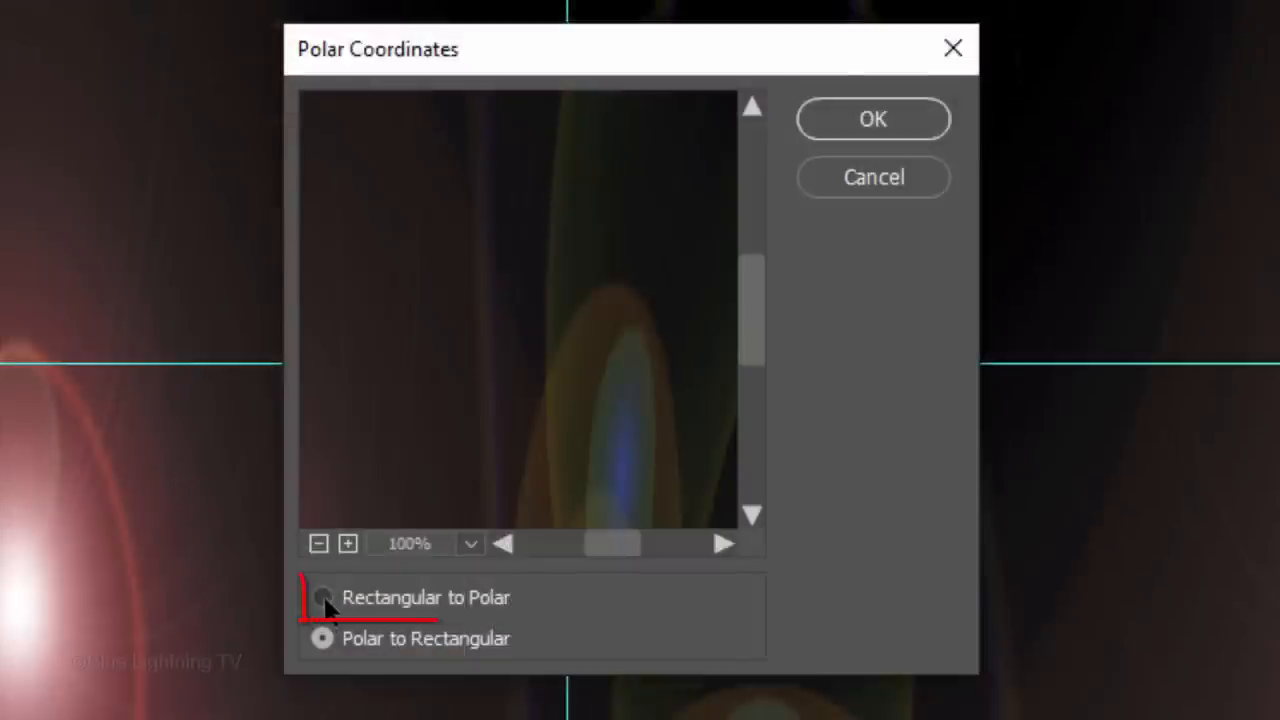
pyautogui.click(322, 596)
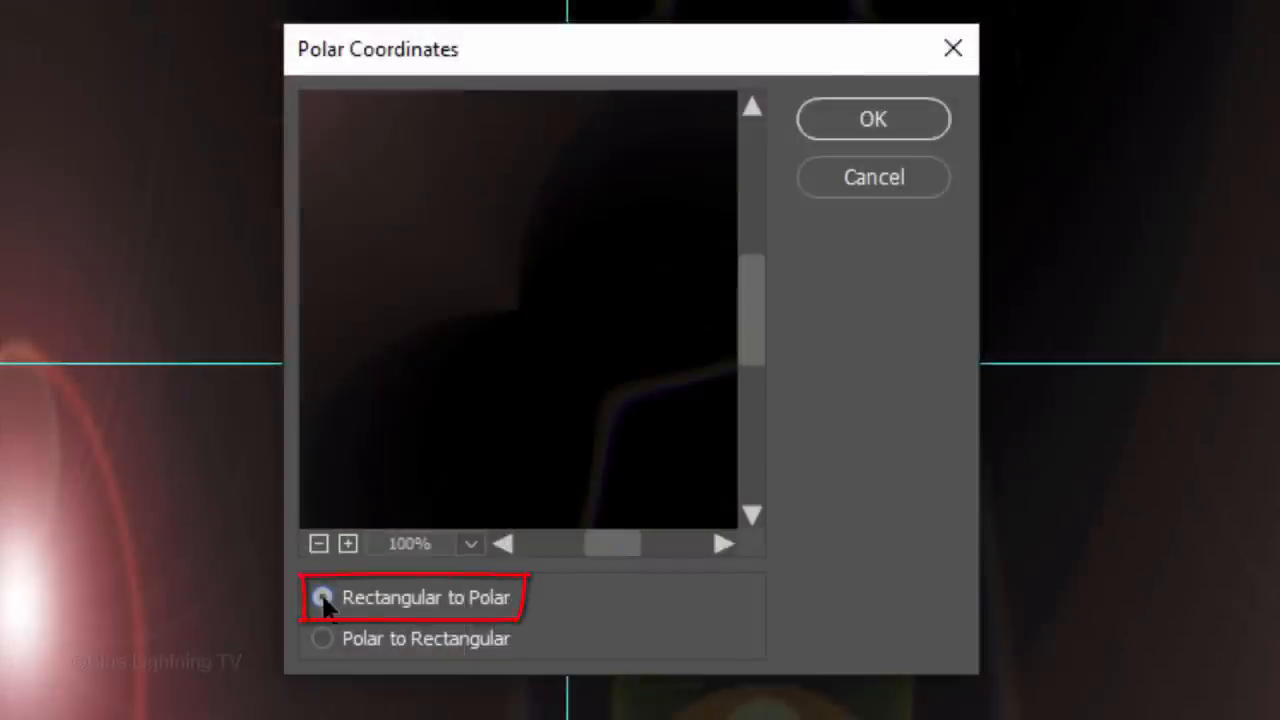
pyautogui.moveTo(872, 120)
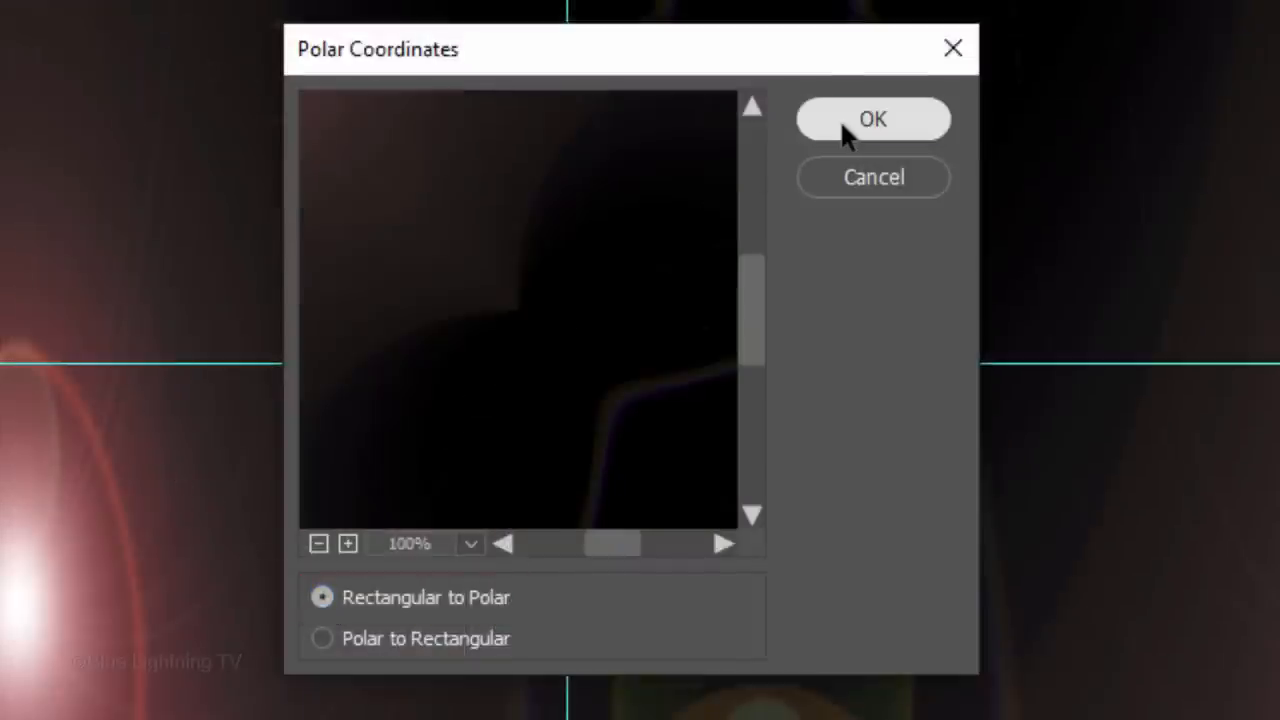
pyautogui.click(872, 118)
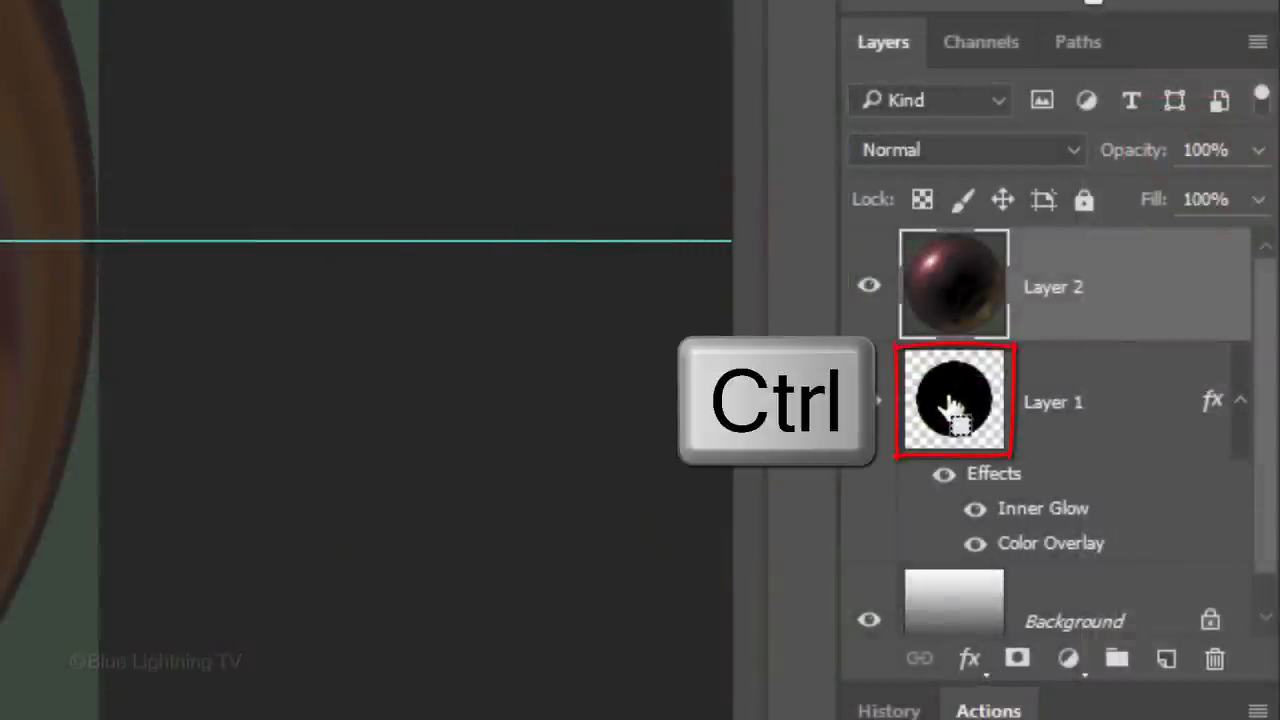
# Load Layer 1's circle as a selection, mask Layer 2 with it and unlink the mask
pyautogui.click(954, 400)
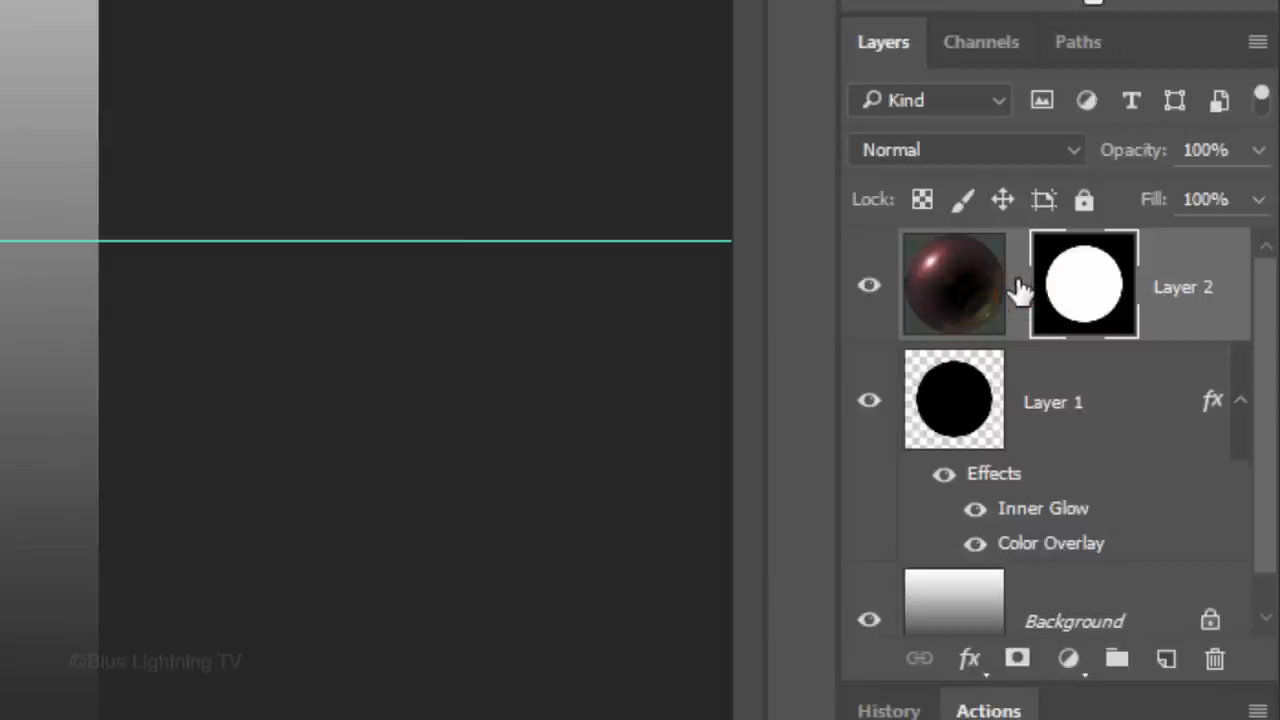
pyautogui.click(1084, 284)
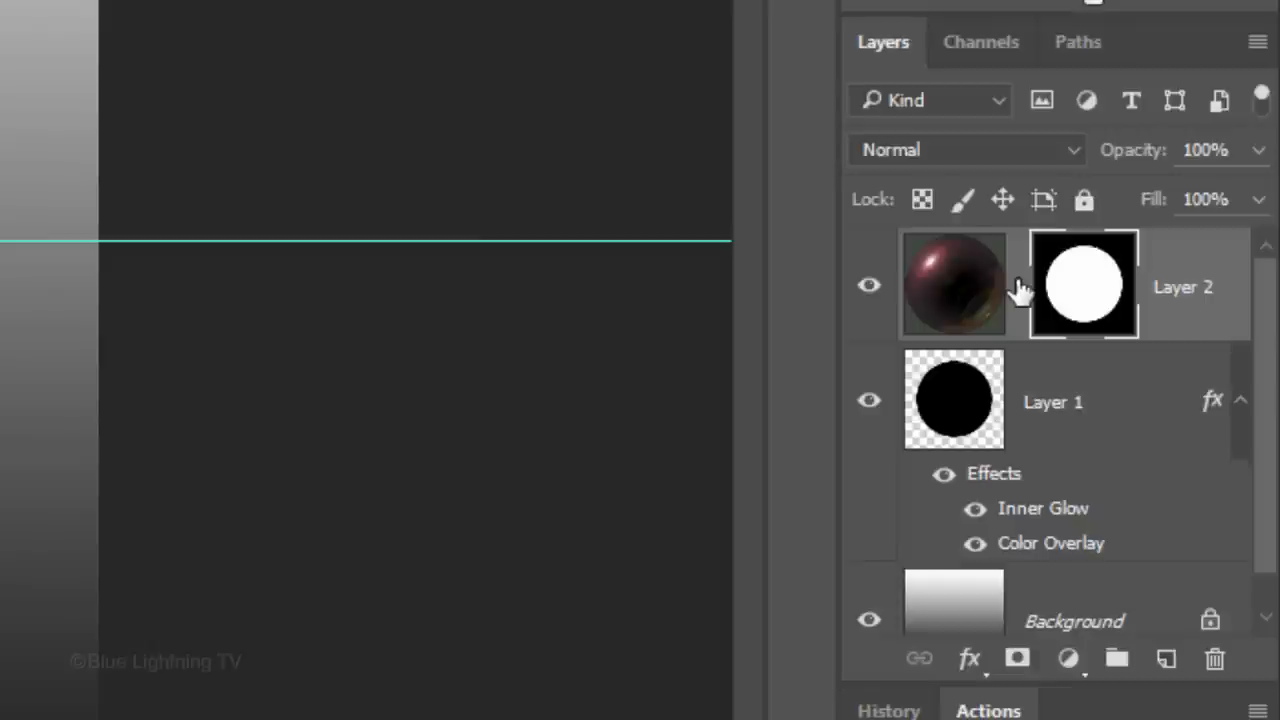
pyautogui.click(952, 284)
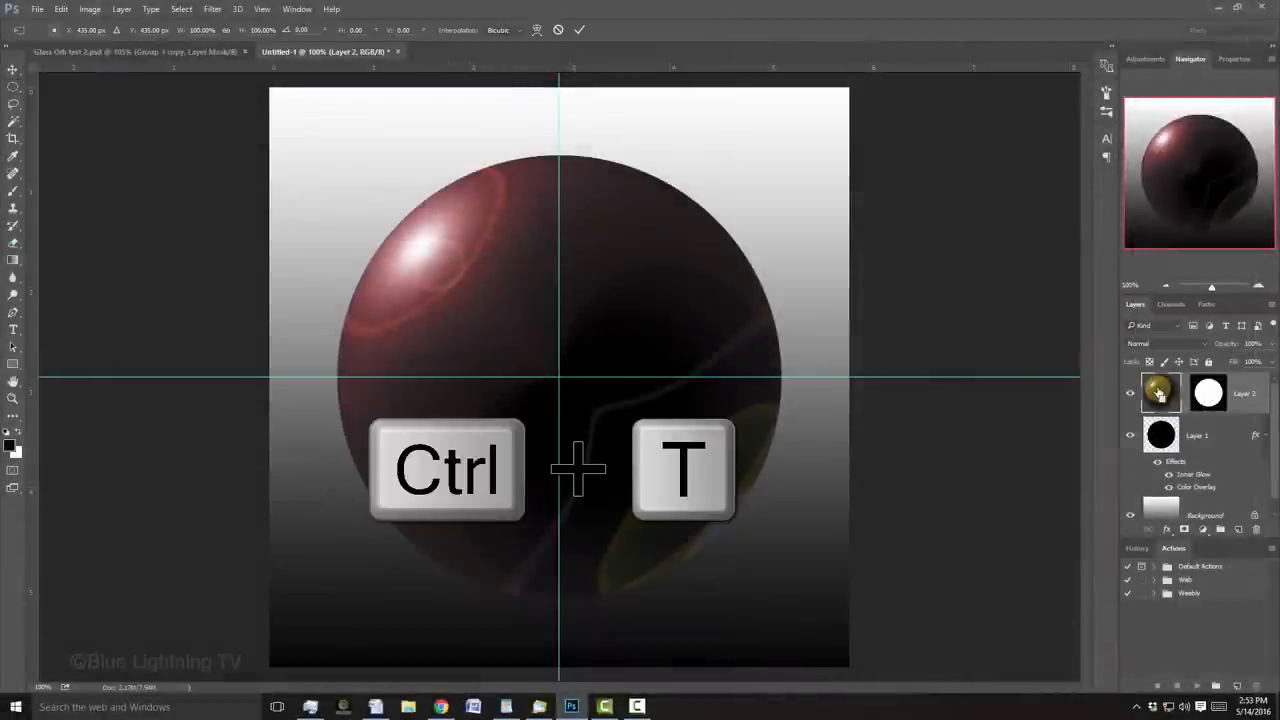
# Scale the sphere image down inside its mask and set Layer 2 to Luminosity blend mode
pyautogui.press('ctrl+t')
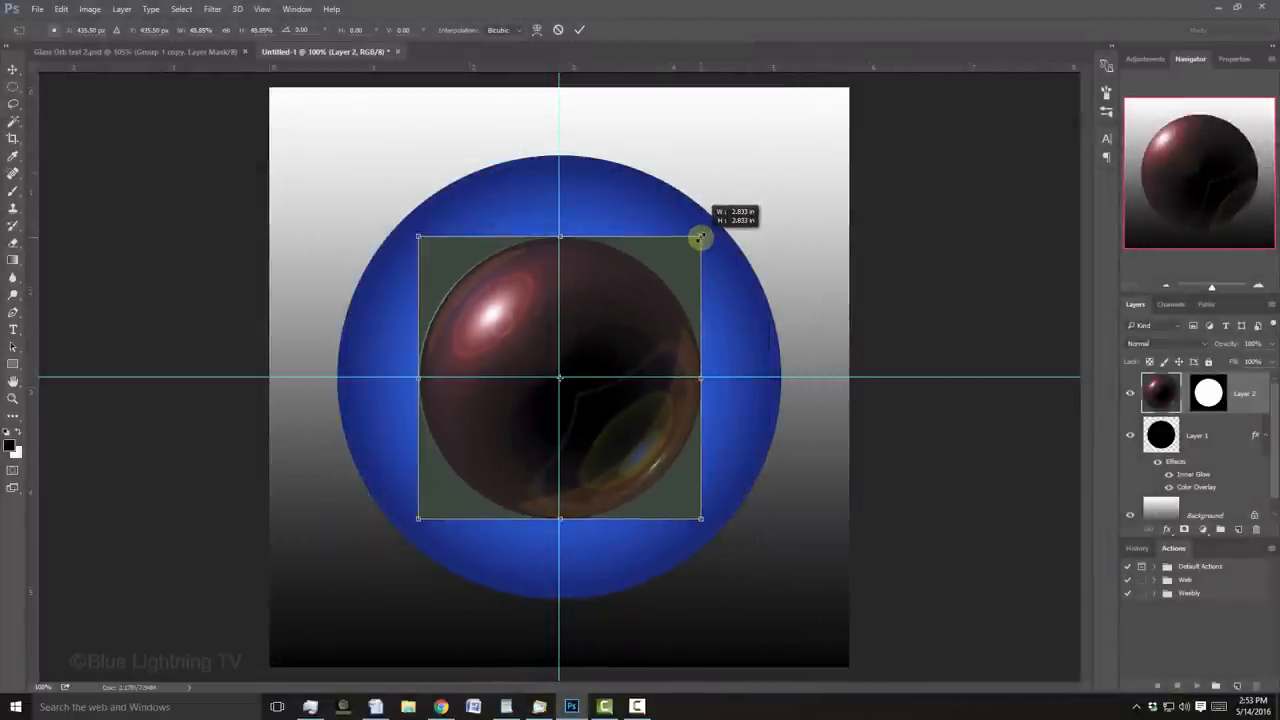
pyautogui.moveTo(700, 238); pyautogui.dragTo(784, 156)
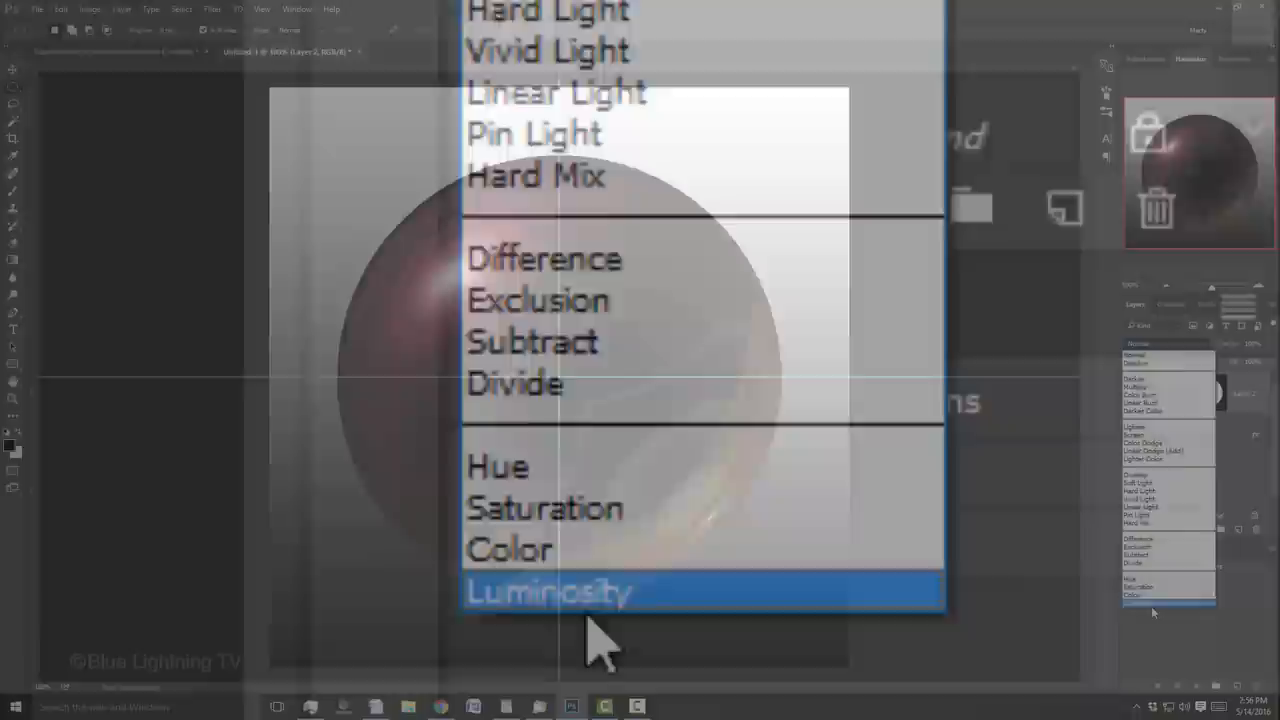
pyautogui.click(548, 592)
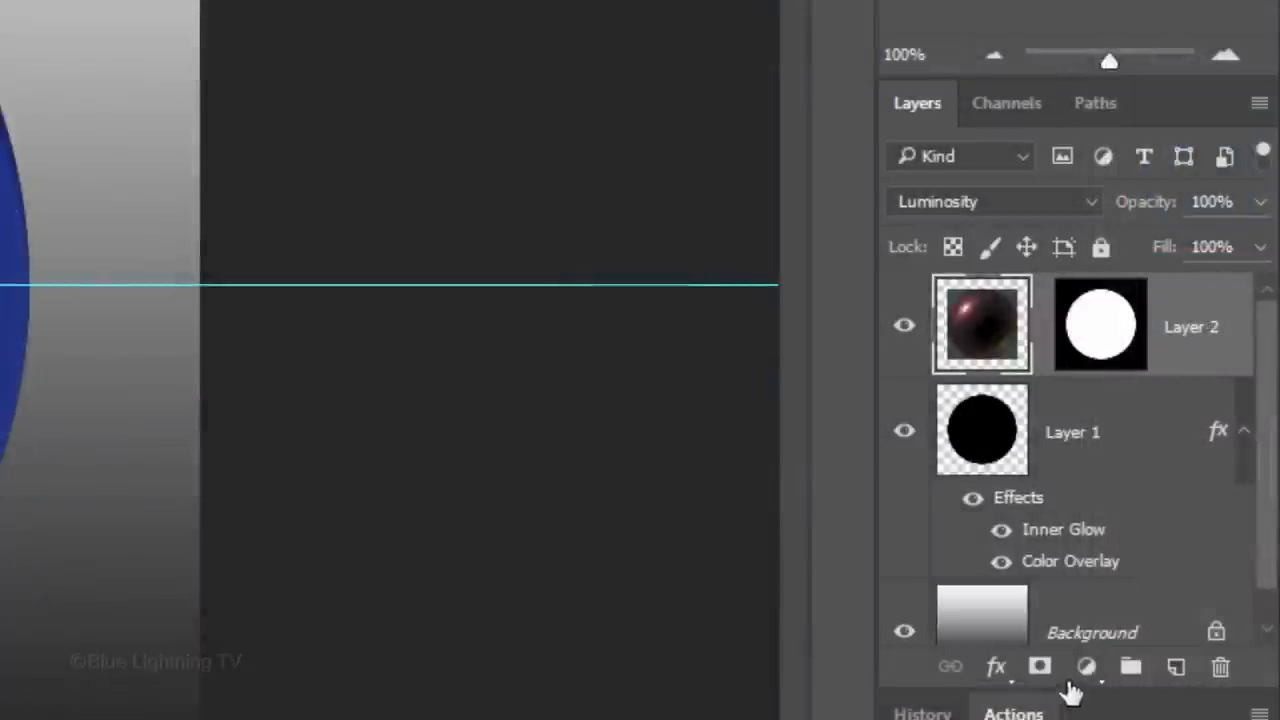
# Add a Levels adjustment clipped to Layer 2 with the highlight input at 150
pyautogui.click(1086, 668)
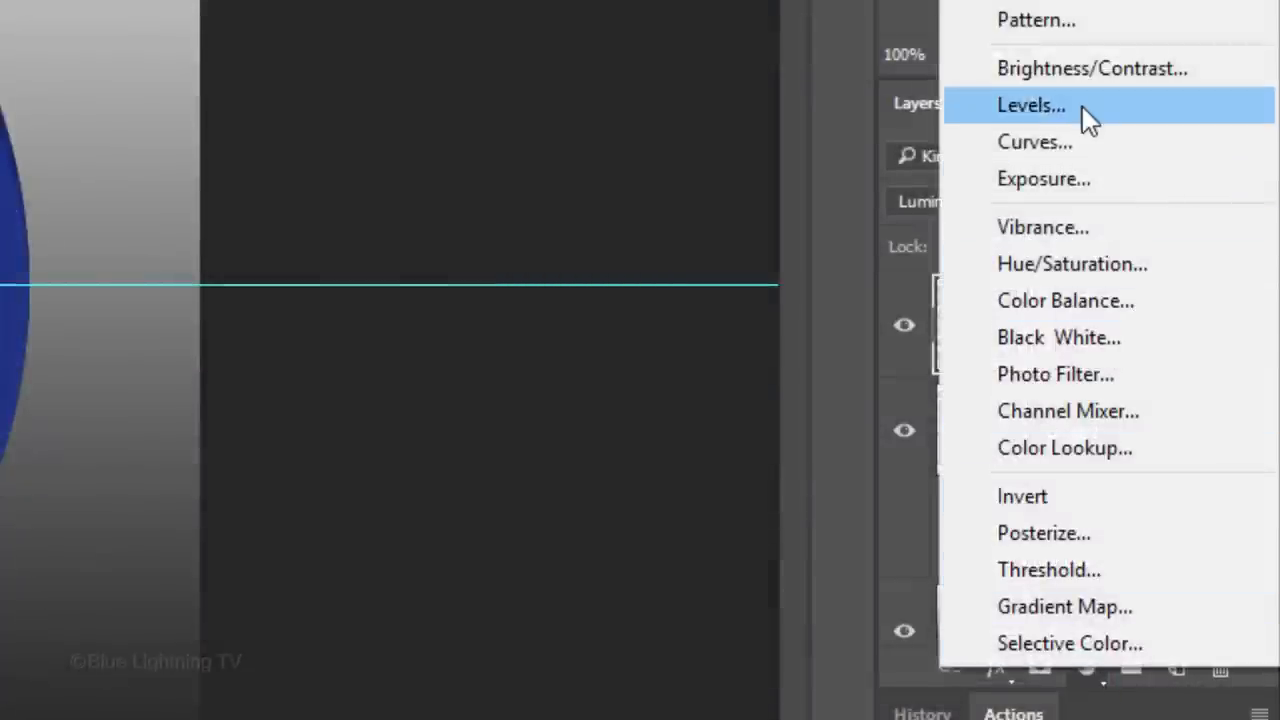
pyautogui.click(1032, 104)
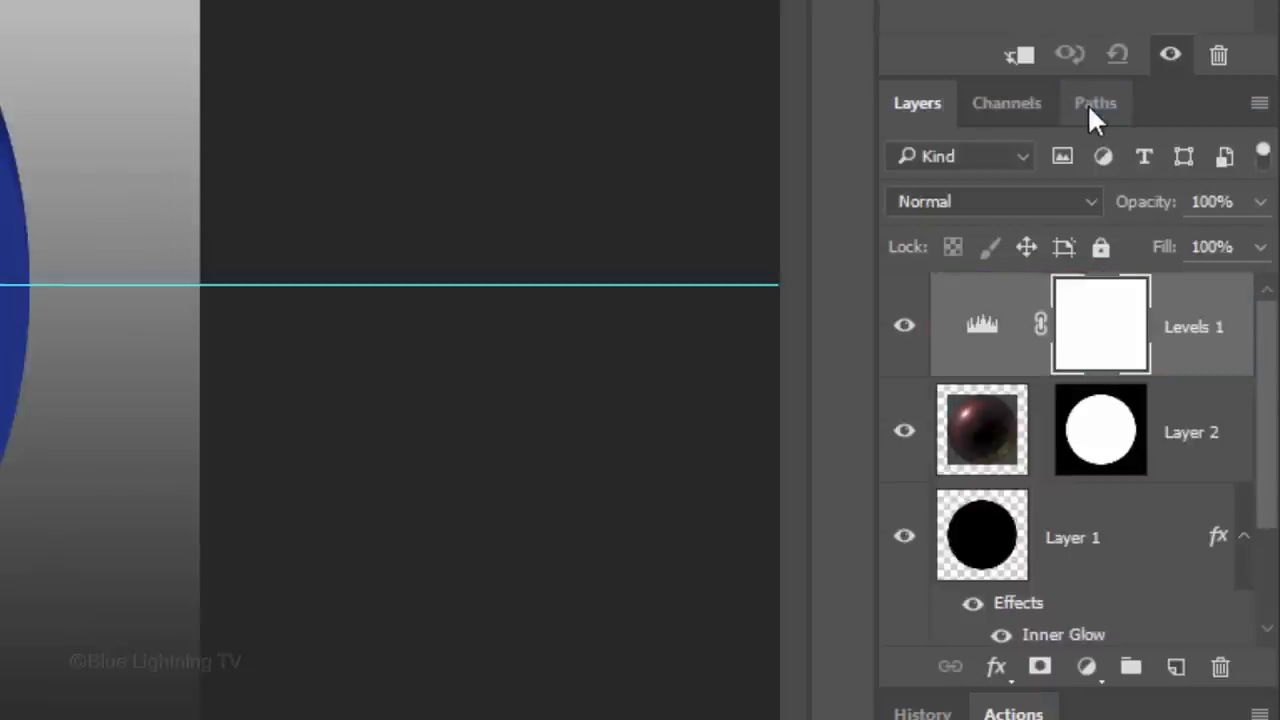
pyautogui.click(1192, 326)
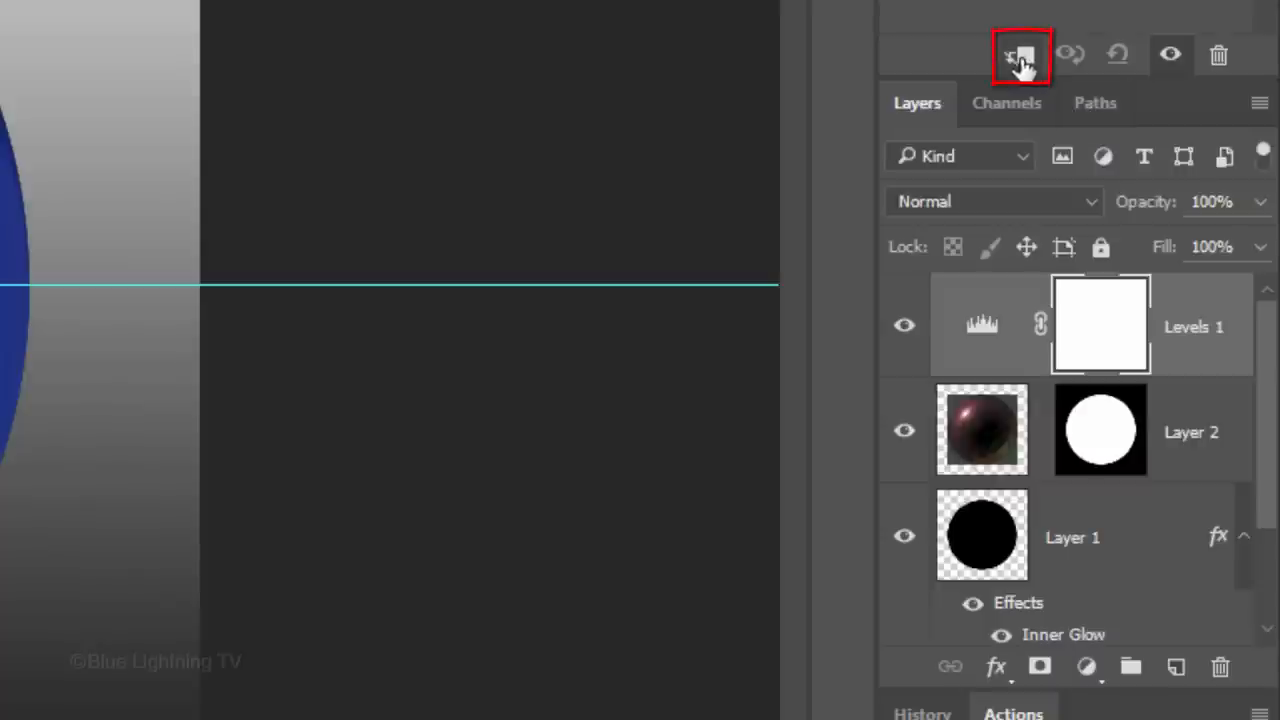
pyautogui.press('ctrl+alt+g')
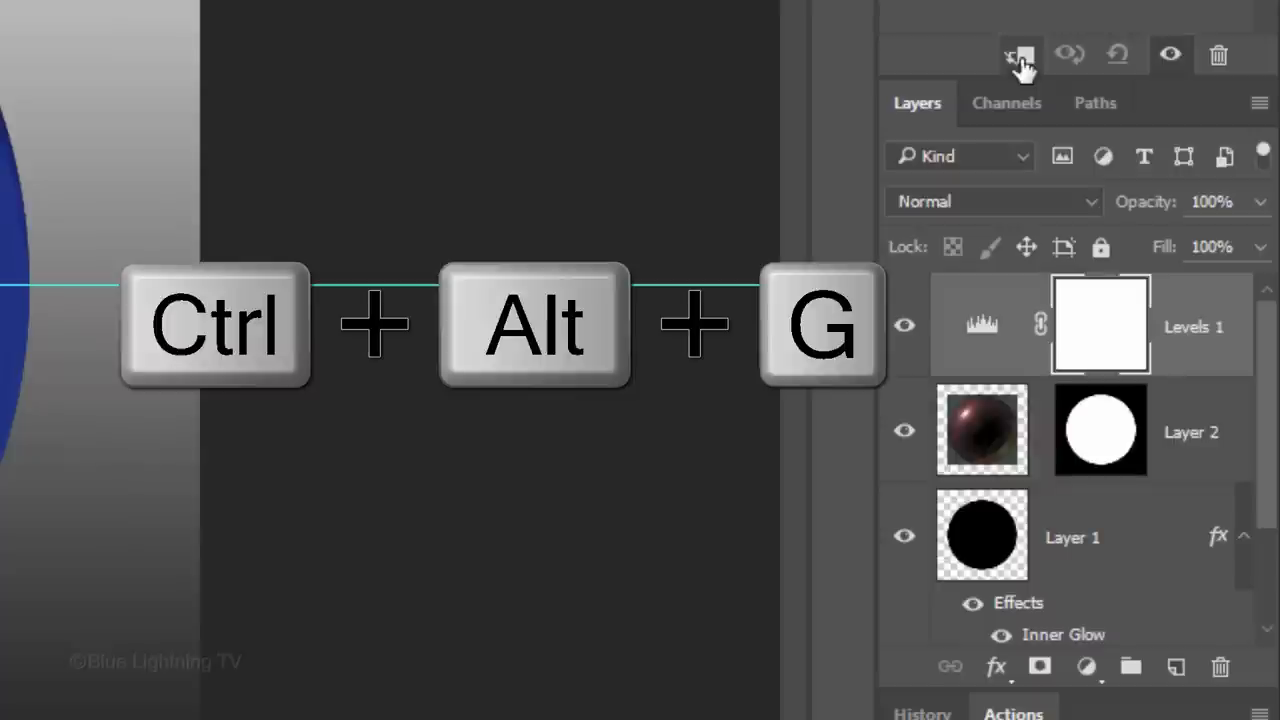
pyautogui.press('ctrl+alt+g')
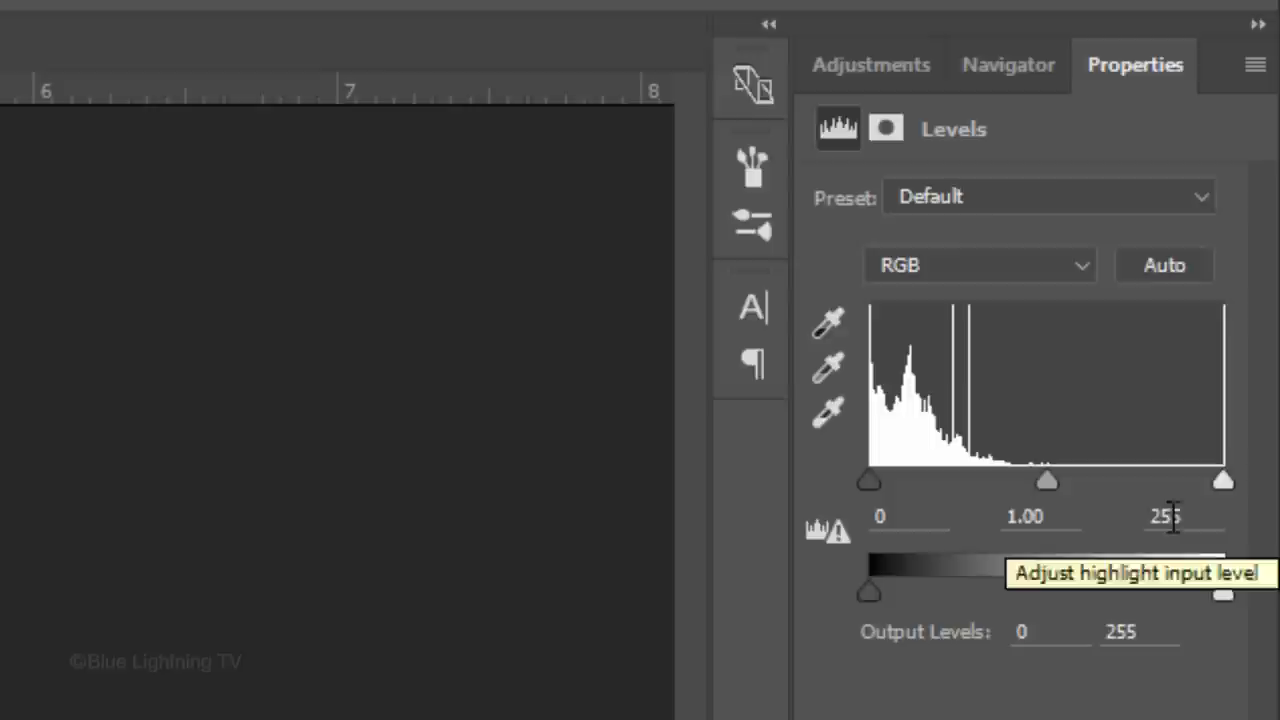
pyautogui.write('150')
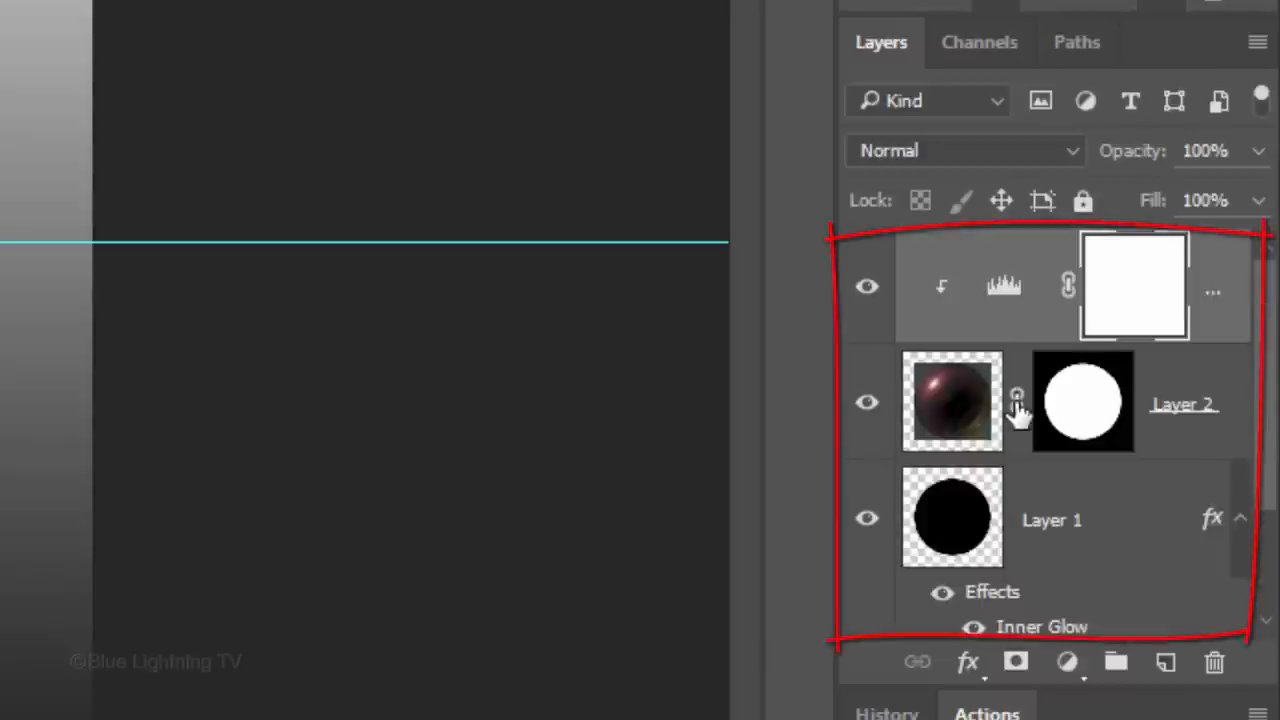
# Group Levels 1, Layer 2 and Layer 1 as Group 1 and duplicate it as Group 1 copy
pyautogui.click(952, 516)
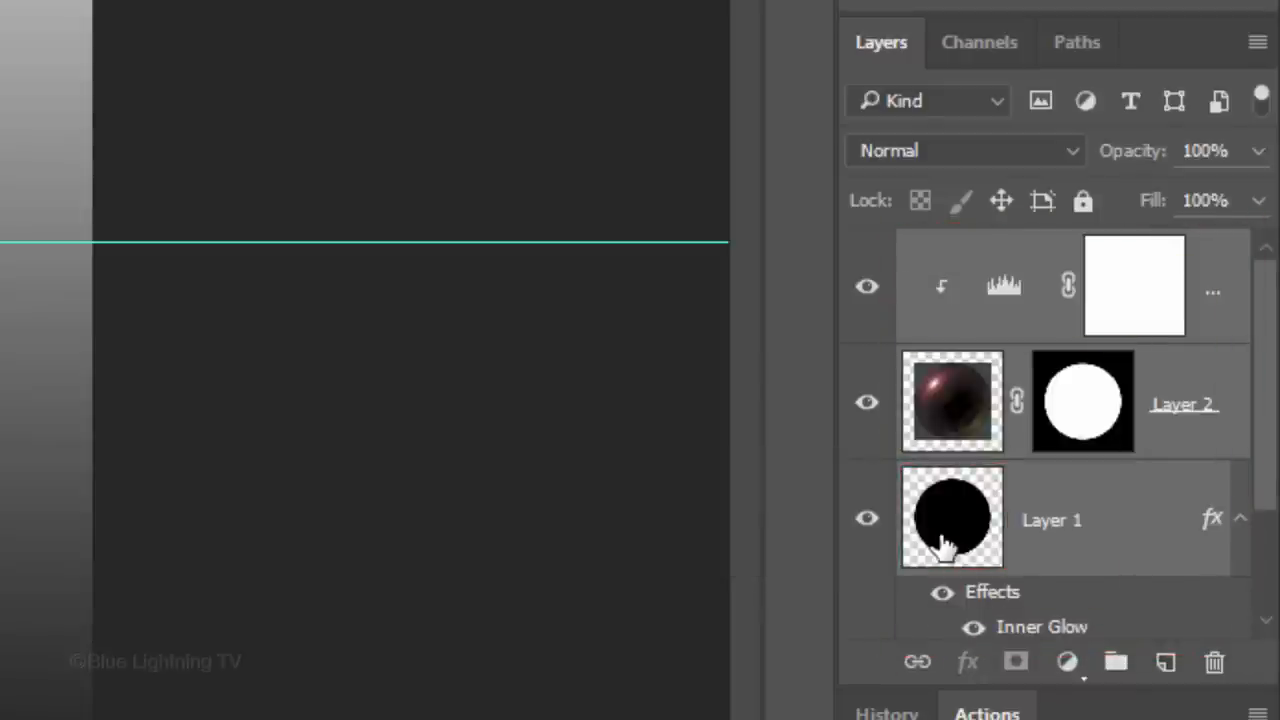
pyautogui.press('ctrl+g')
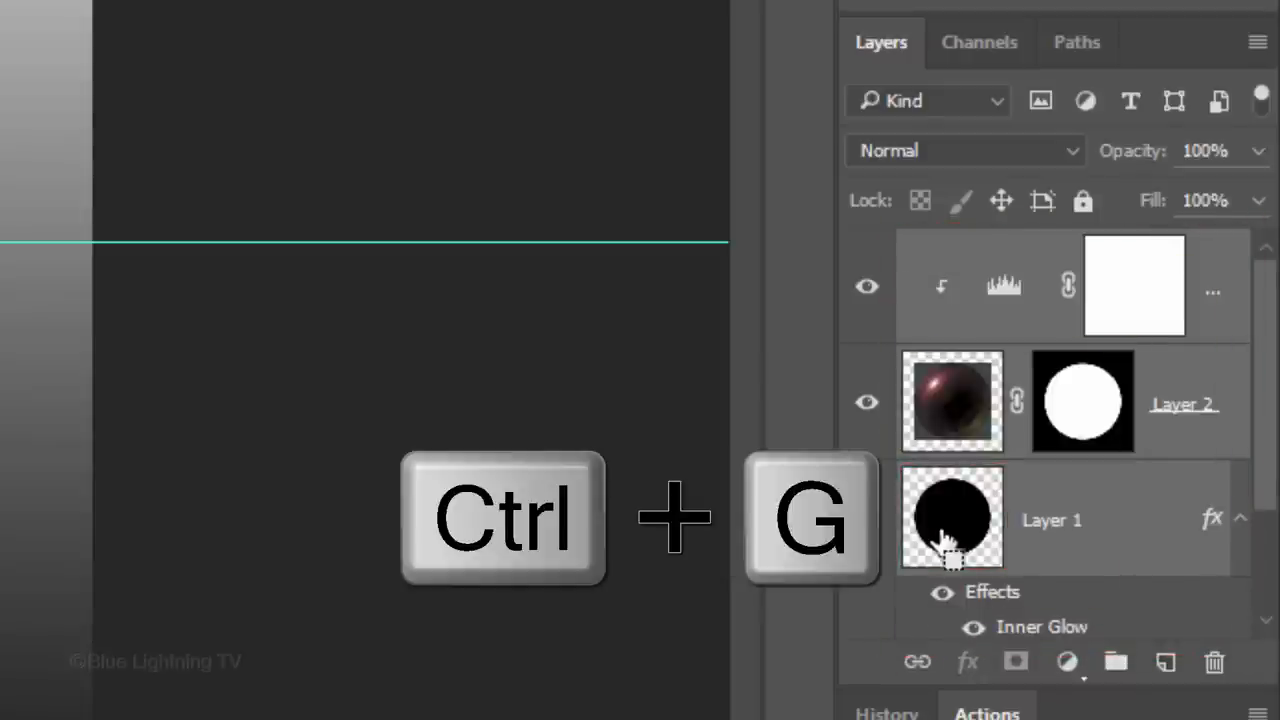
pyautogui.press('ctrl+g')
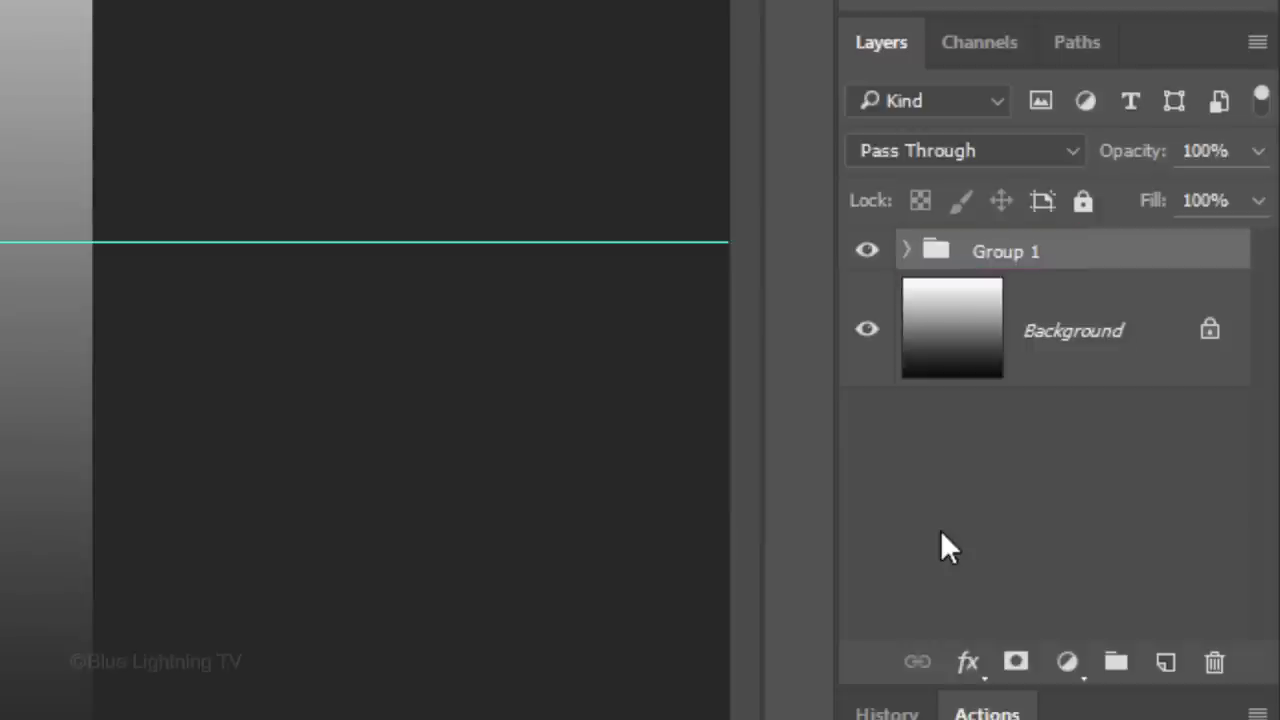
pyautogui.press('Ctrl+j')
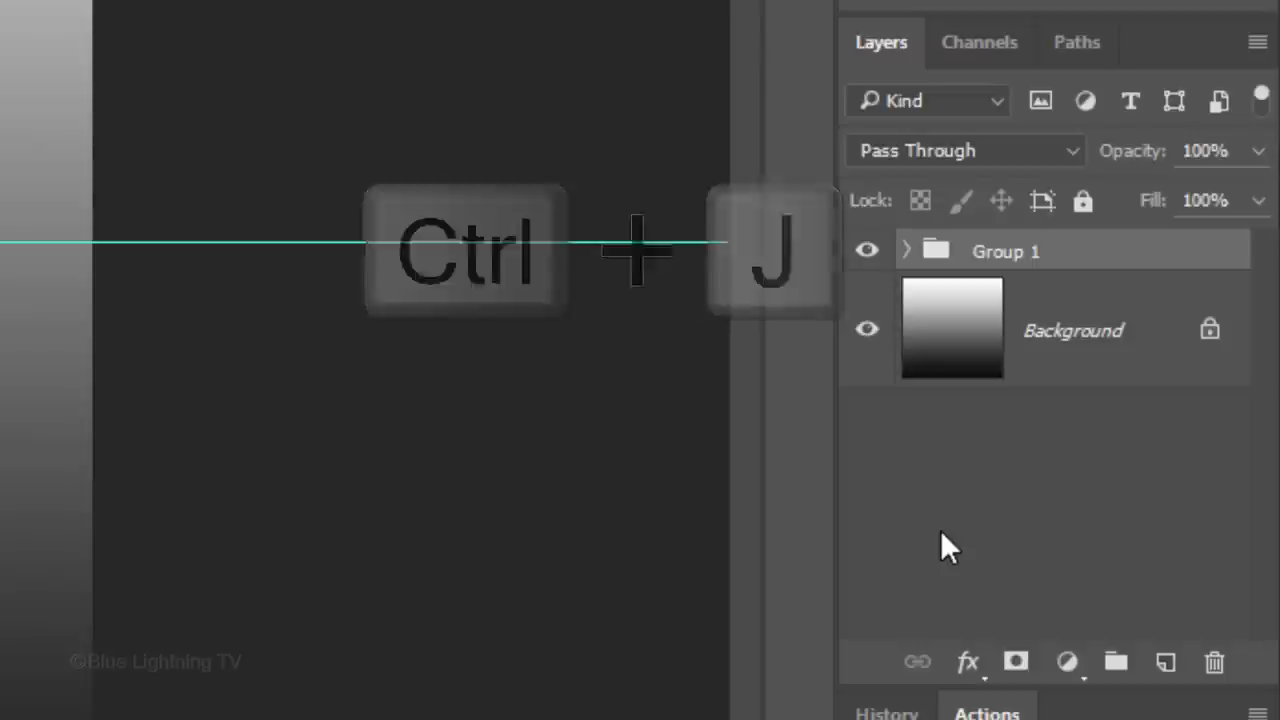
pyautogui.press('ctrl+j')
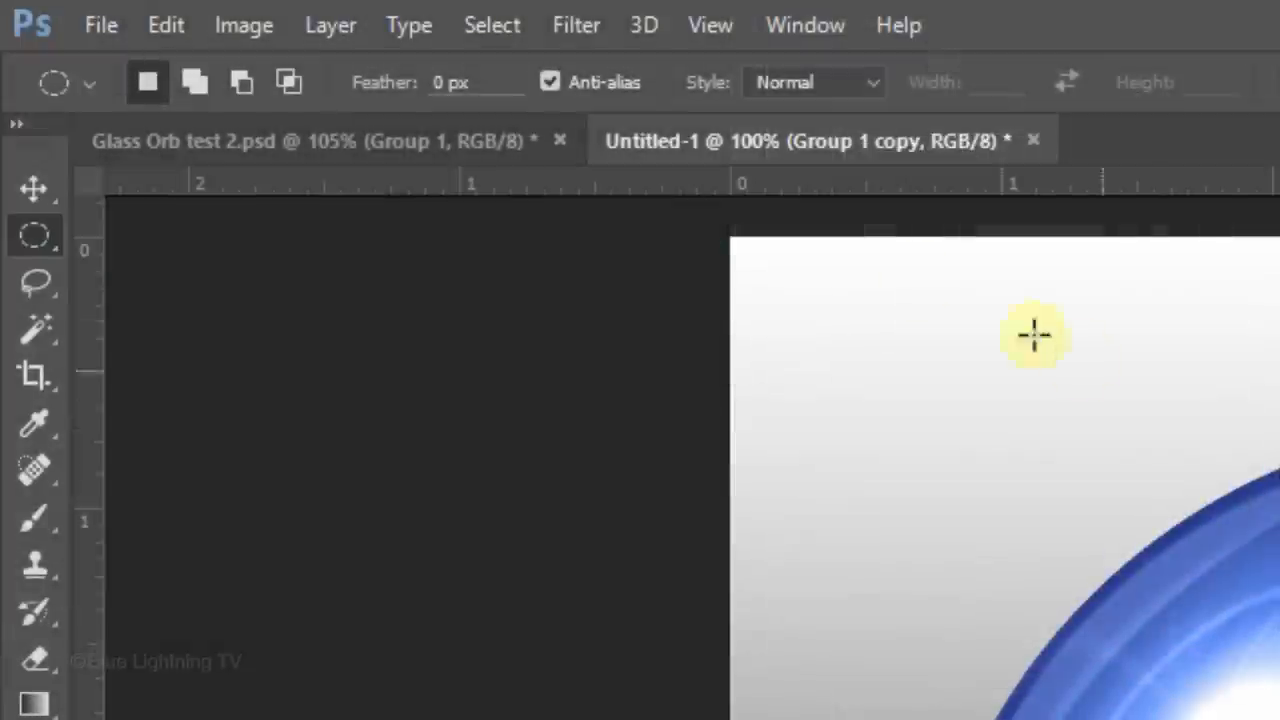
# Flip Group 1 copy vertically and reduce its opacity to 30%
pyautogui.click(166, 24)
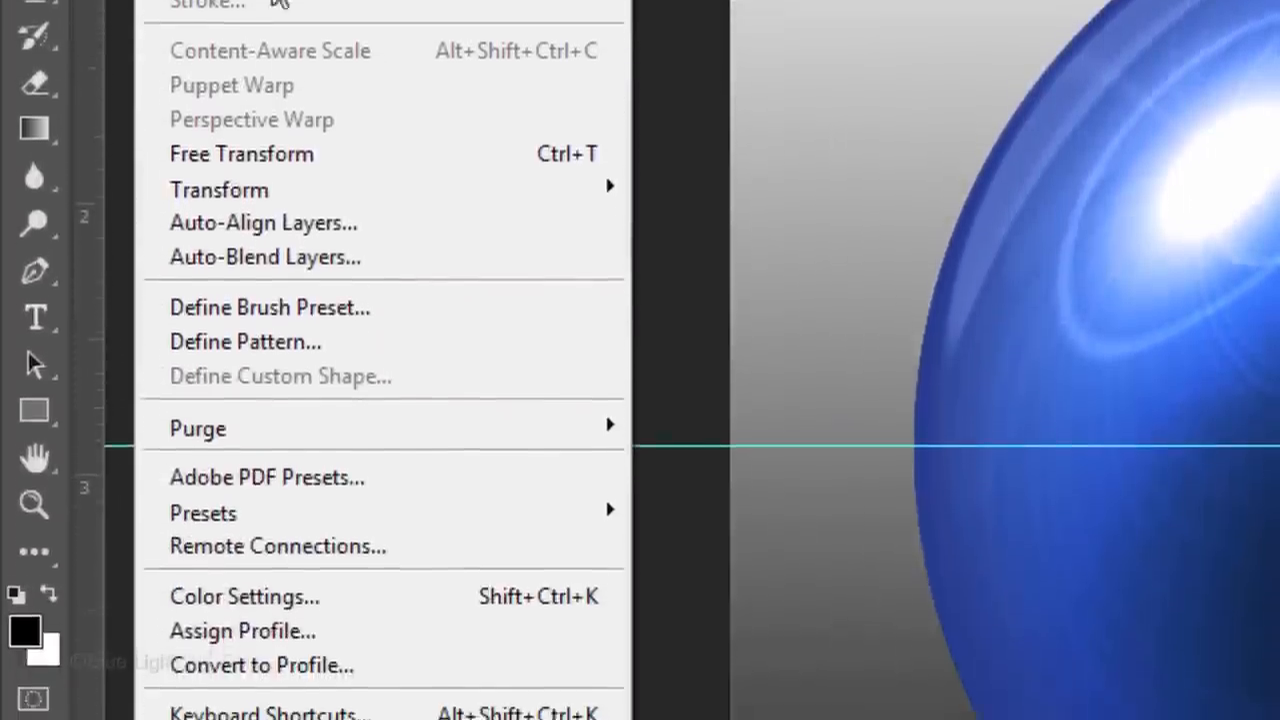
pyautogui.moveTo(220, 156)
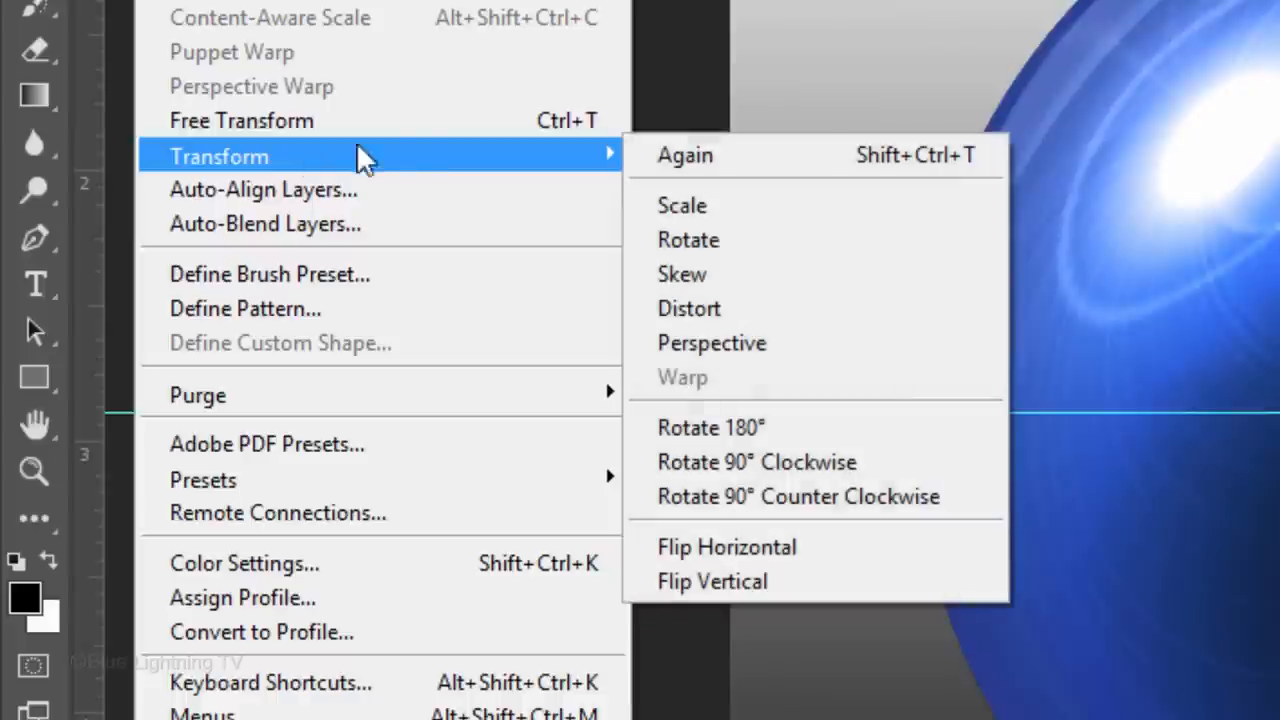
pyautogui.moveTo(712, 580)
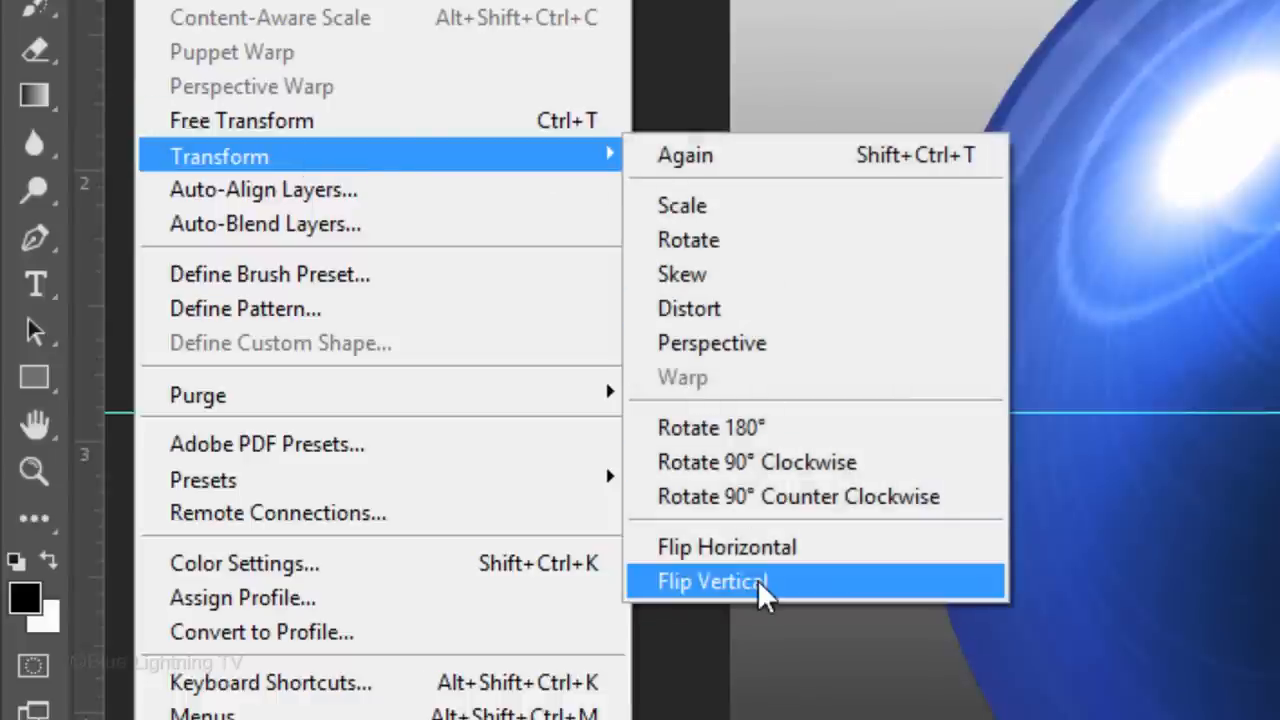
pyautogui.click(712, 580)
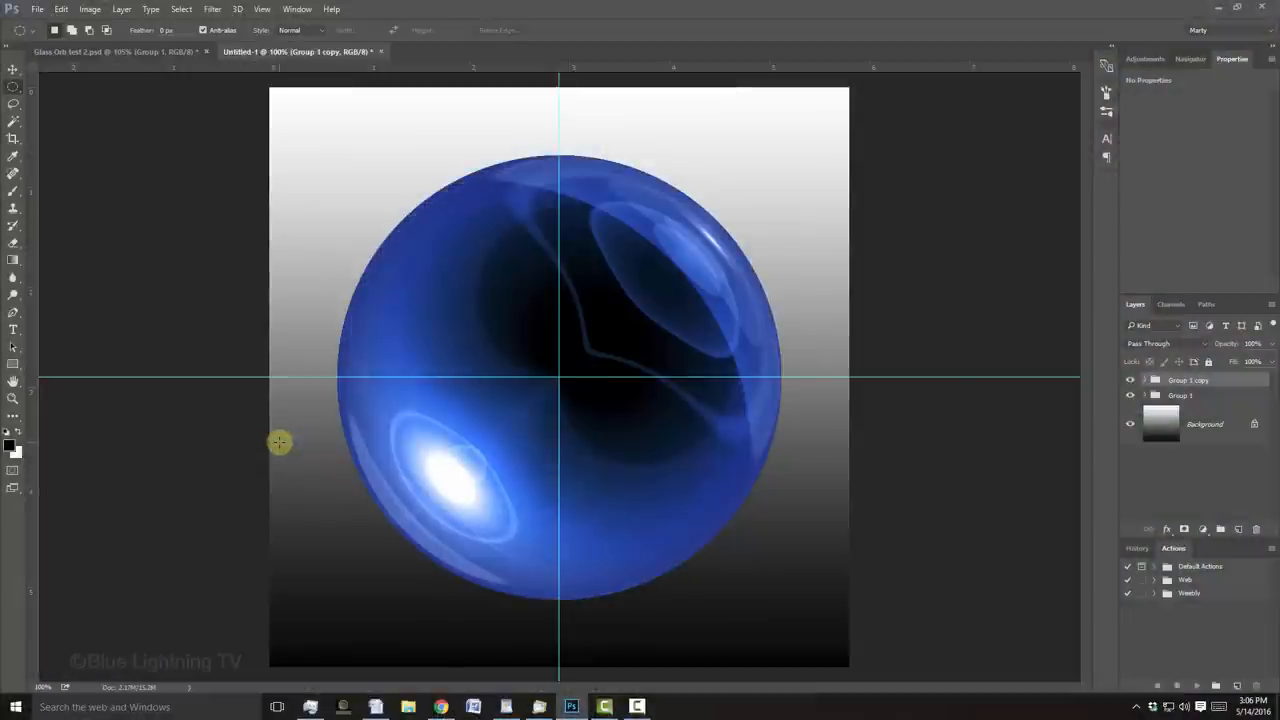
pyautogui.press('v')
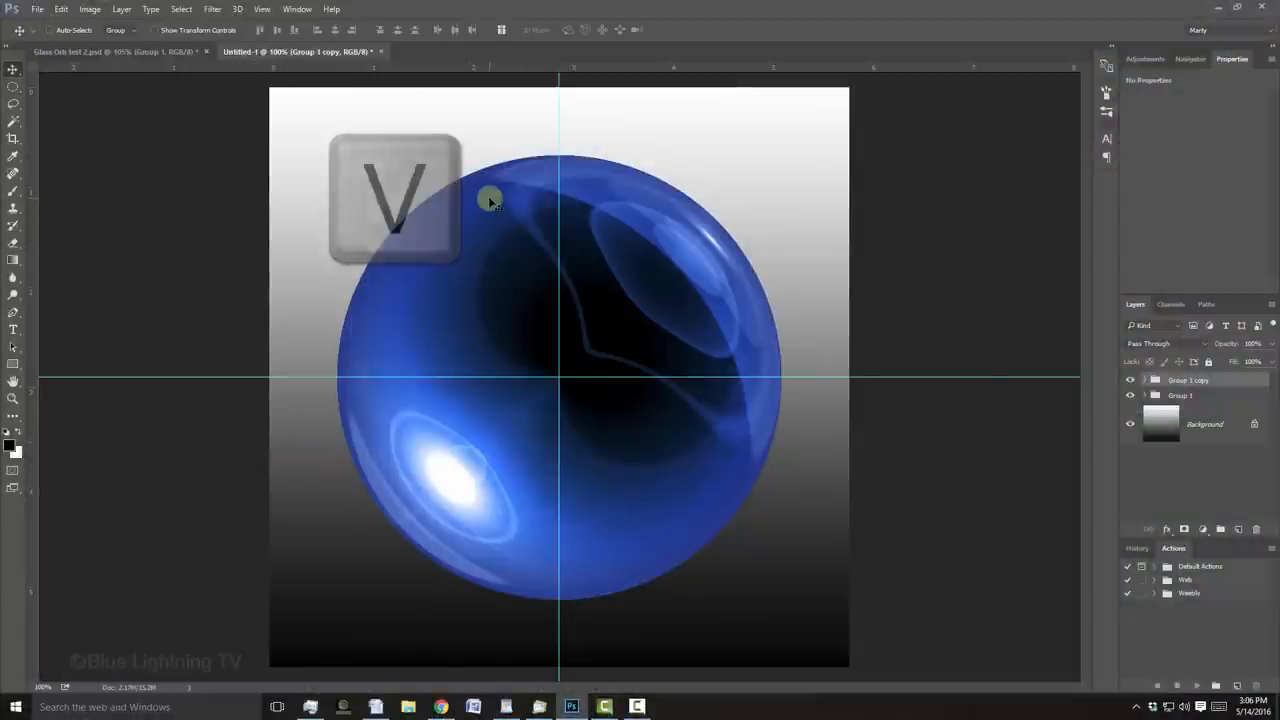
pyautogui.press('shift')
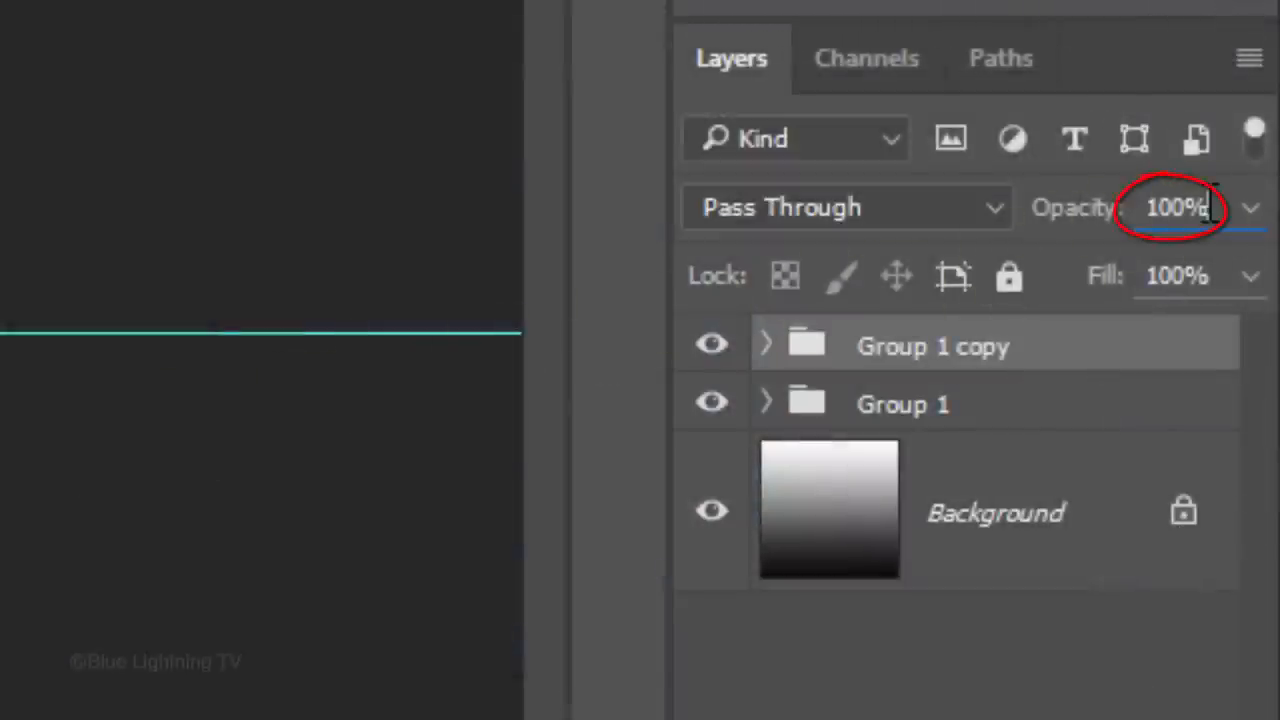
pyautogui.write('30')
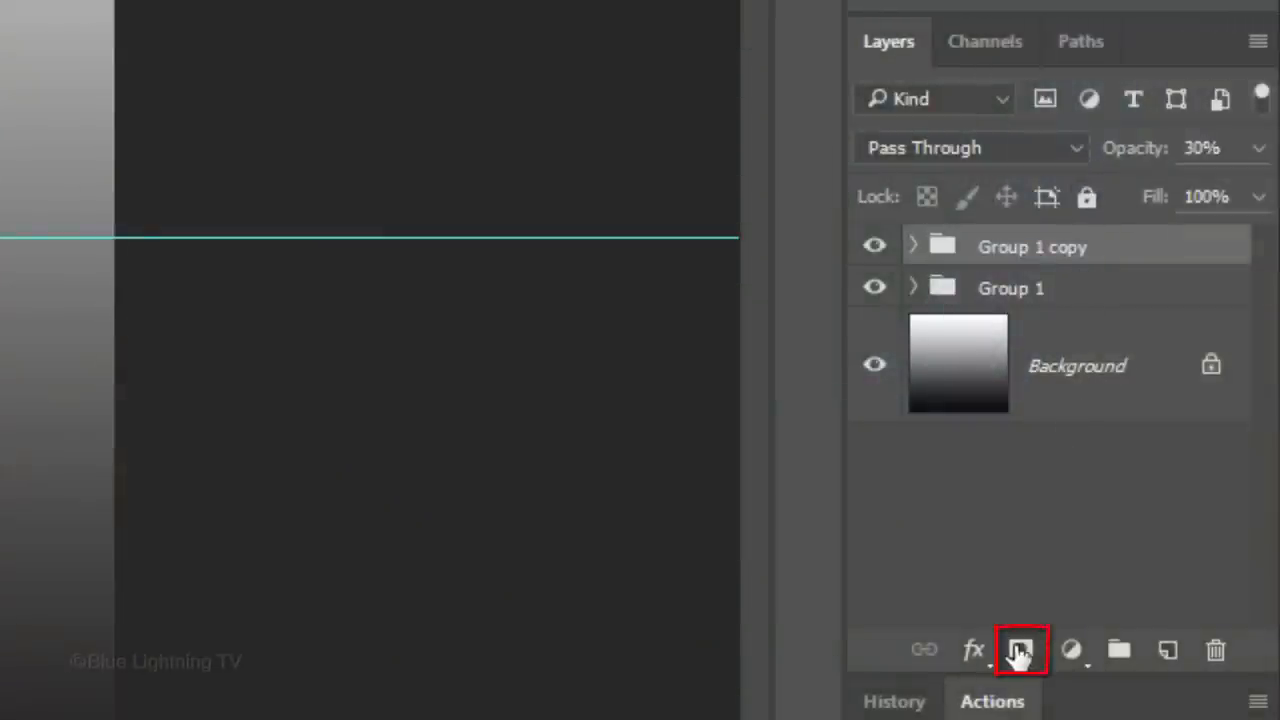
# Add a layer mask to Group 1 copy positioned beneath the orb as its reflection
pyautogui.click(1020, 648)
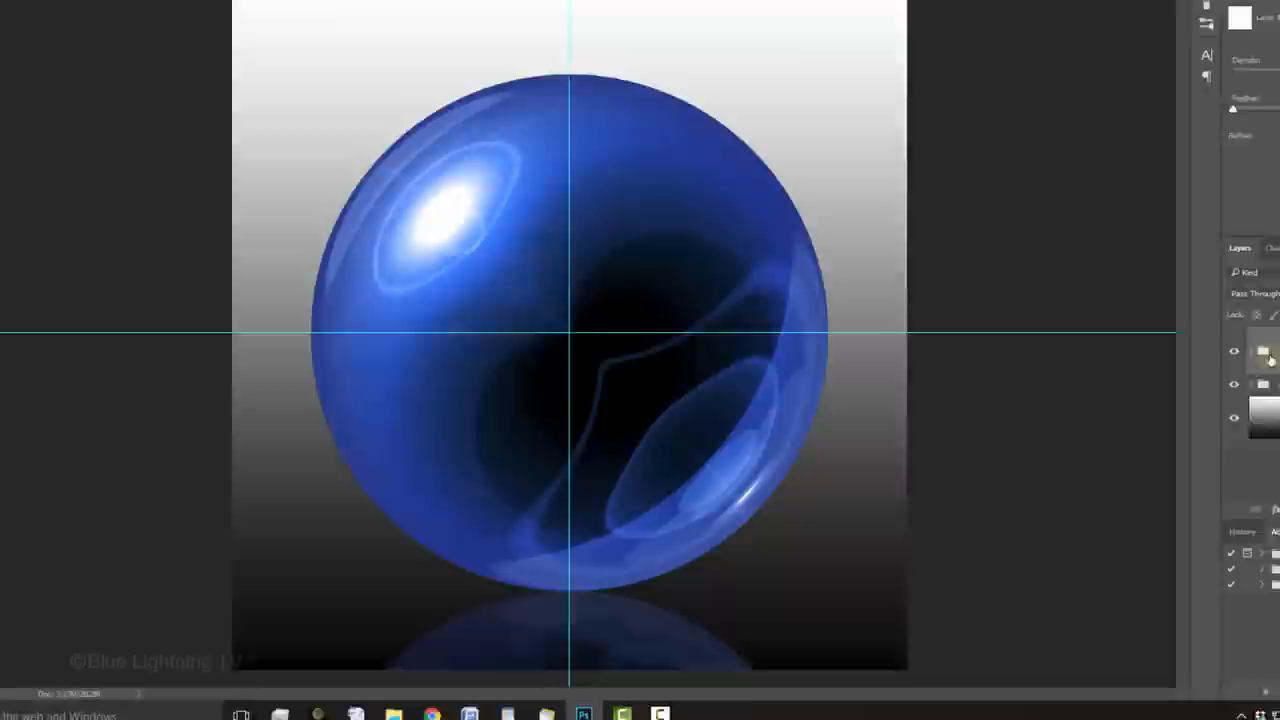
pyautogui.press('ctrl+h')
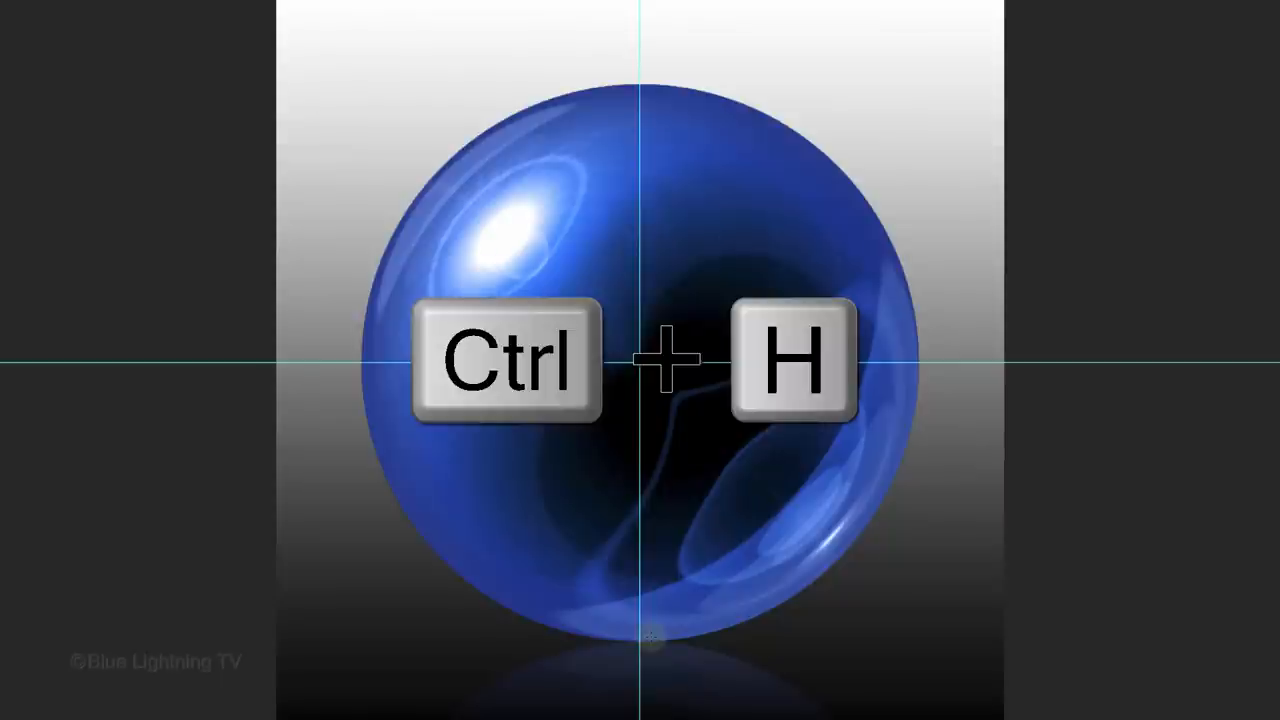
# Hide the guides and select Group 1 together with Group 1 copy
pyautogui.press('ctrl+h')
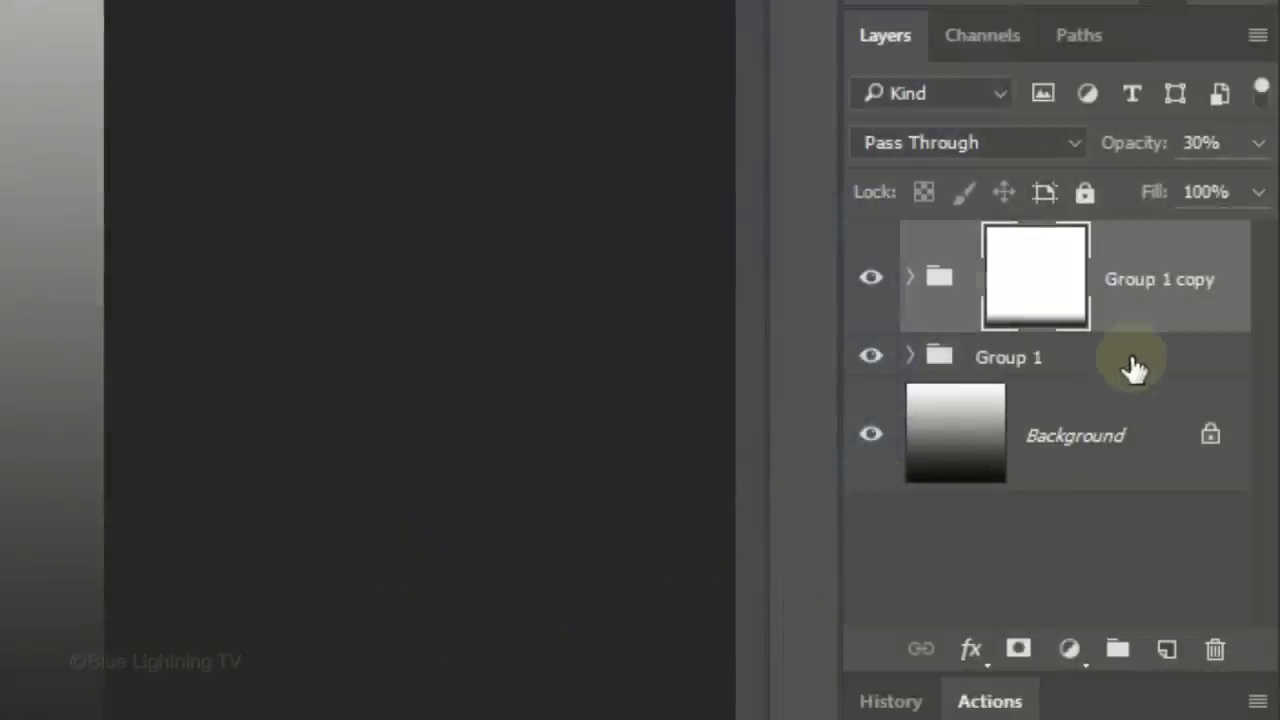
pyautogui.click(1008, 356)
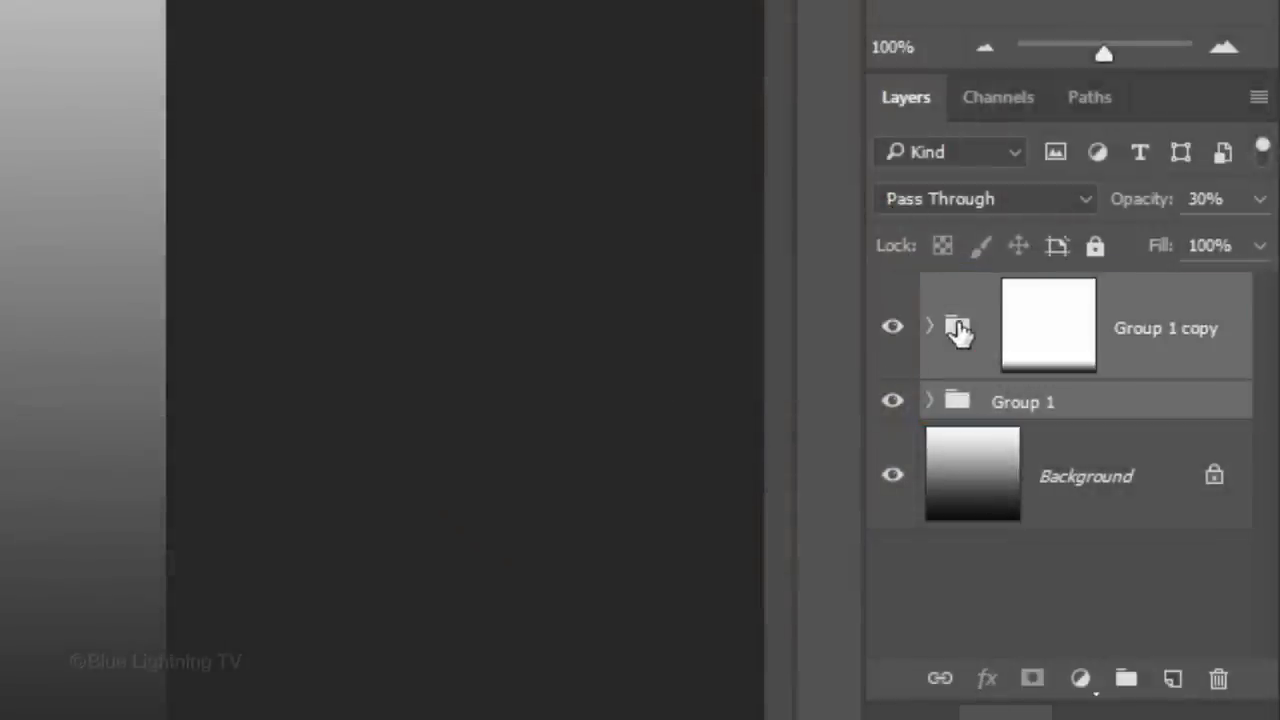
# Group both orb groups as Group 2 and add a Hue/Saturation adjustment clipped to it
pyautogui.press('ctrl+g')
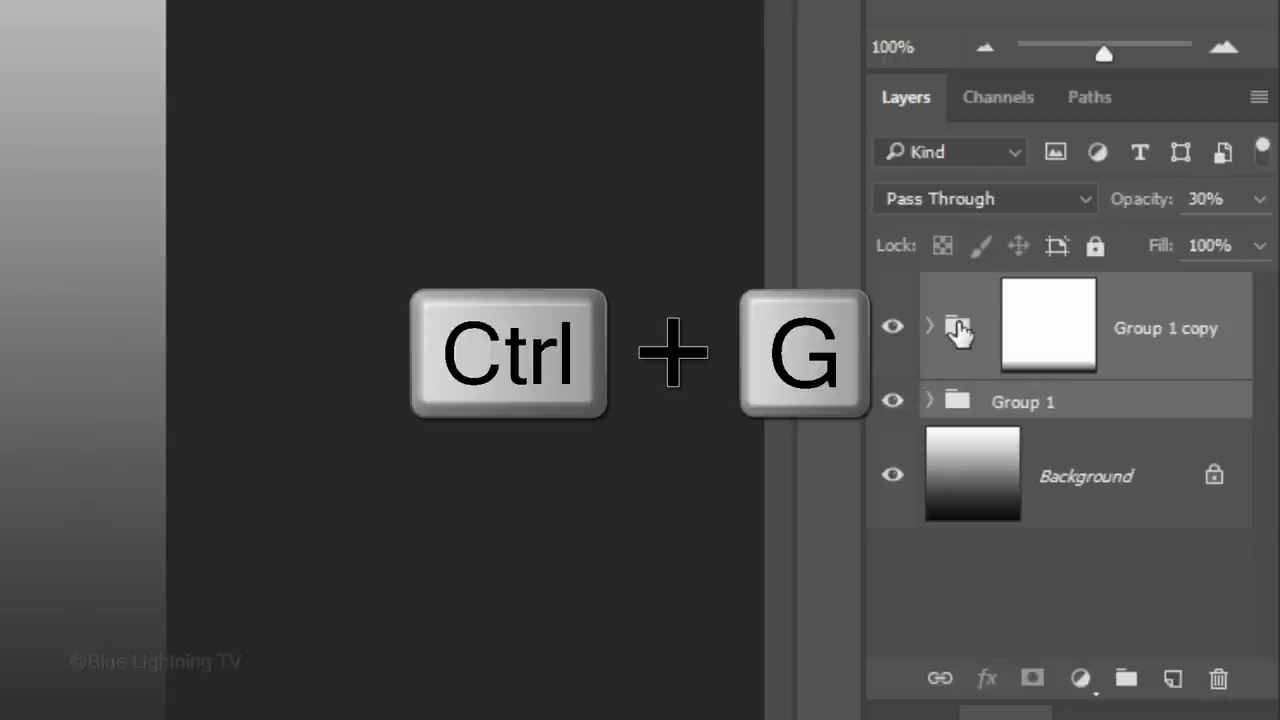
pyautogui.press('ctrl+g')
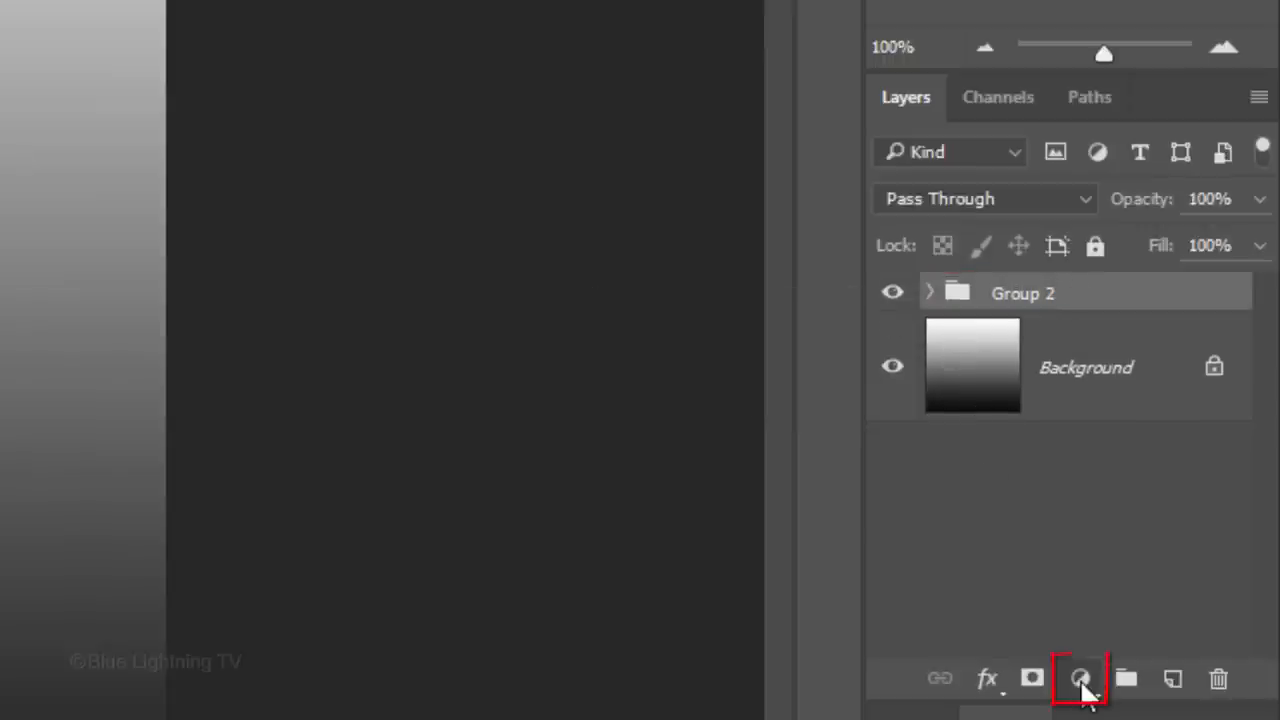
pyautogui.click(1080, 680)
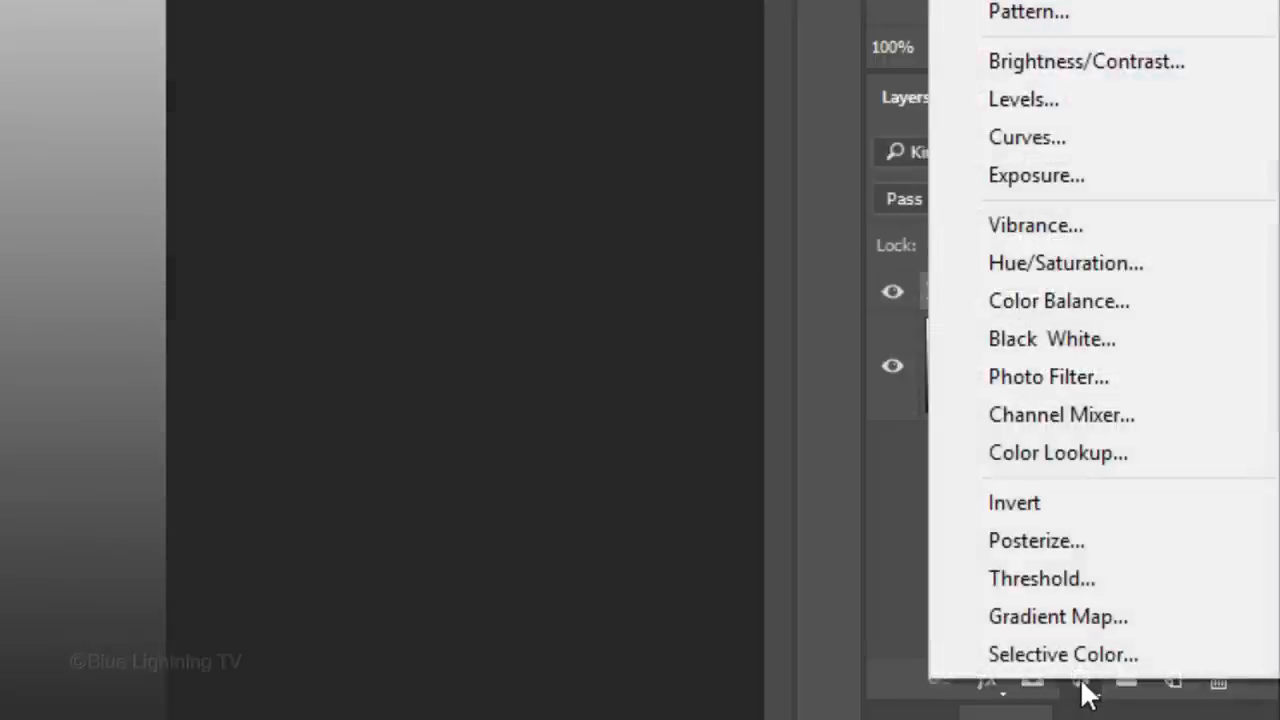
pyautogui.moveTo(1064, 264)
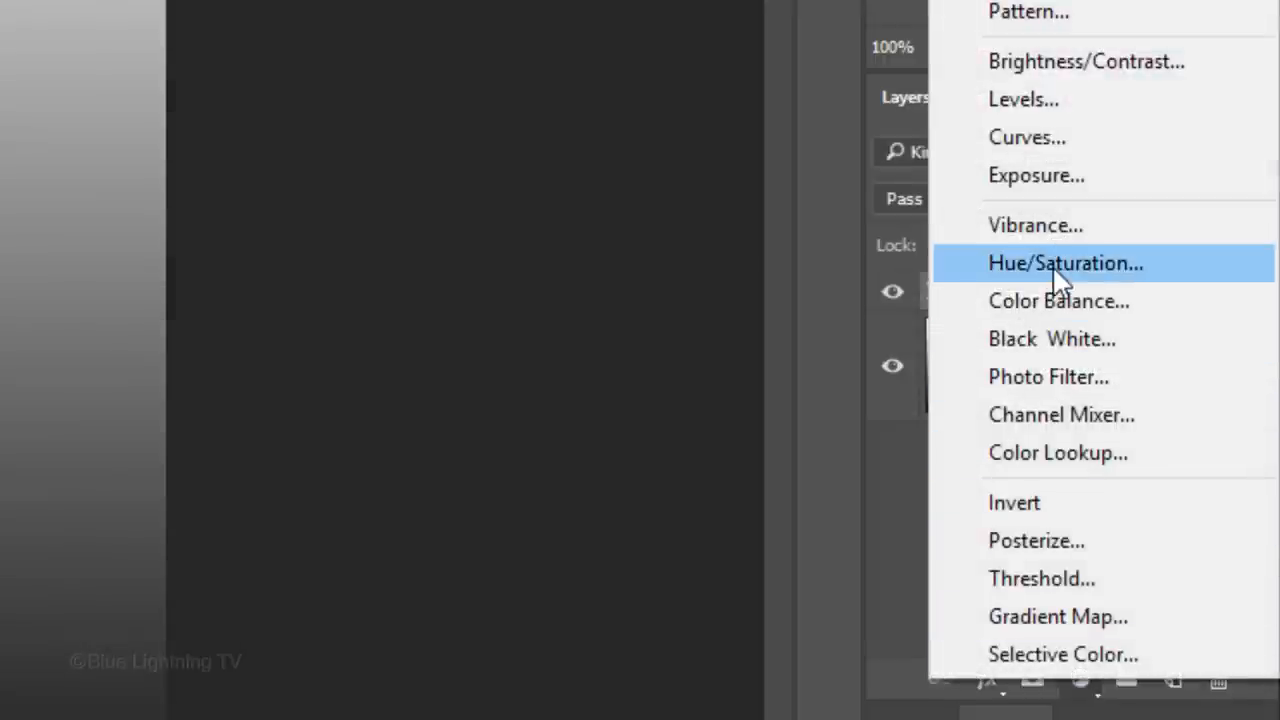
pyautogui.click(1064, 264)
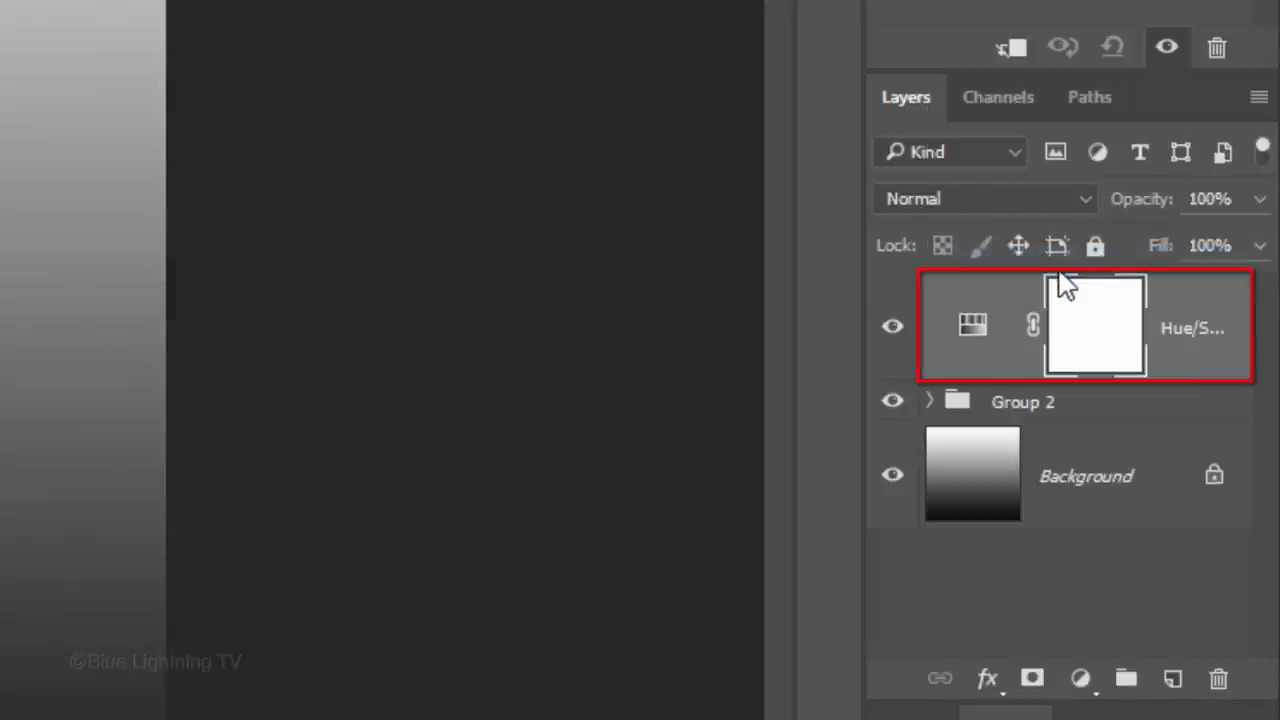
pyautogui.press('ctrl+alt+g')
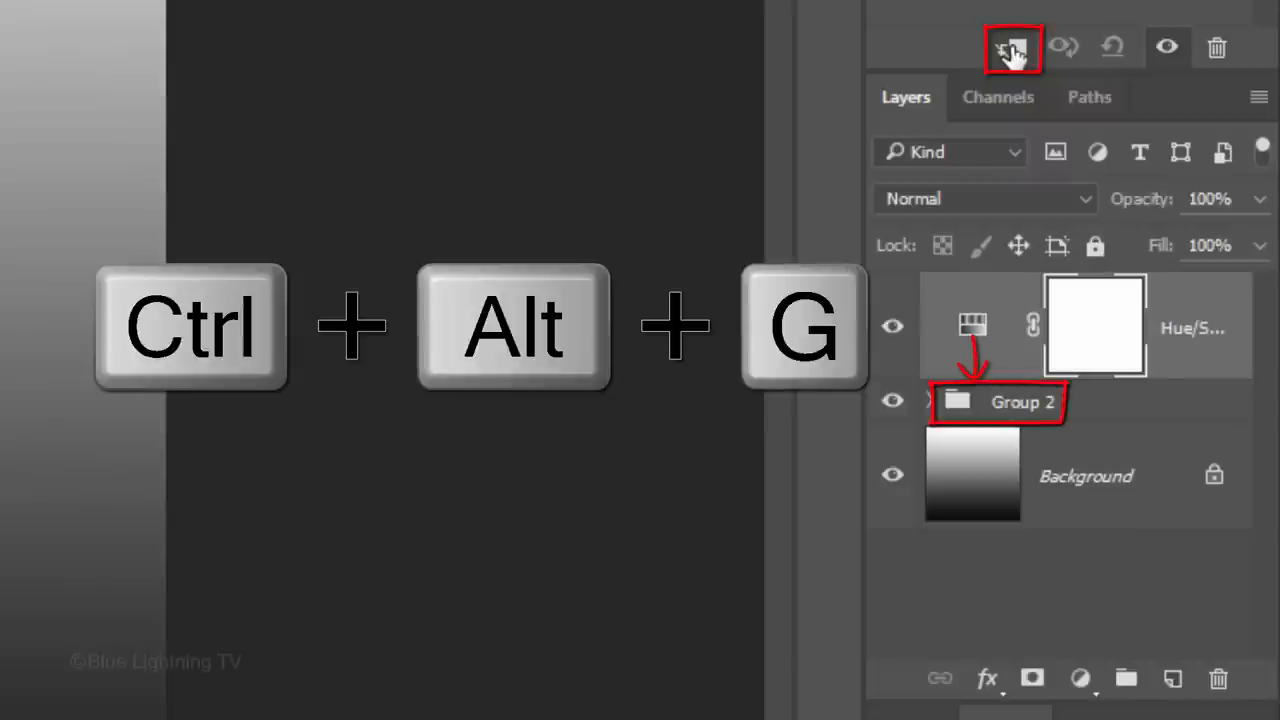
pyautogui.press('ctrl+alt+g')
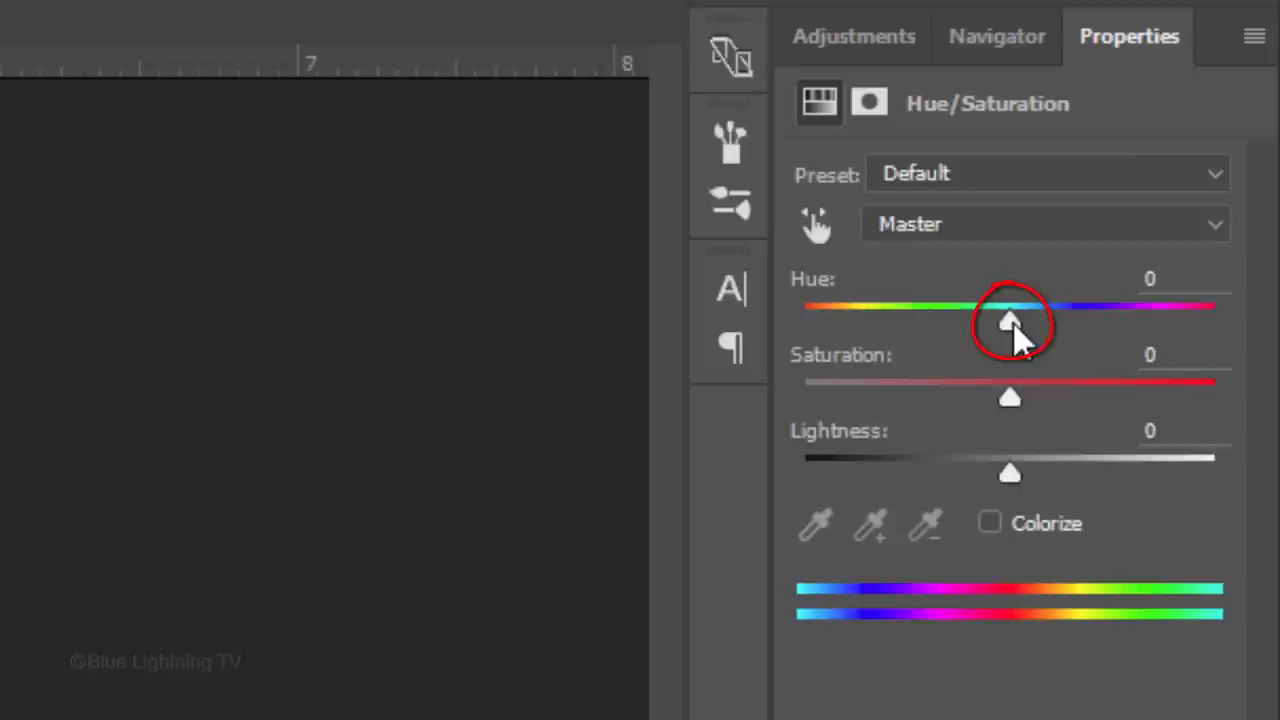
# Sweep the Hue slider from -180 up to +180 to recolour the orb
pyautogui.moveTo(1010, 320); pyautogui.dragTo(804, 320)
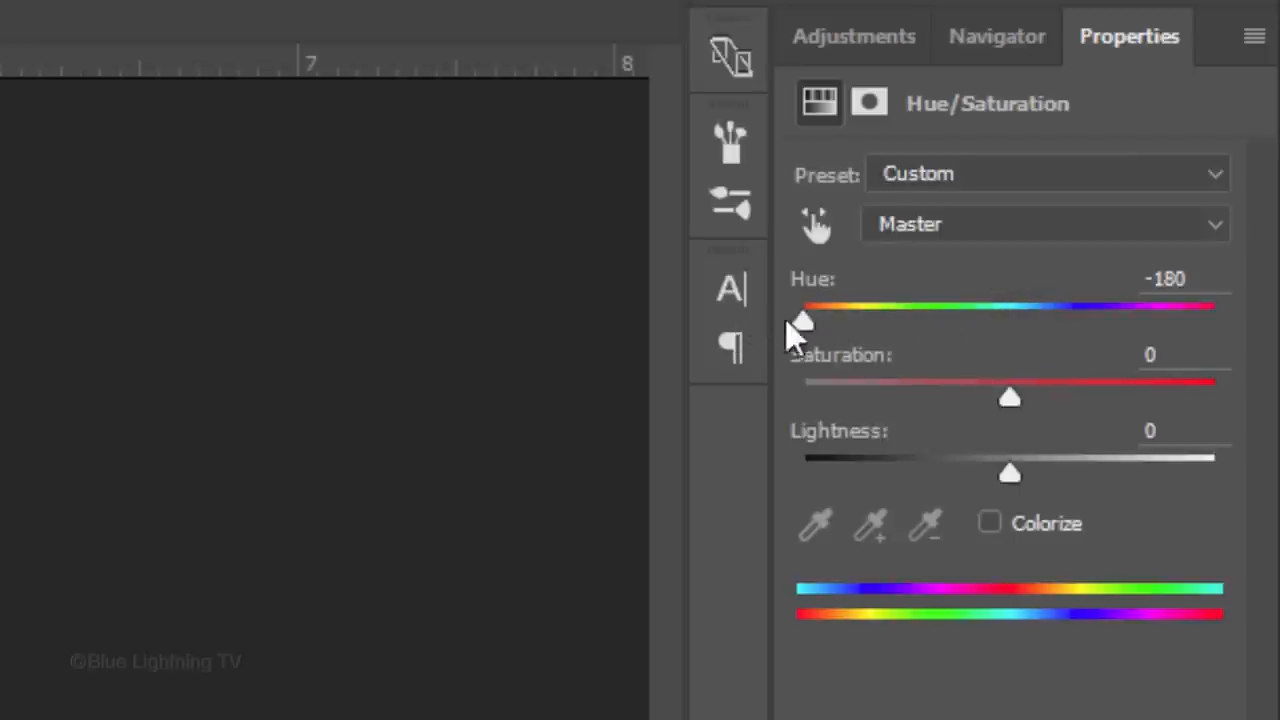
pyautogui.moveTo(804, 320); pyautogui.dragTo(1212, 320)
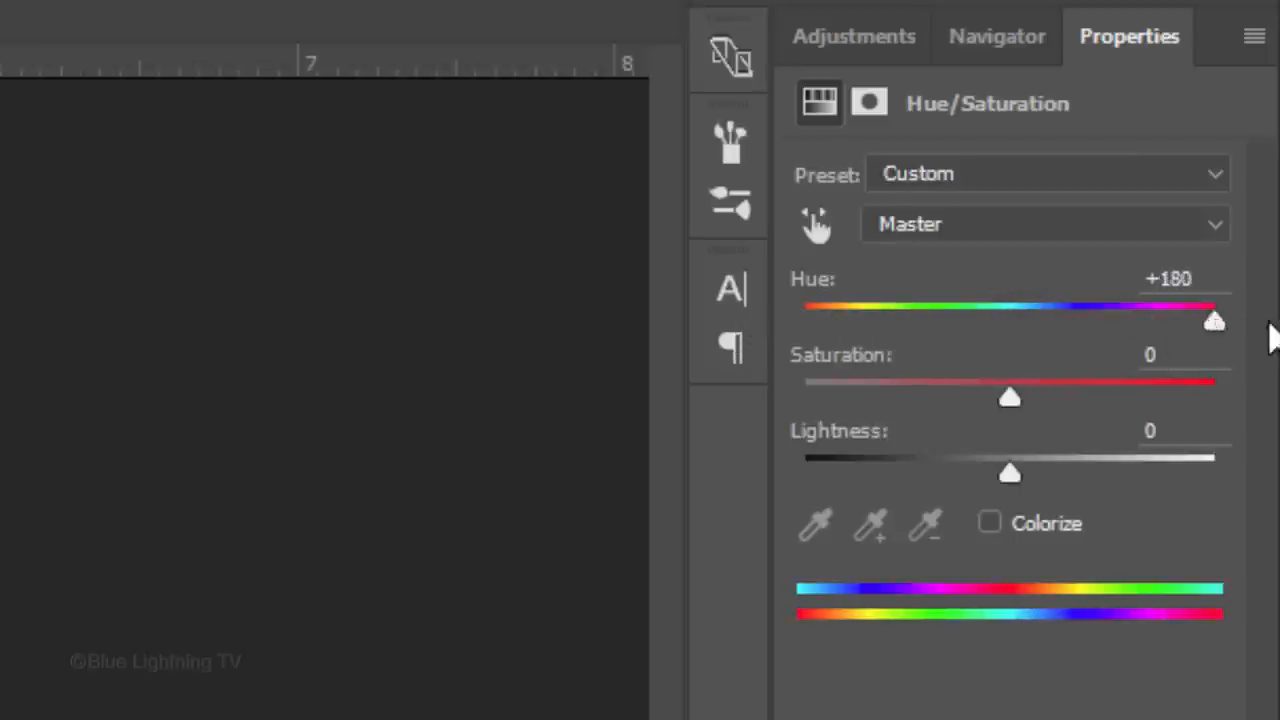